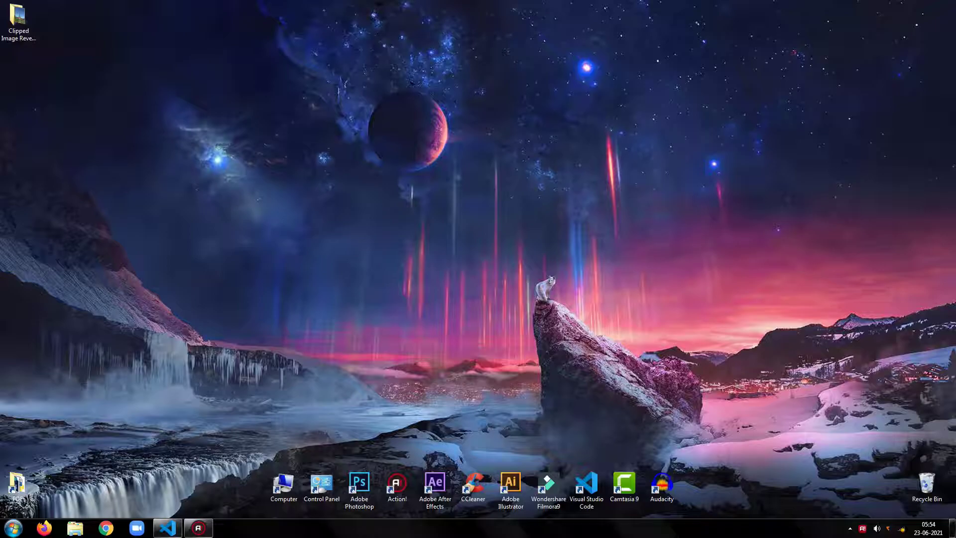
Launch Visual Studio Code and create a new index.html file in the project folder
{"action": "left_click", "coordinate": [168, 527]}
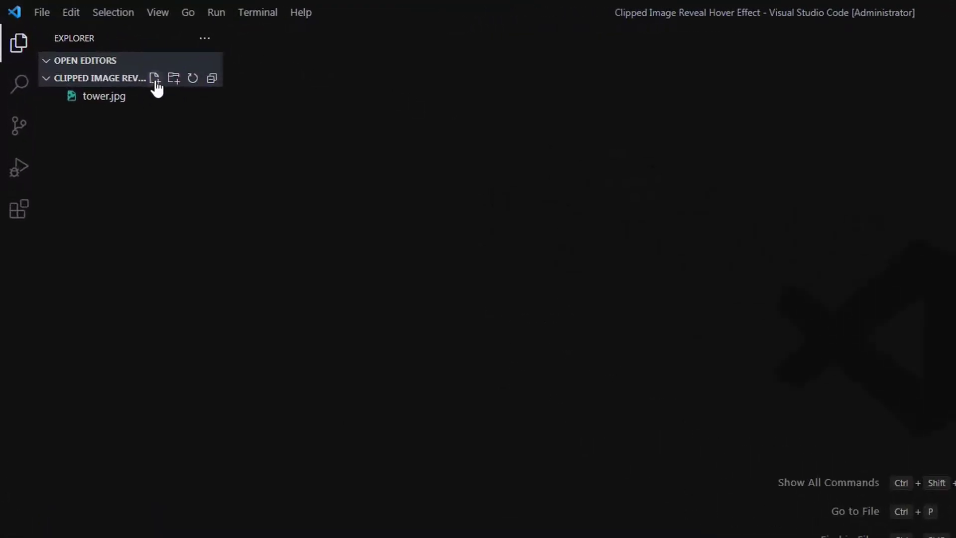
{"action": "left_click", "coordinate": [155, 78]}
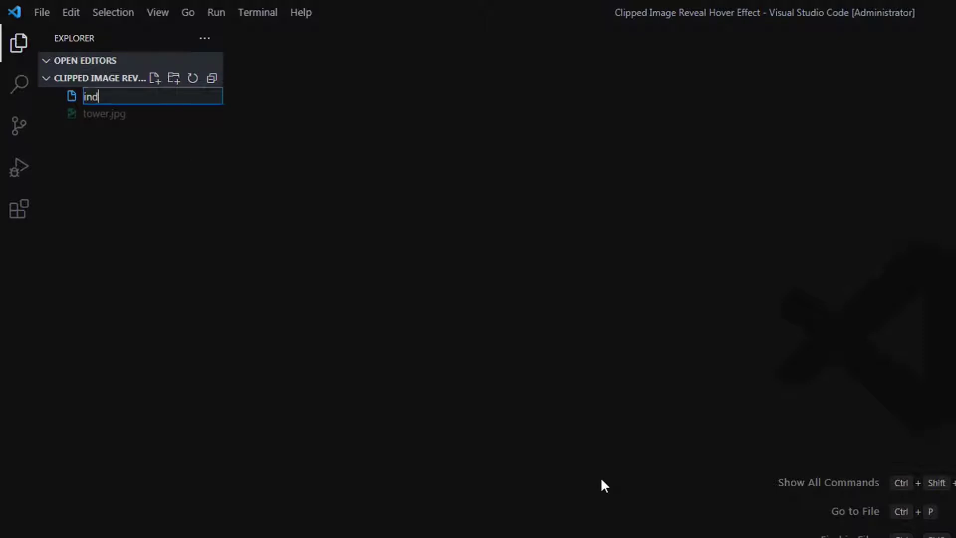
{"action": "type", "text": "ex.htm"}
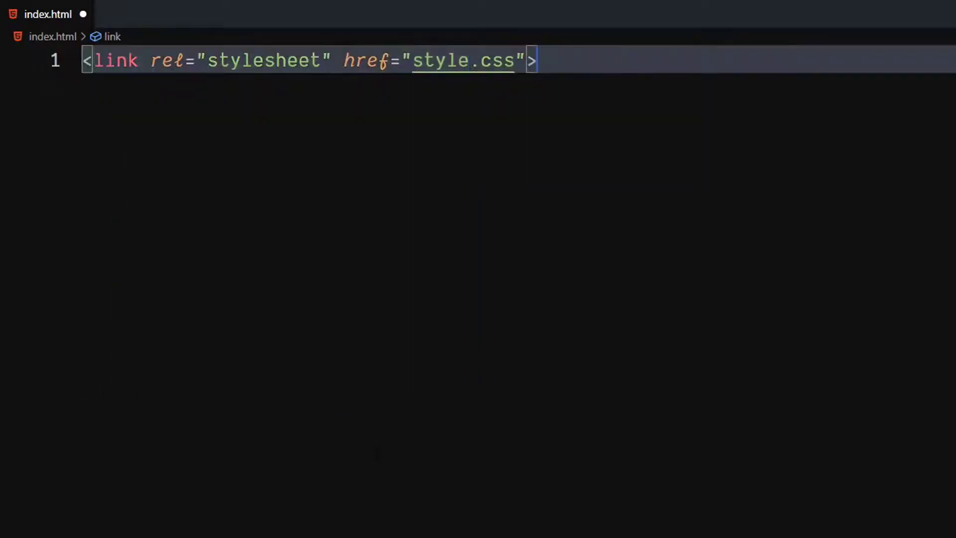
Add a body with div.container holding an a.text link to # reading 'Eiffel Tower'
{"action": "key", "text": "Enter"}
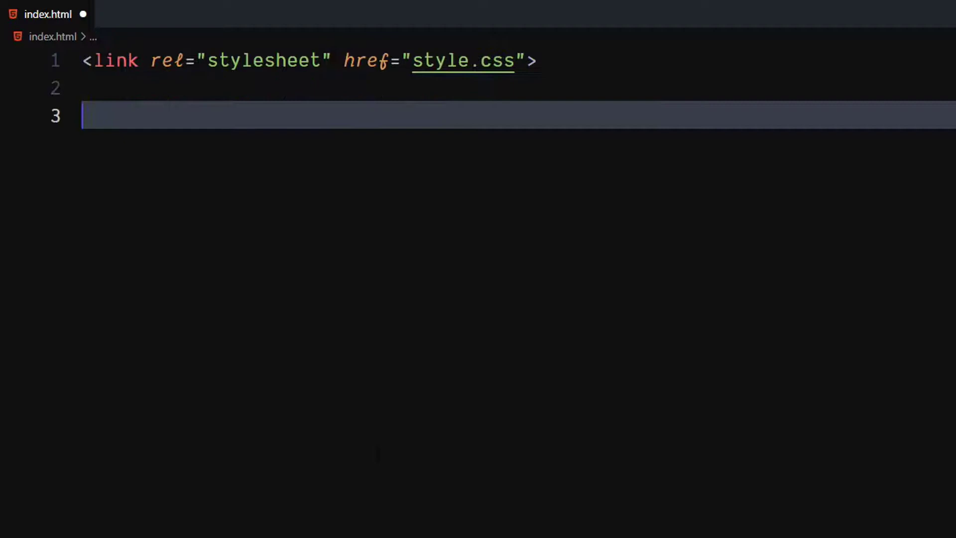
{"action": "type", "text": "body>"}
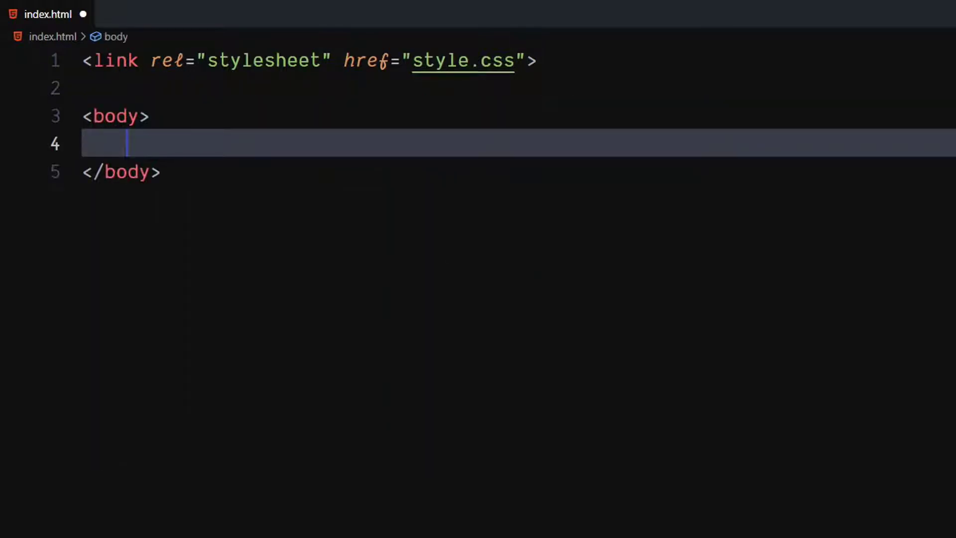
{"action": "type", "text": "div.c"}
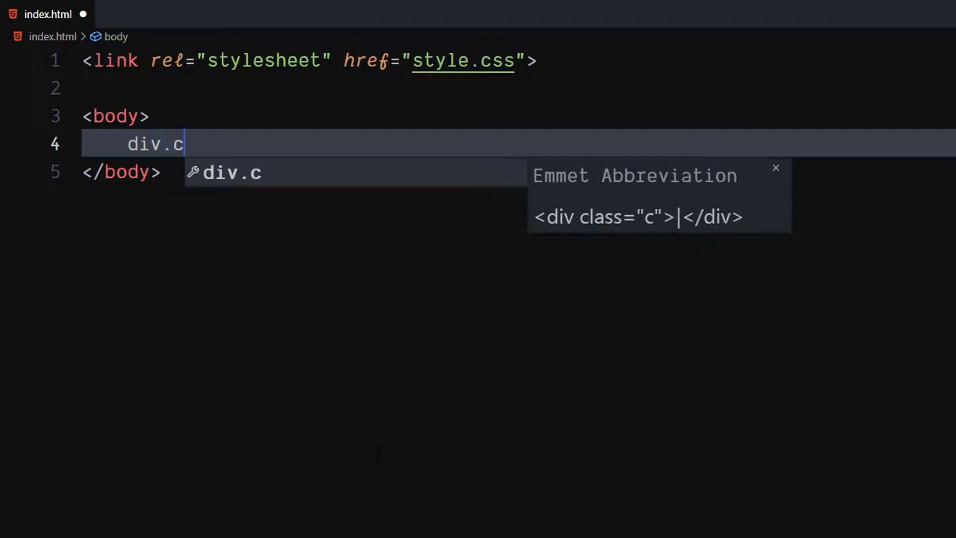
{"action": "type", "text": "ontainer\">"}
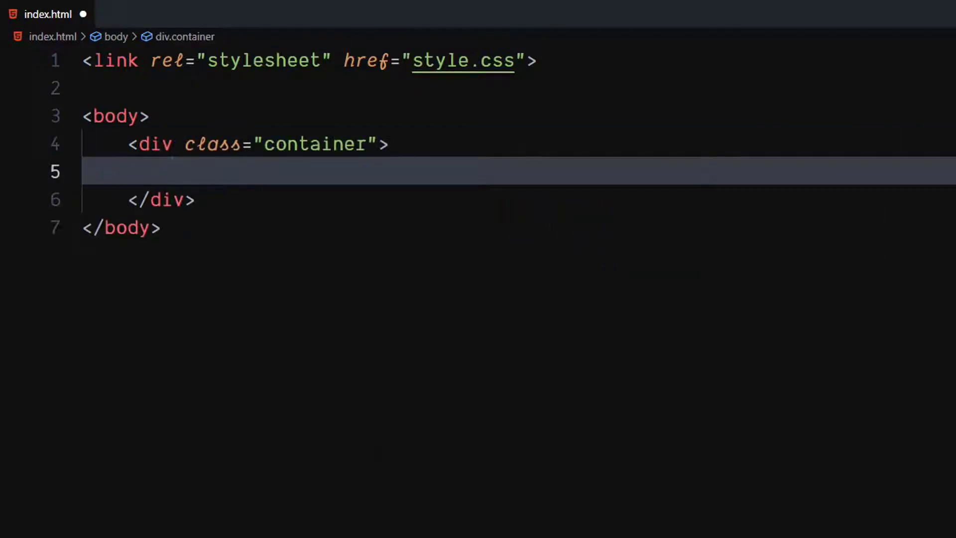
{"action": "type", "text": "a"}
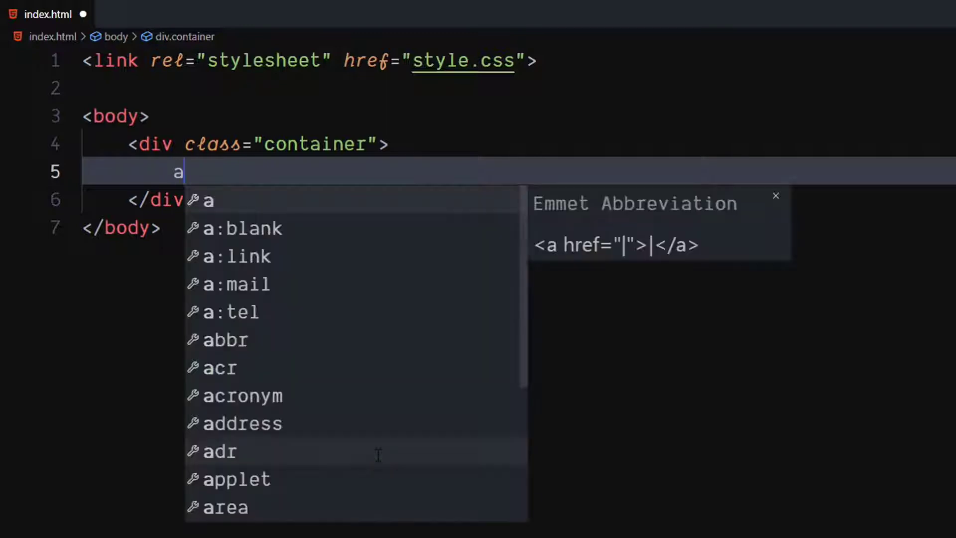
{"action": "type", "text": ".text\"></a>"}
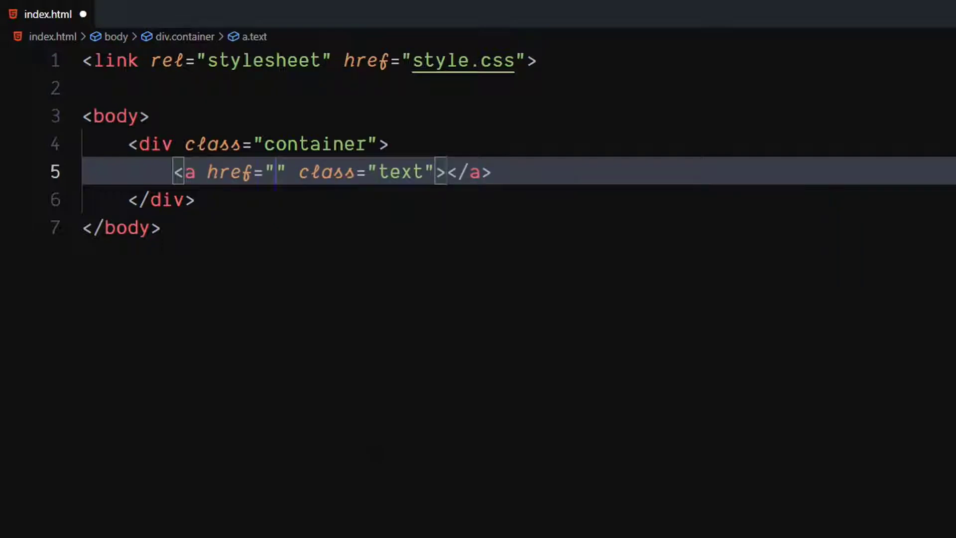
{"action": "type", "text": "#"}
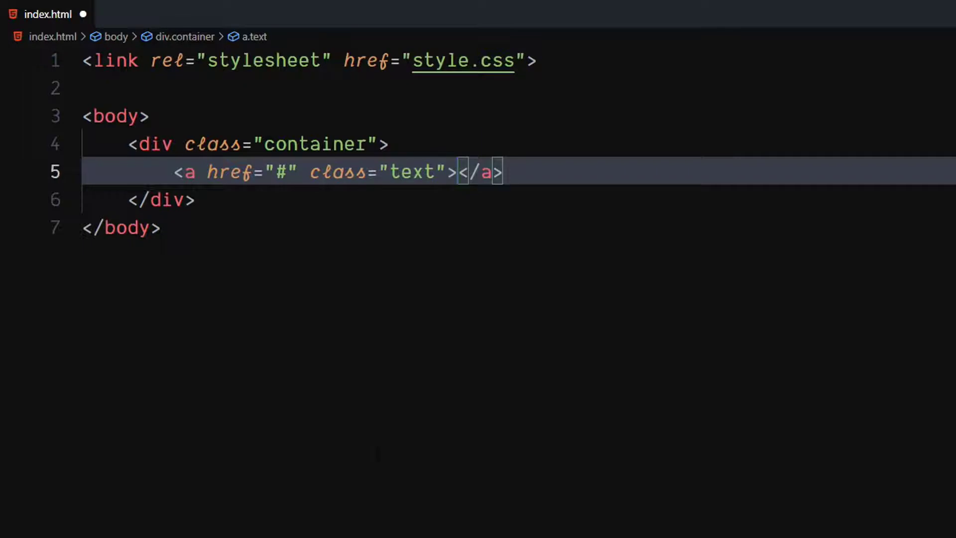
{"action": "type", "text": "Eiff"}
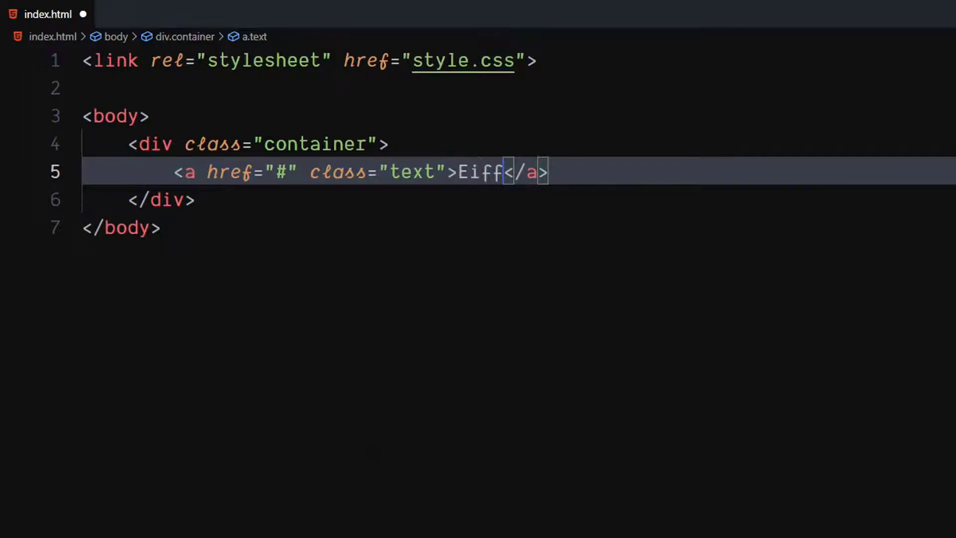
{"action": "type", "text": "el Tower"}
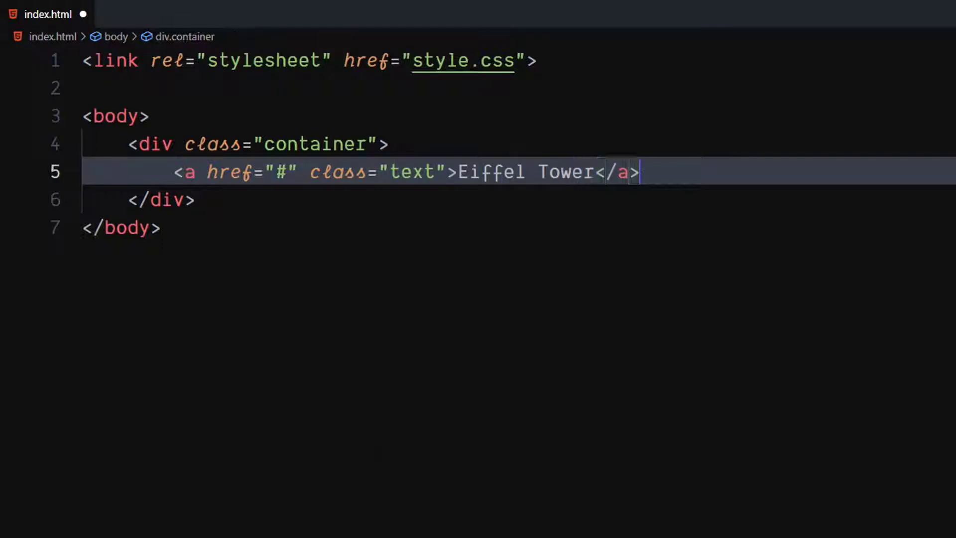
{"action": "key", "text": "enter"}
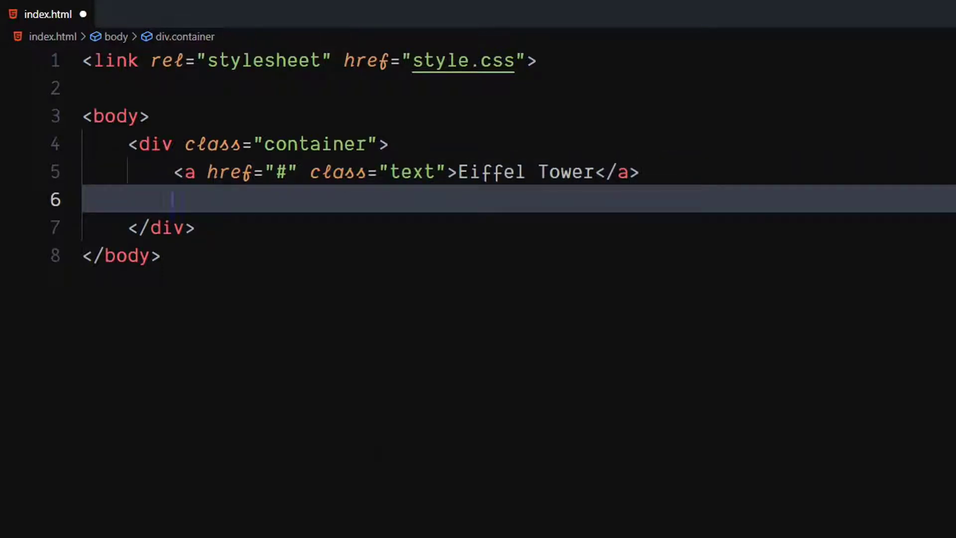
Add a div.hover-container inside the container
{"action": "type", "text": "d"}
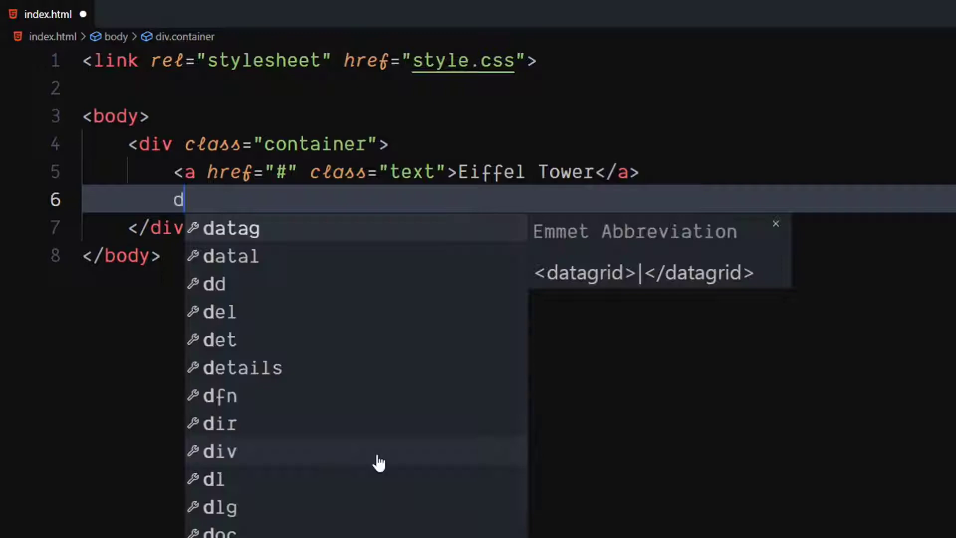
{"action": "type", "text": "iv.h"}
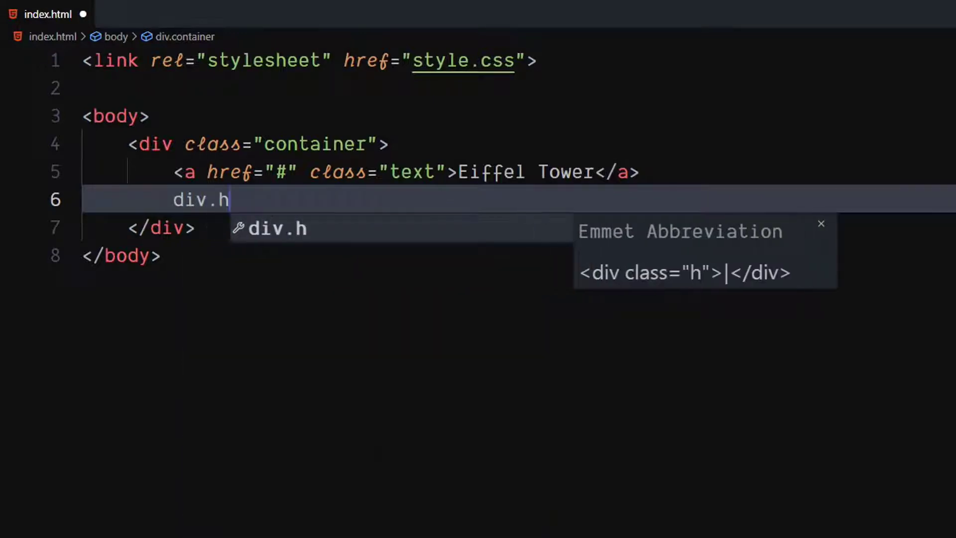
{"action": "type", "text": "over-c"}
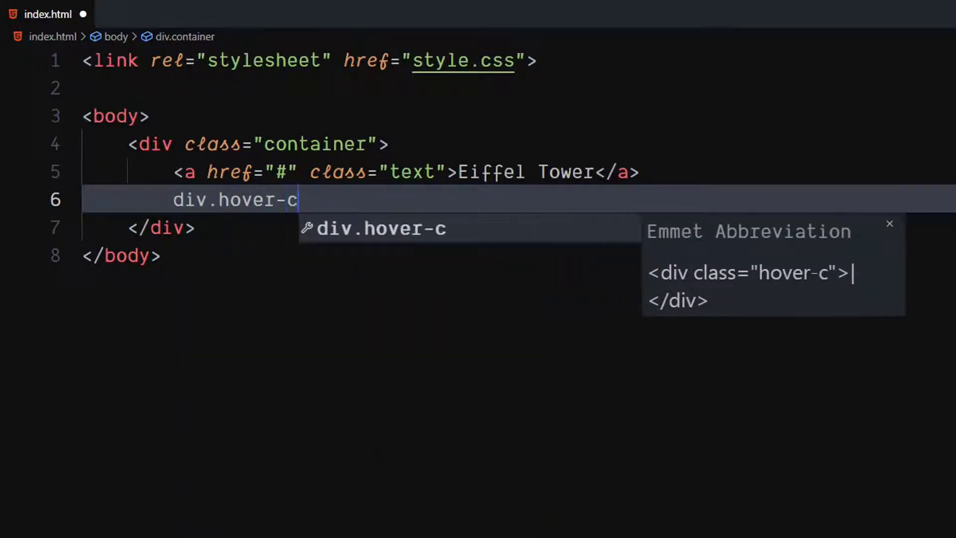
{"action": "type", "text": "ontainer\"></div>"}
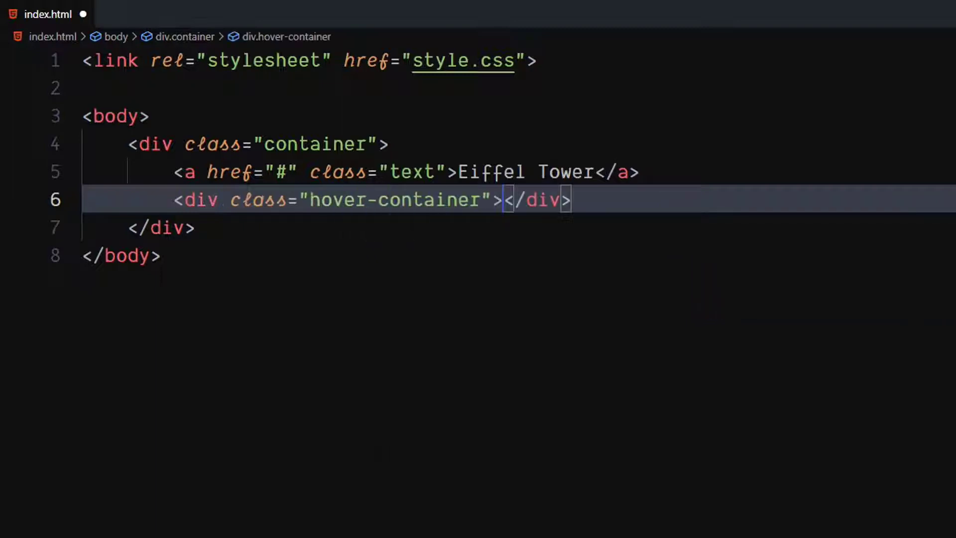
{"action": "key", "text": "Enter"}
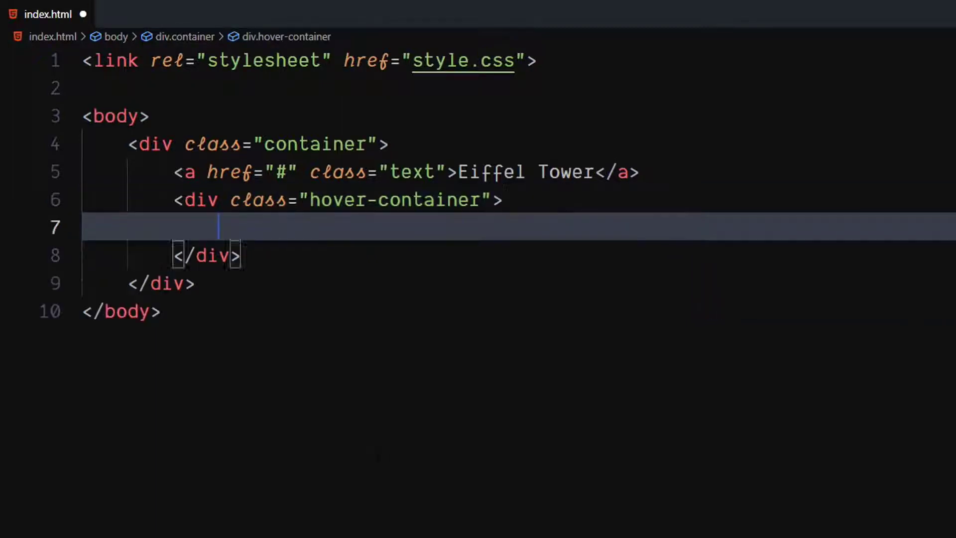
Put a span.hover-text with aria-hidden true reading 'Eiffel Tower' inside it
{"action": "type", "text": "span."}
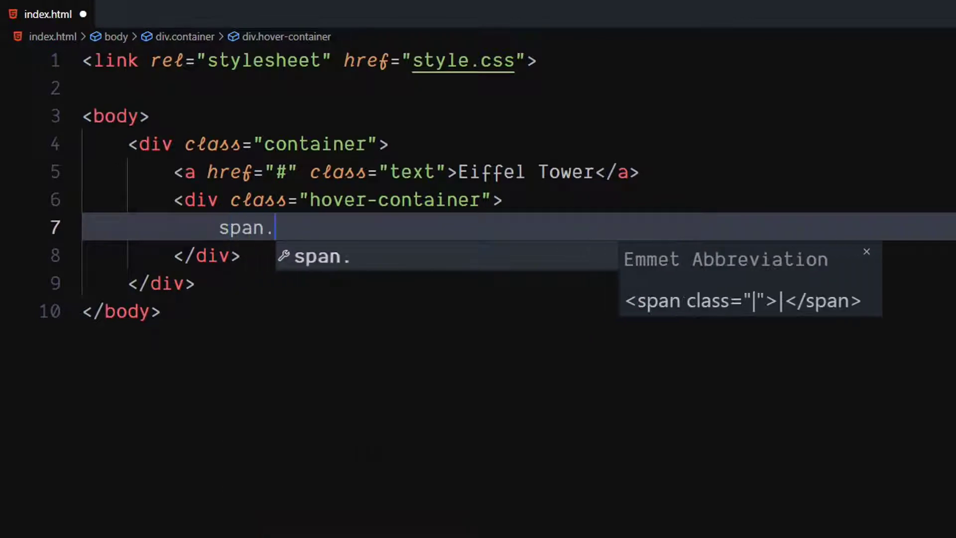
{"action": "type", "text": "hover-text\"></span>"}
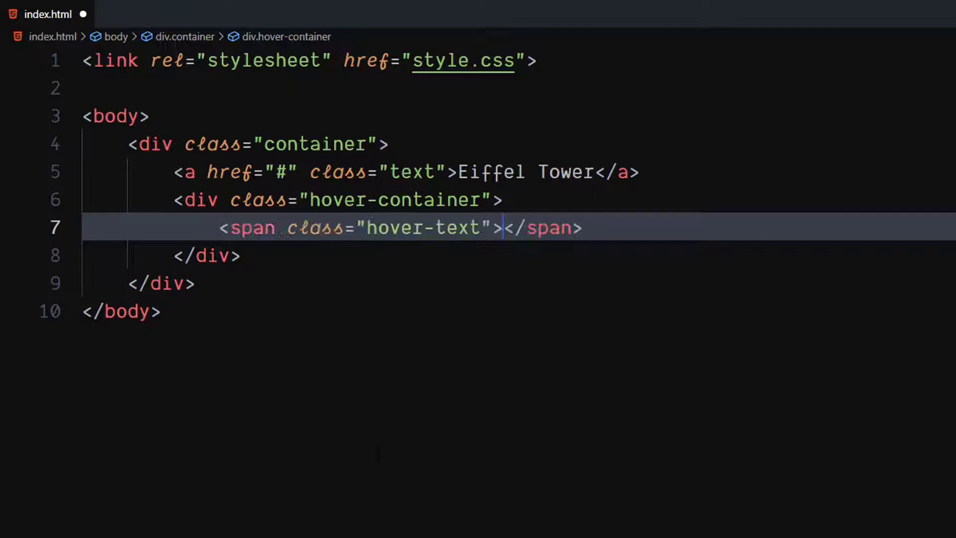
{"action": "type", "text": "ar"}
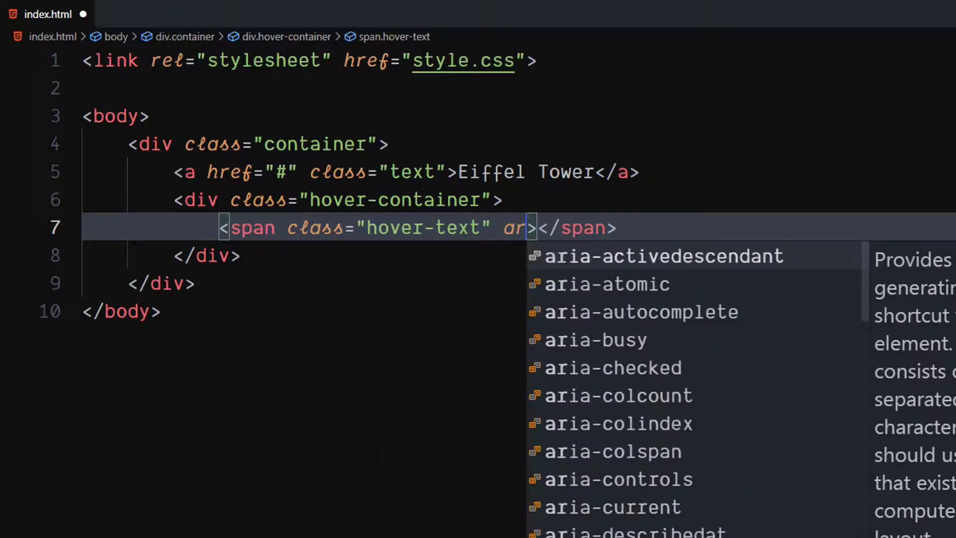
{"action": "type", "text": "ia-hidden=\""}
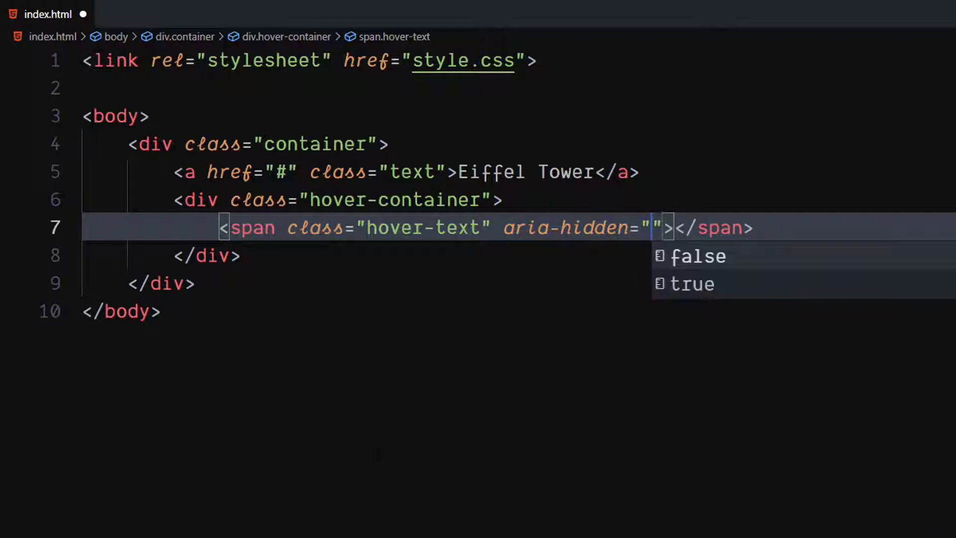
{"action": "left_click", "coordinate": [692, 284]}
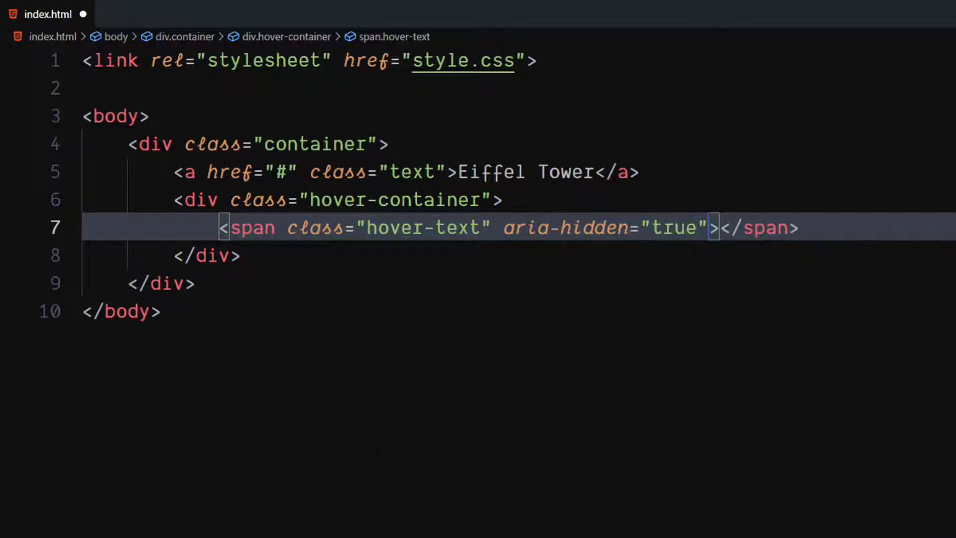
{"action": "type", "text": "Ei"}
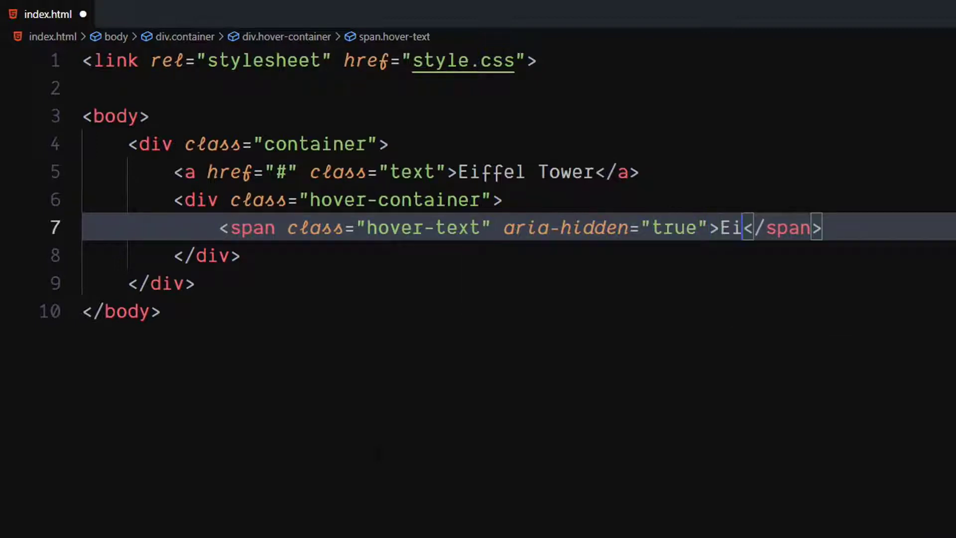
{"action": "type", "text": "ffel"}
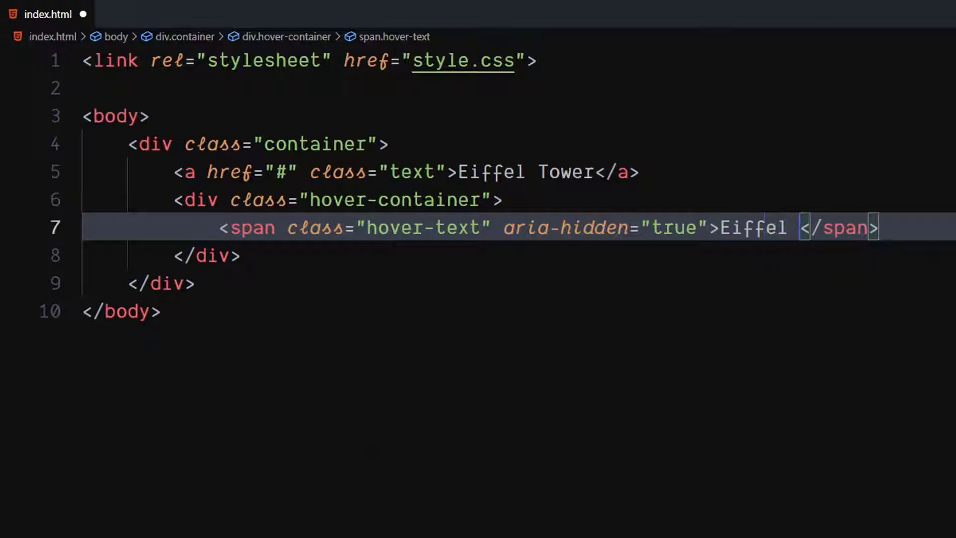
{"action": "type", "text": "Tower"}
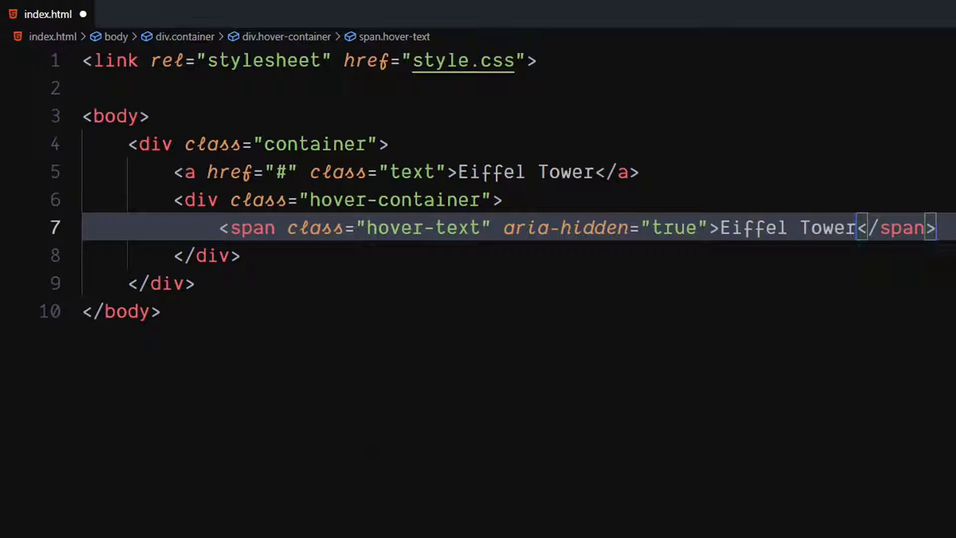
{"action": "key", "text": "Enter"}
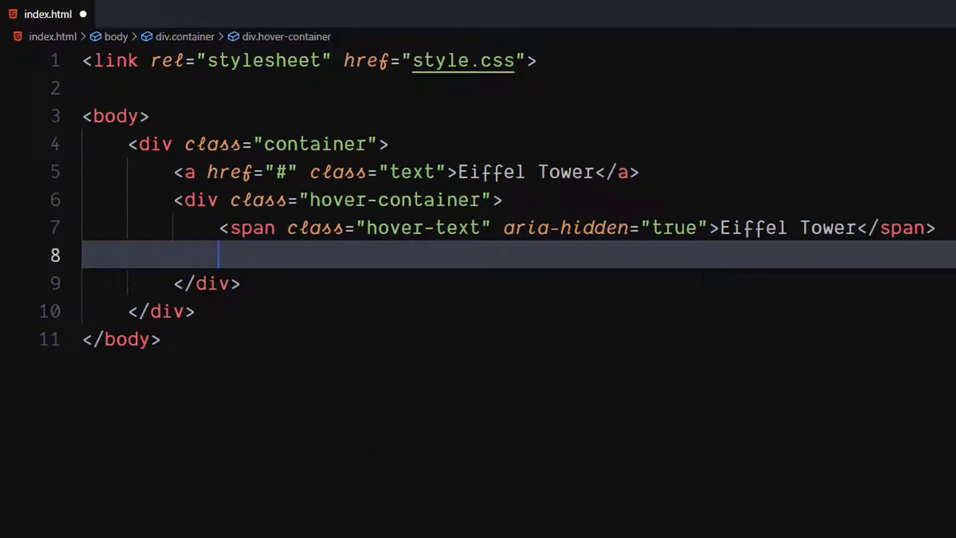
Add span.img-container with a nested span.img-inner
{"action": "type", "text": "span.im"}
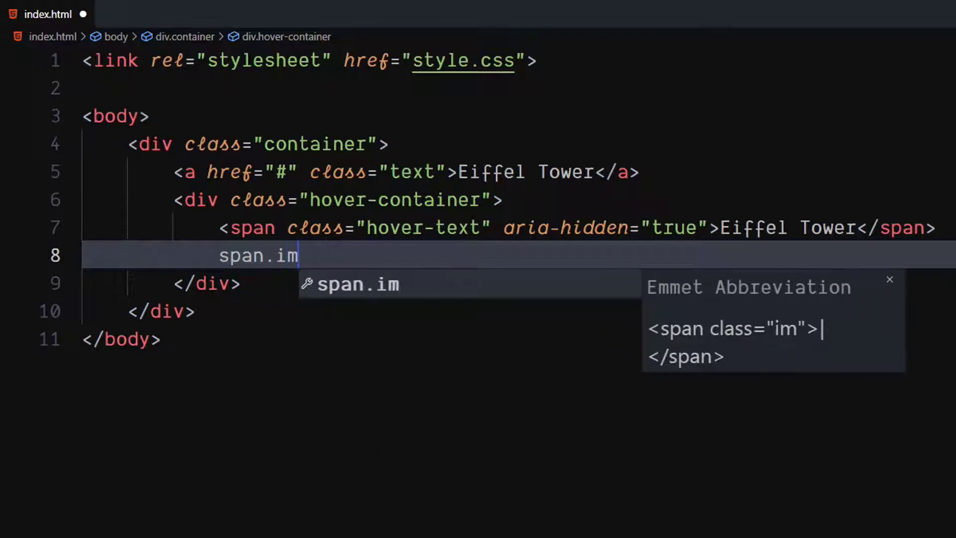
{"action": "type", "text": "g-container\"></span>"}
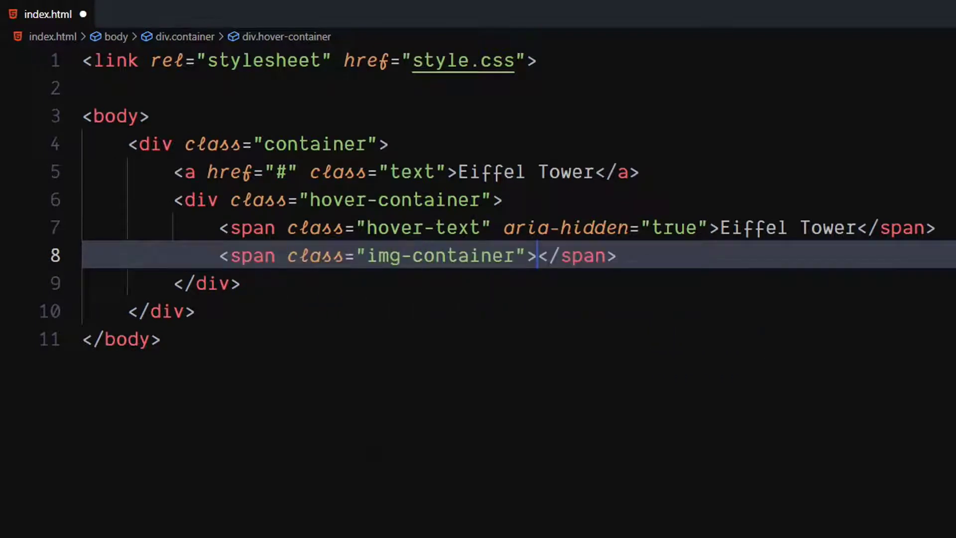
{"action": "type", "text": "s"}
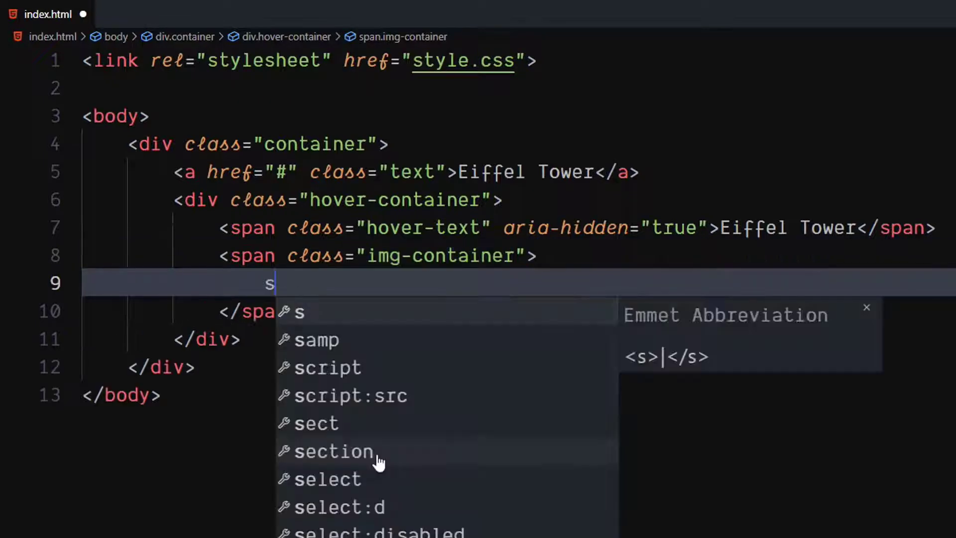
{"action": "type", "text": "pan"}
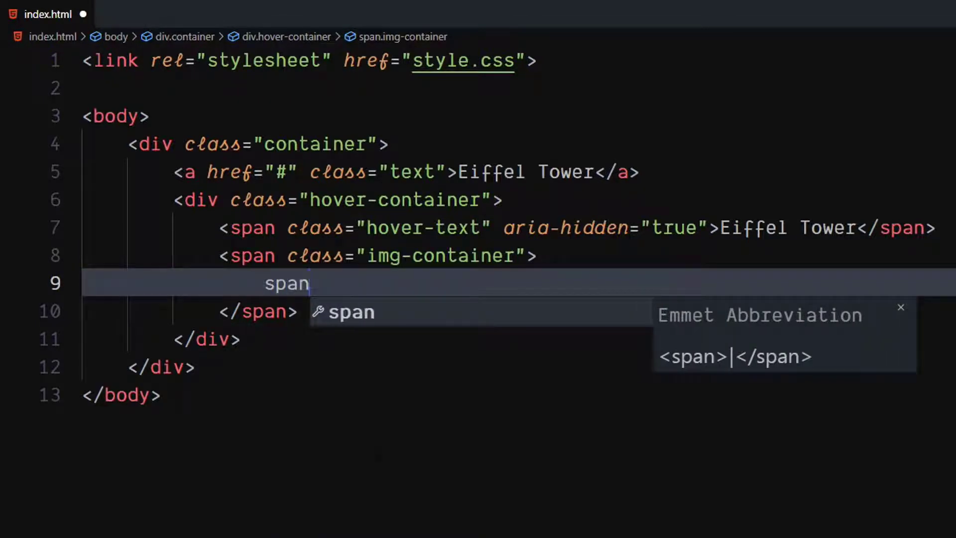
{"action": "type", "text": ".im"}
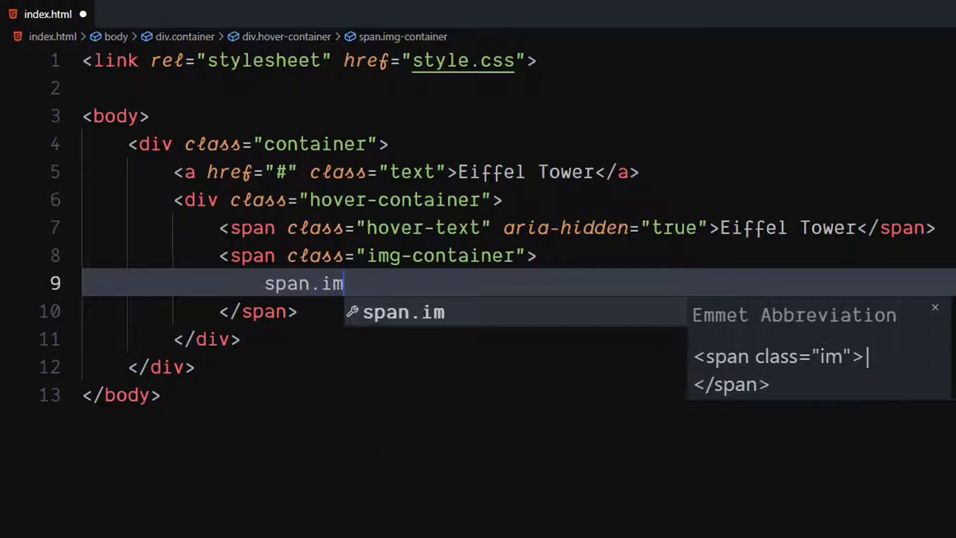
{"action": "type", "text": "g-i"}
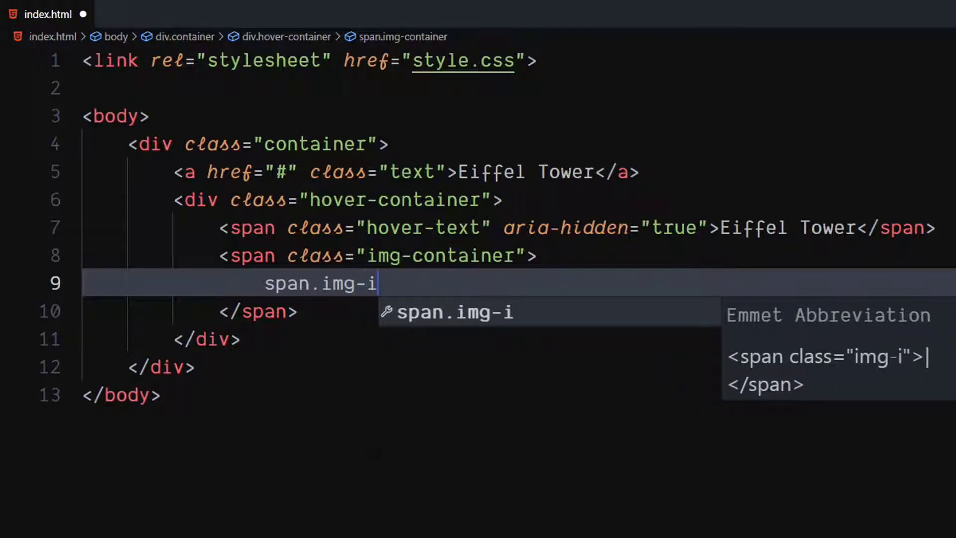
{"action": "type", "text": "nner\">"}
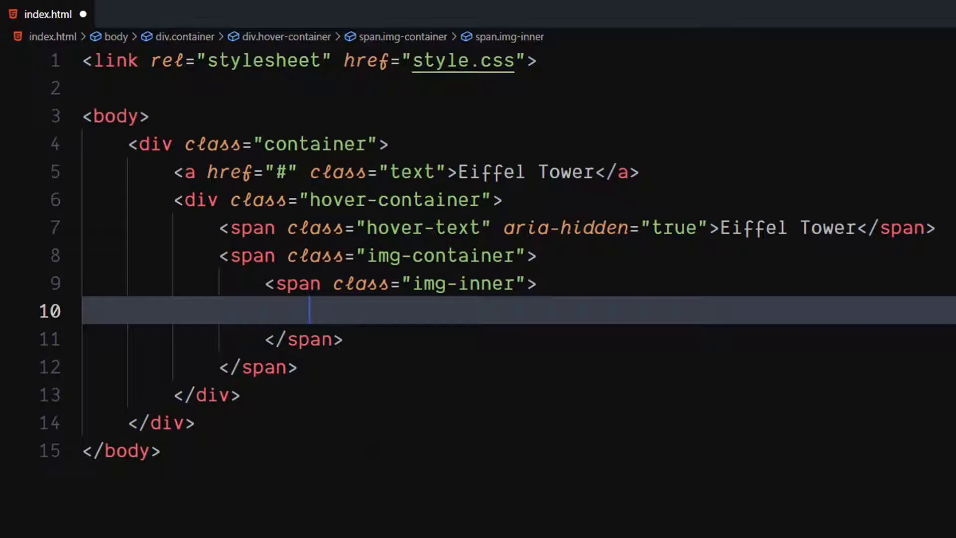
Add an img tag inside img-inner with src ./tower.jpg
{"action": "type", "text": "img src=\"\" alt=\"\">"}
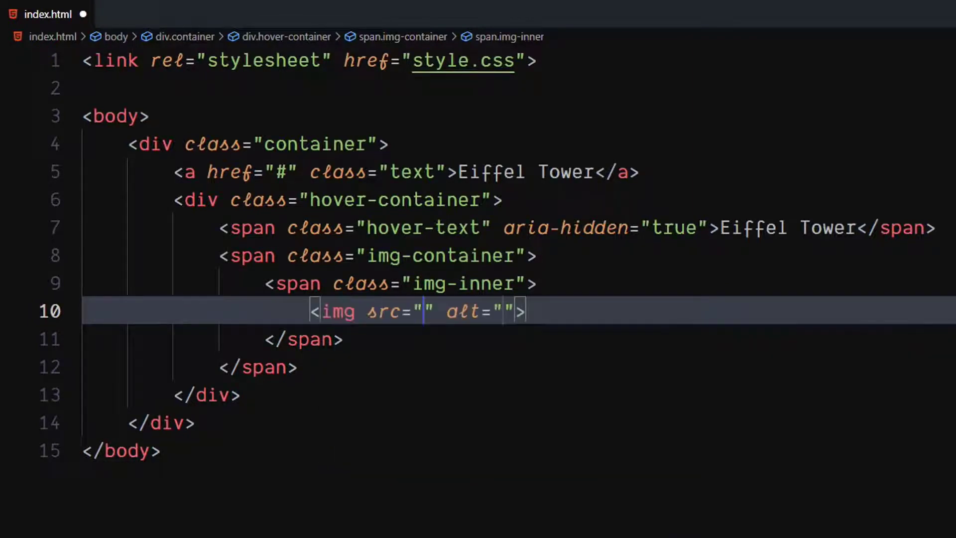
{"action": "left_click", "coordinate": [426, 311]}
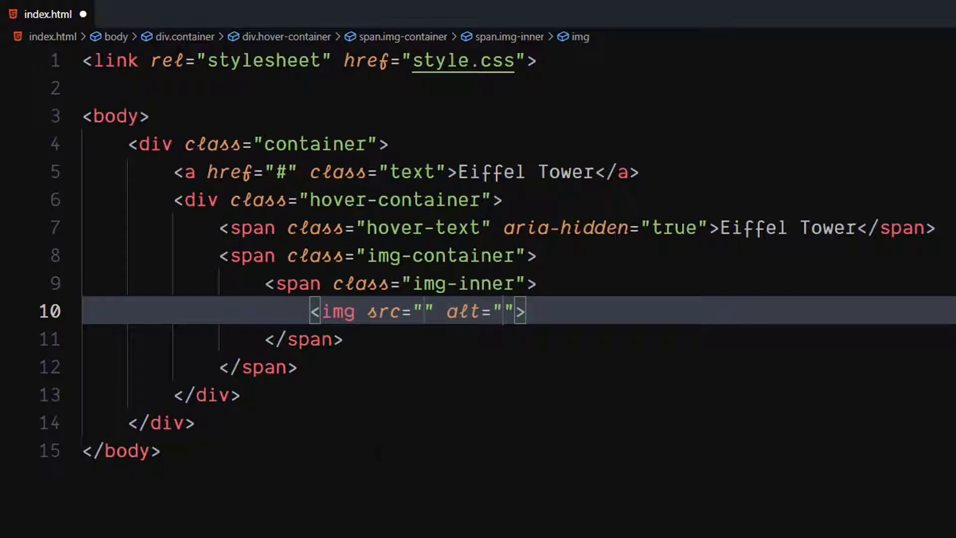
{"action": "type", "text": "./tower.jpg"}
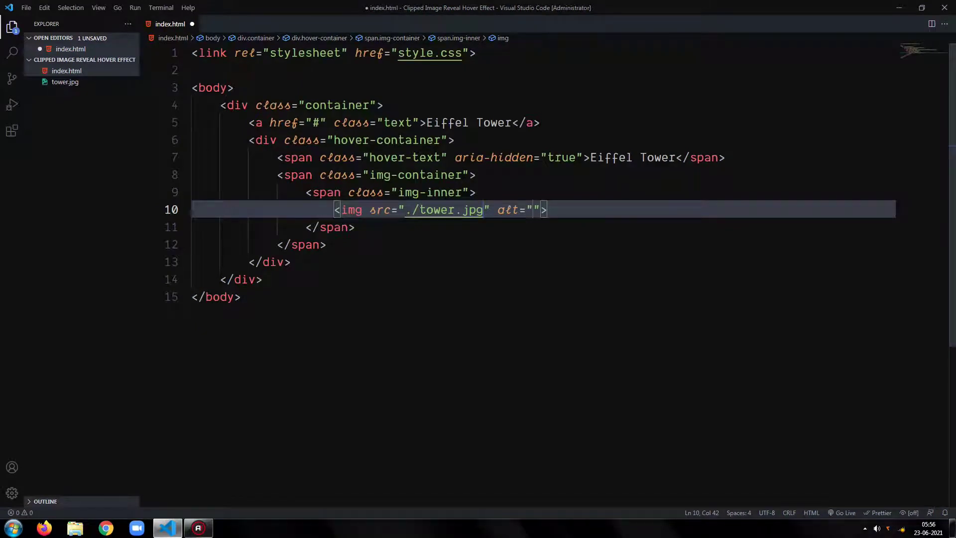
{"action": "left_click", "coordinate": [98, 59]}
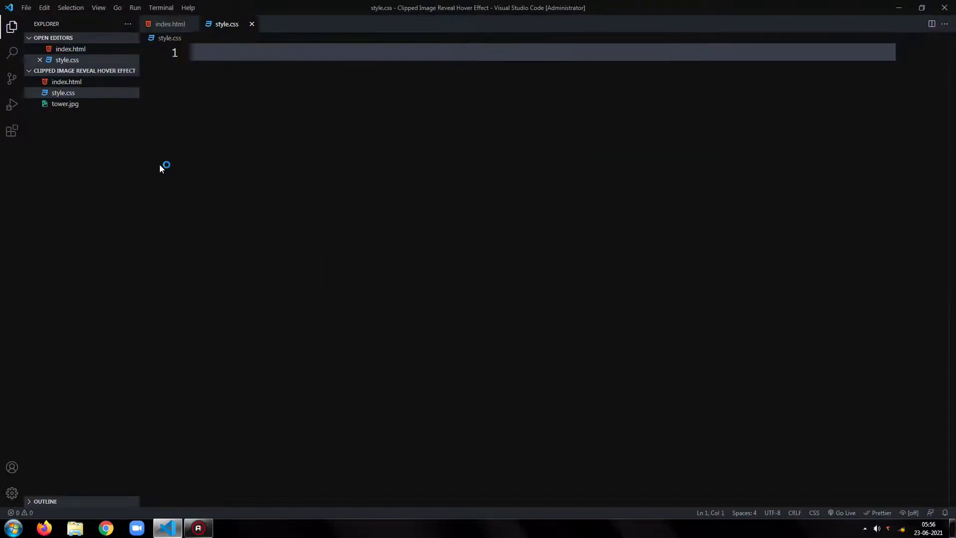
Write a body rule: height 100vh, display flex, justify-content and align-items center
{"action": "type", "text": "body{"}
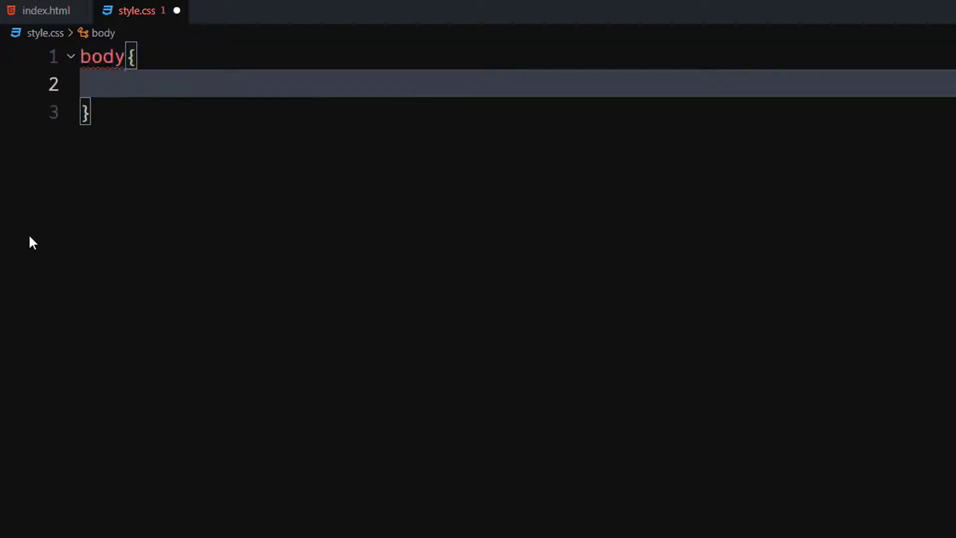
{"action": "type", "text": "height: 100vh;"}
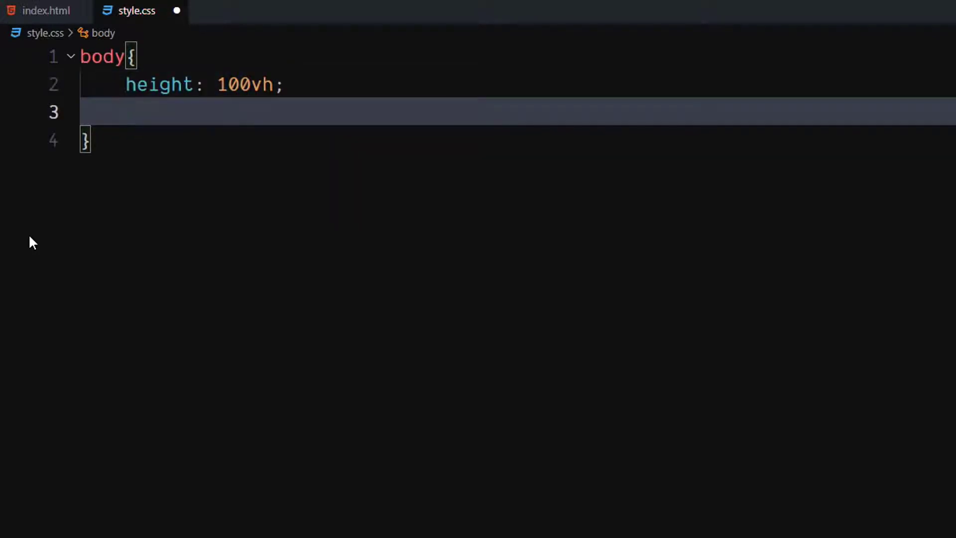
{"action": "type", "text": "display: flex;"}
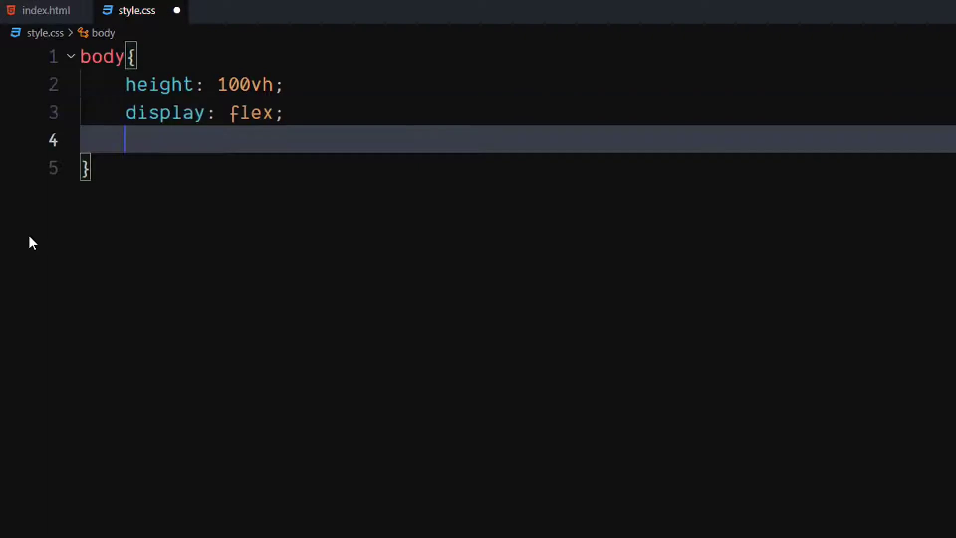
{"action": "type", "text": "justify-content: center;"}
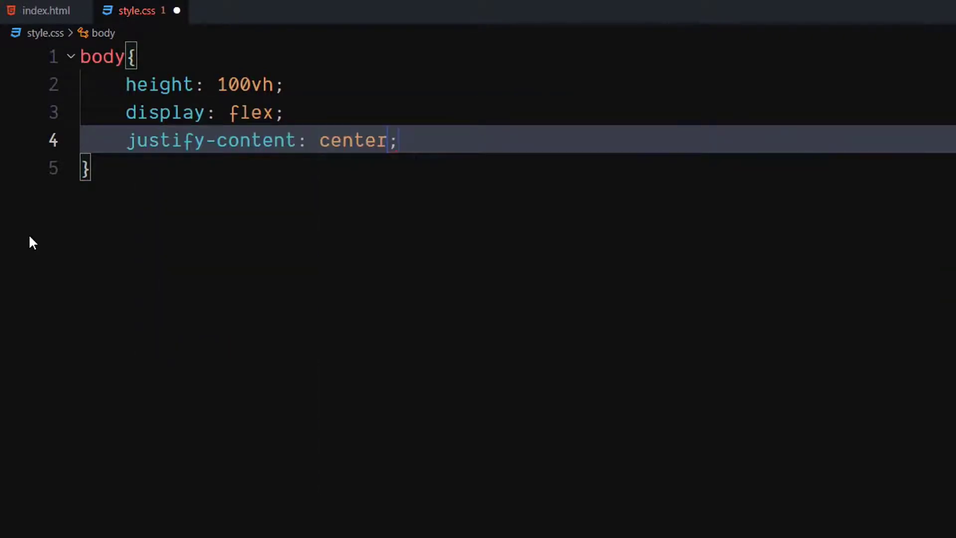
{"action": "type", "text": "align-items: center;"}
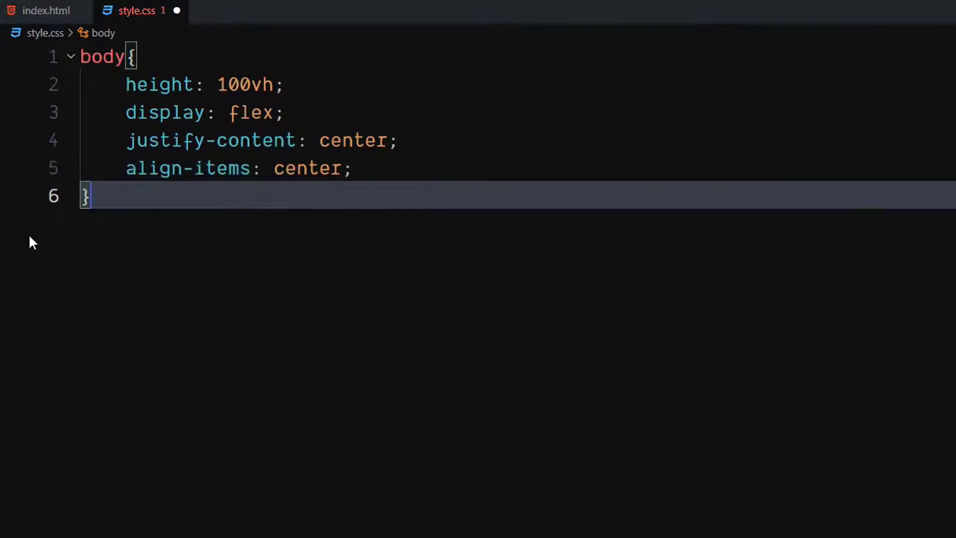
Begin a :root block below the body rule
{"action": "key", "text": "Enter"}
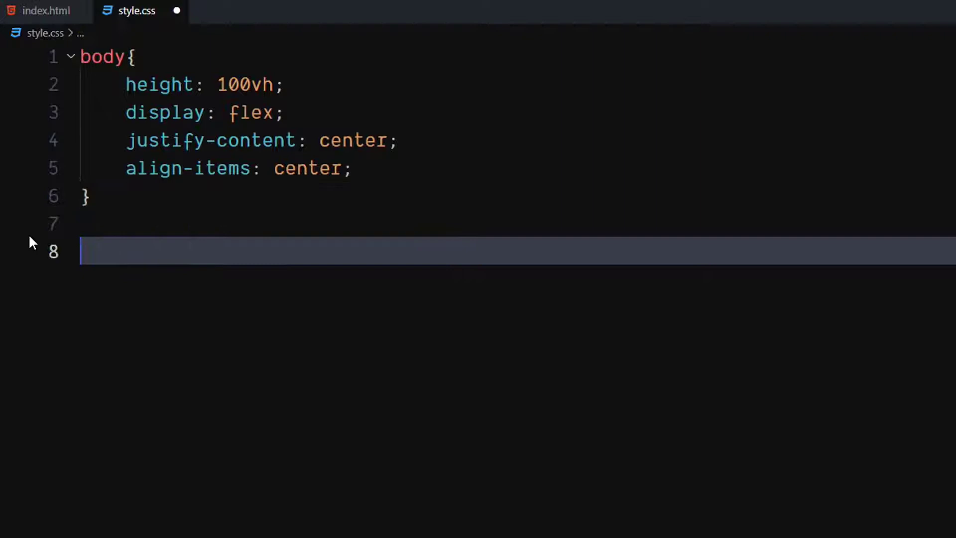
{"action": "type", "text": ":rrot"}
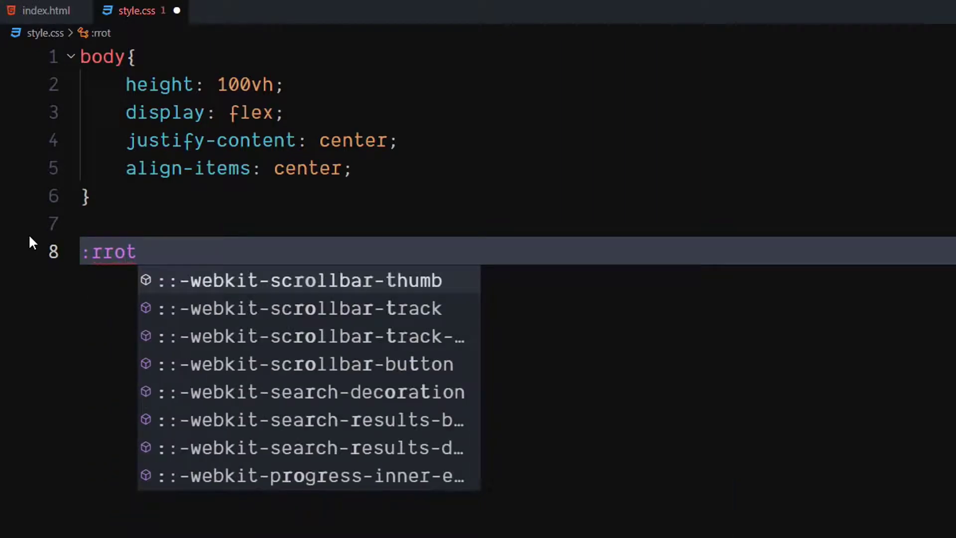
{"action": "type", "text": "root{"}
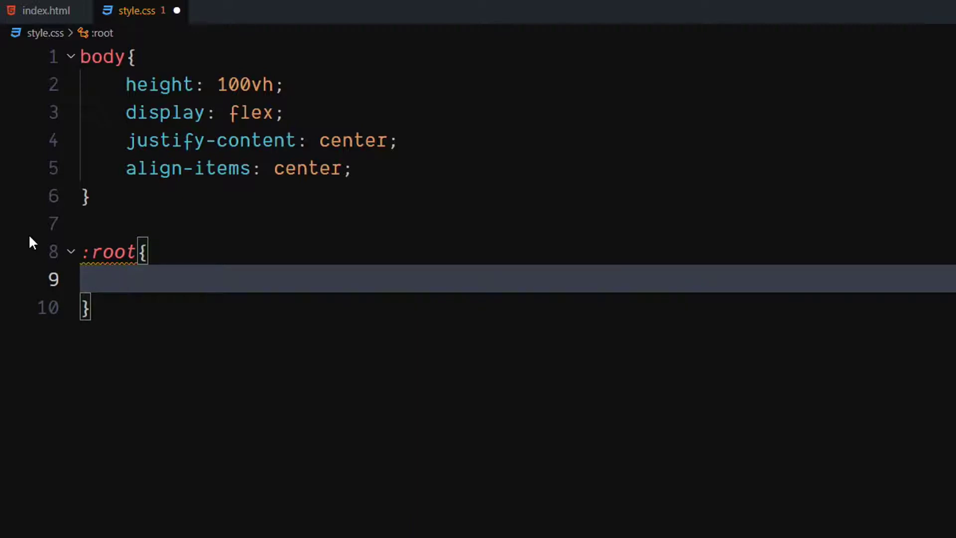
Declare --size: 250px inside the :root block
{"action": "type", "text": "--si"}
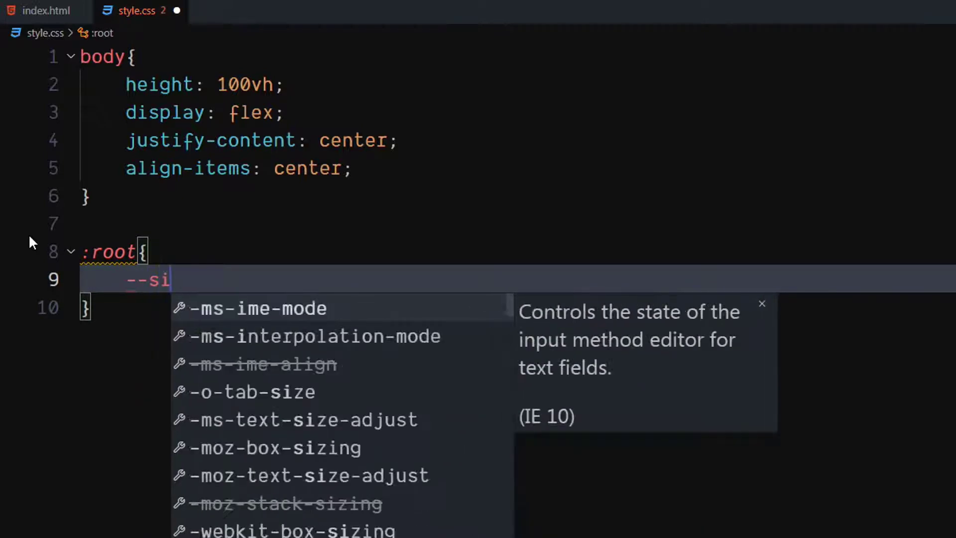
{"action": "type", "text": "ze:"}
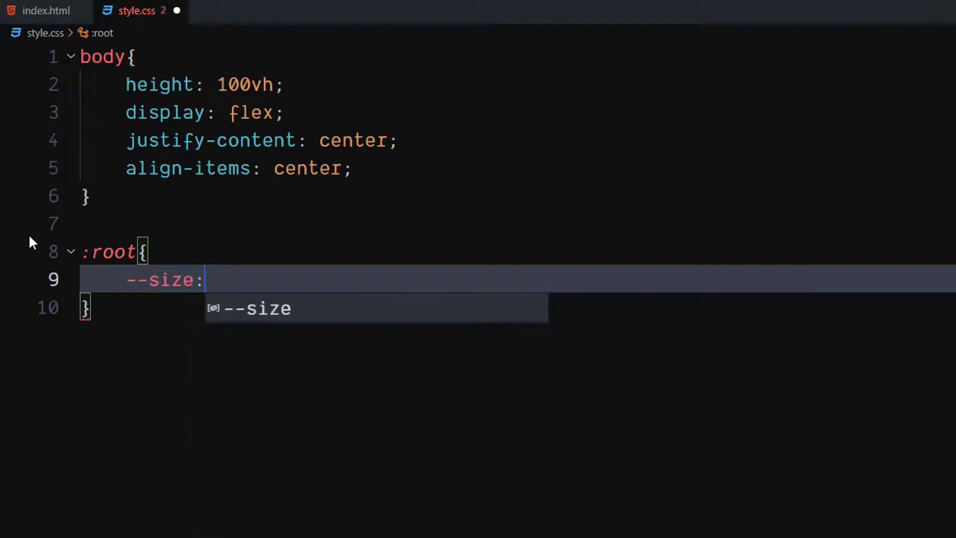
{"action": "type", "text": "25"}
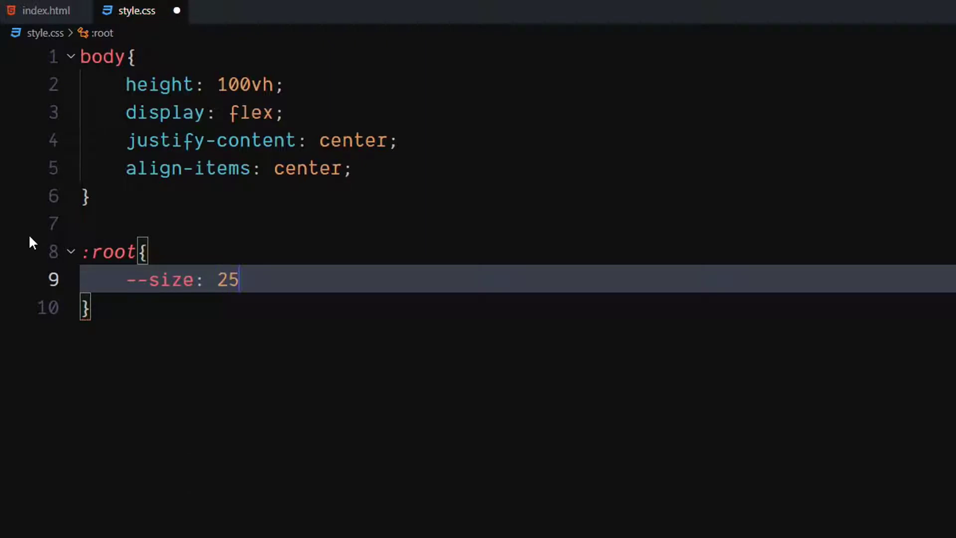
{"action": "type", "text": "0px;"}
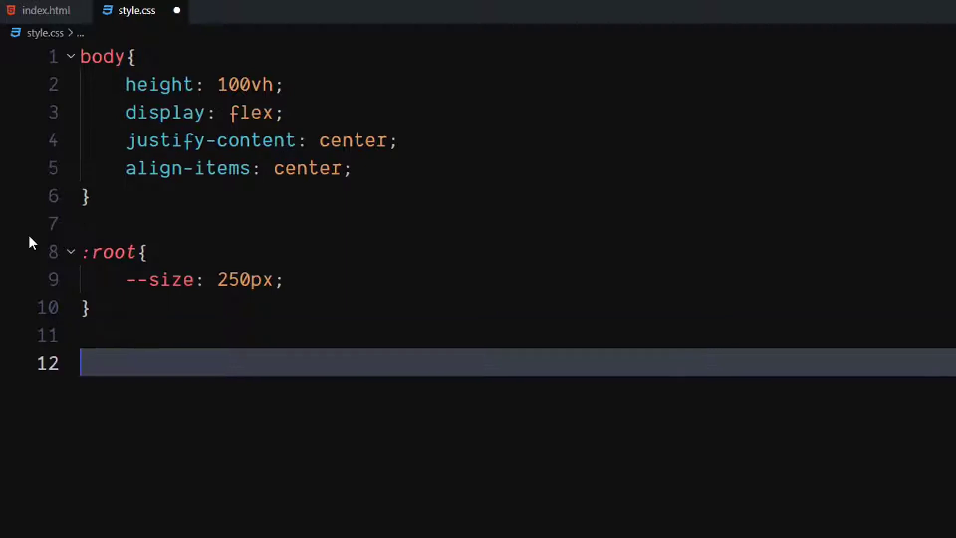
Add .container rule: flex, centred content, width 100%, height 100vh, position relative
{"action": "type", "text": ".contai"}
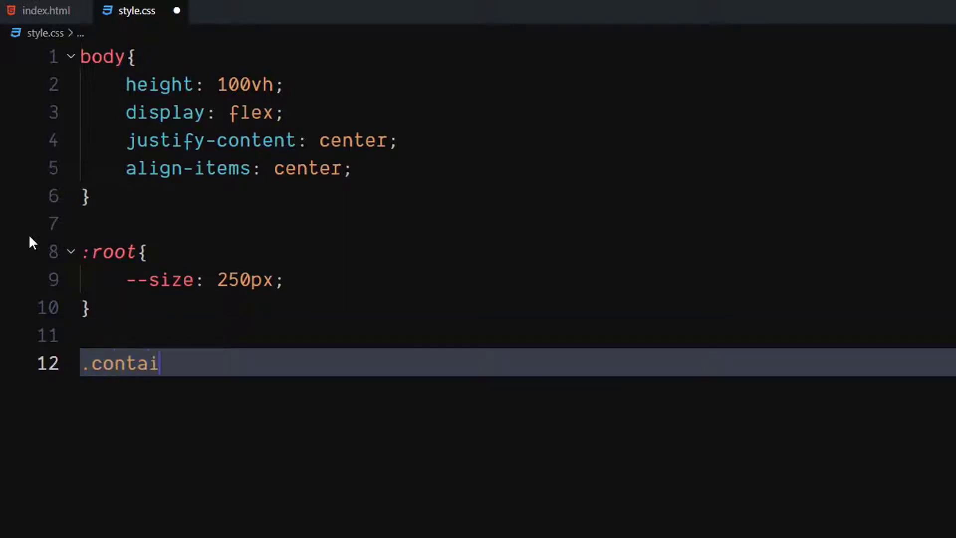
{"action": "type", "text": "ner{"}
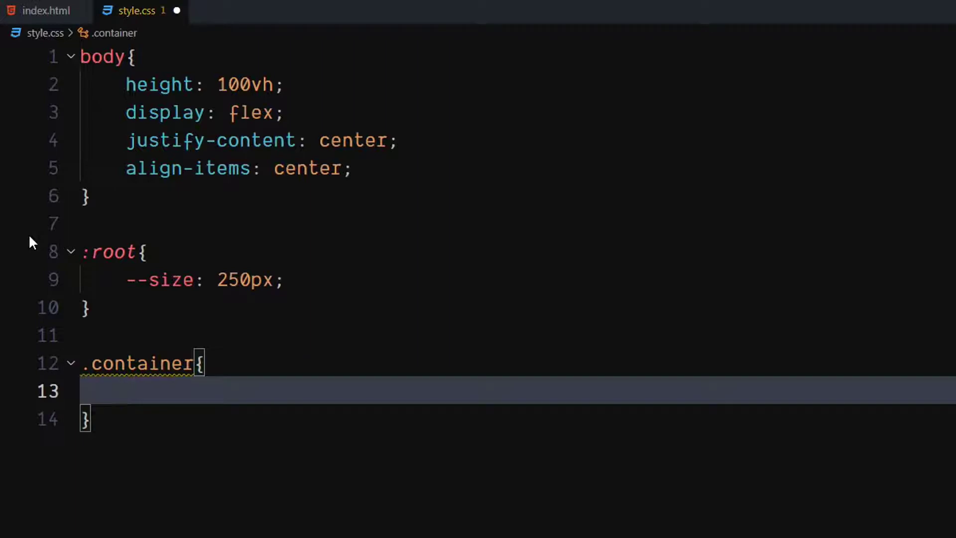
{"action": "type", "text": "display: flex;"}
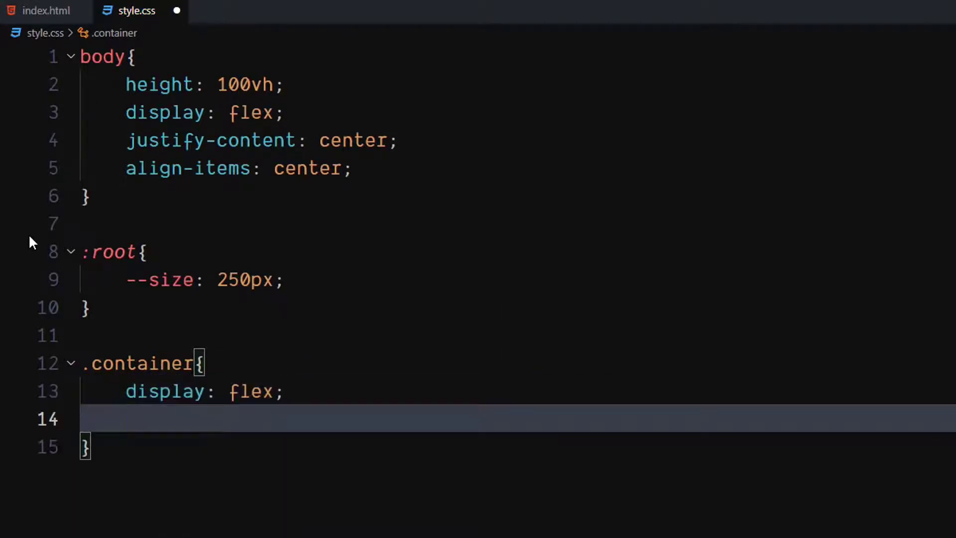
{"action": "type", "text": "justify-content: center;"}
{"action": "type", "text": "align-items: center;"}
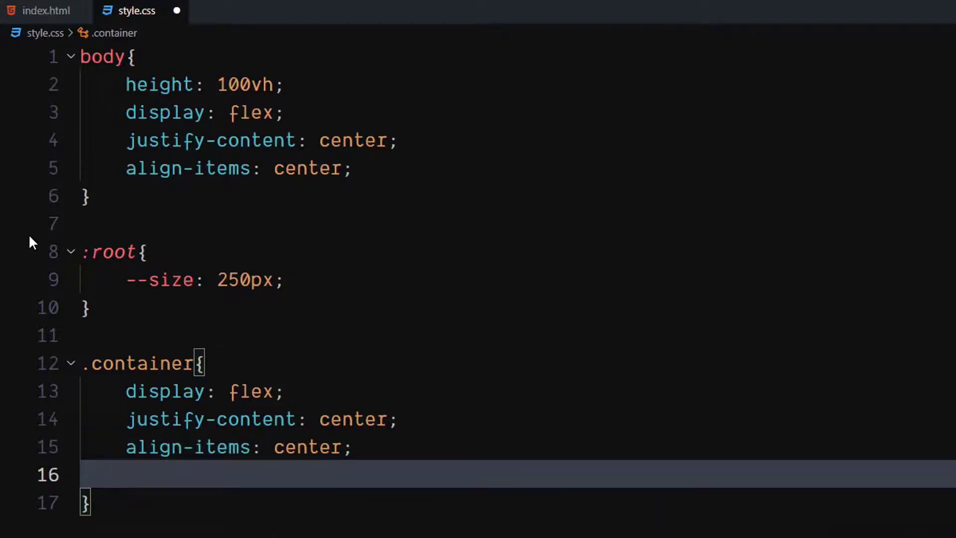
{"action": "type", "text": "width: 100%;"}
{"action": "type", "text": "height: 100vh;"}
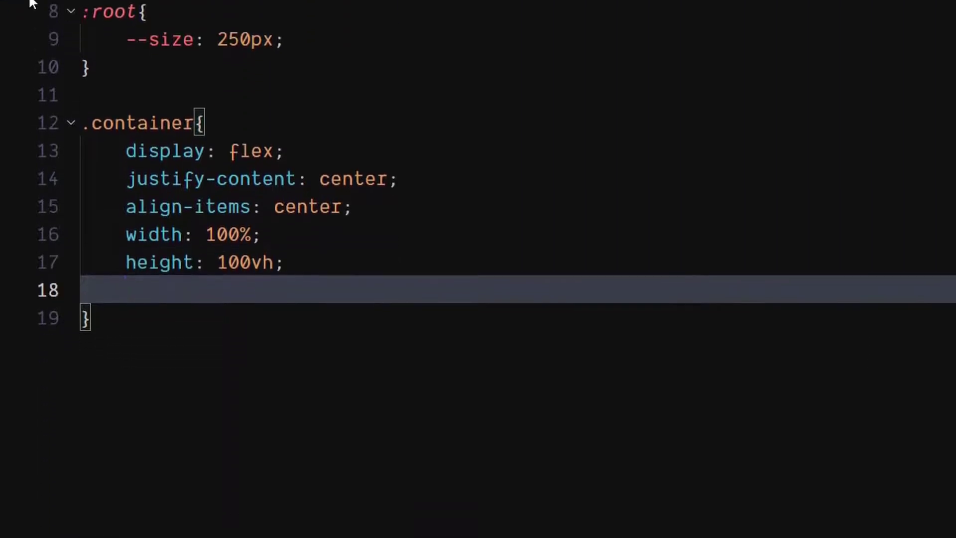
{"action": "type", "text": "position: relative;"}
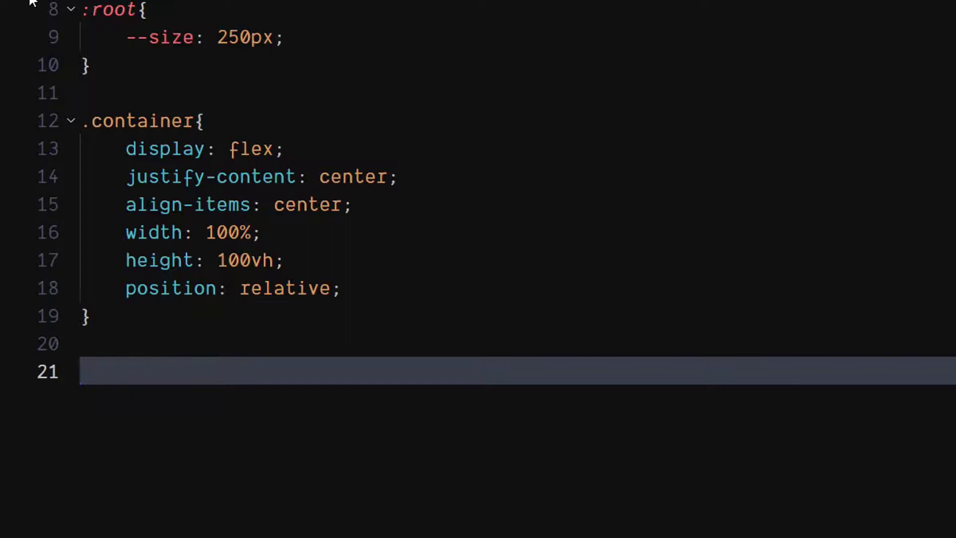
Start a .text rule with 8rem font size, grey colour, uppercase and bolder weight
{"action": "type", "text": ".t"}
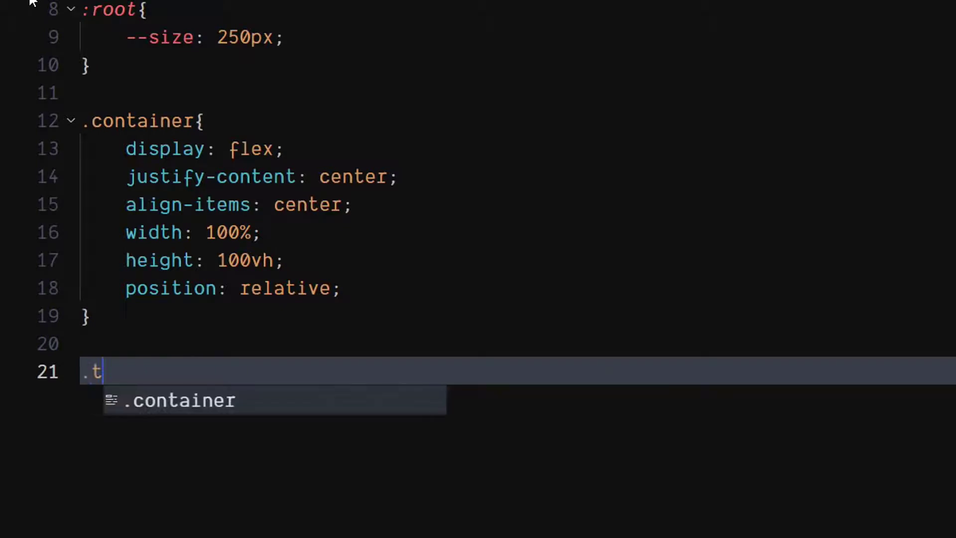
{"action": "type", "text": "ext"}
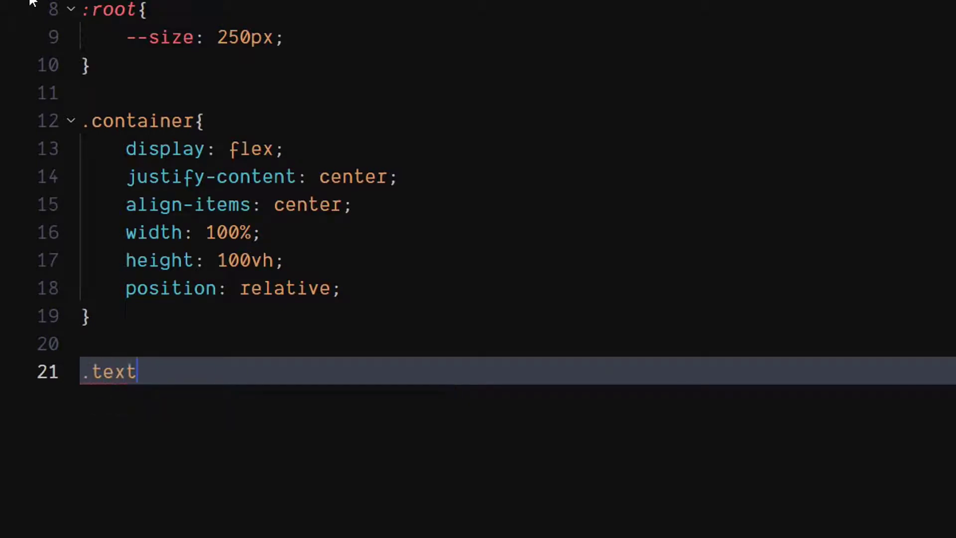
{"action": "type", "text": "{"}
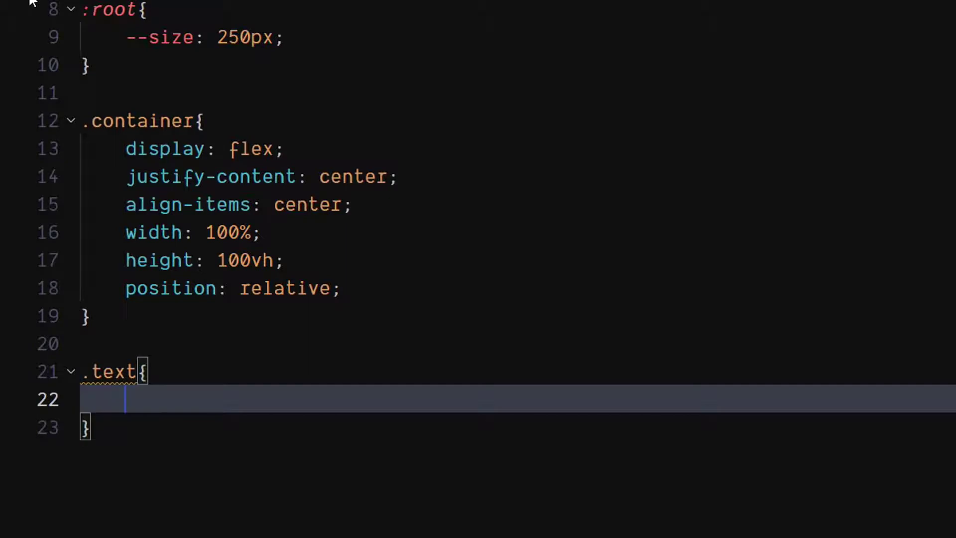
{"action": "type", "text": "font-size: 8rem;"}
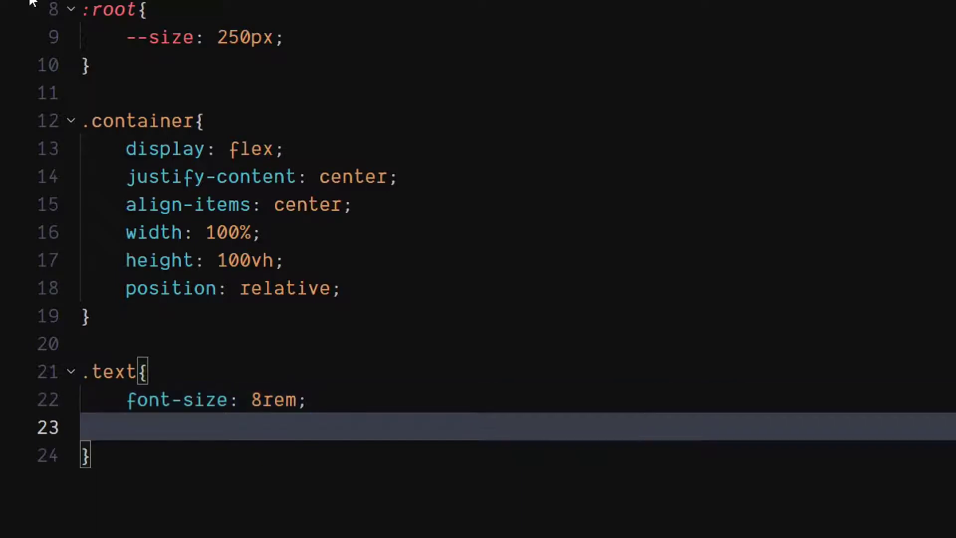
{"action": "type", "text": "color: #808080;"}
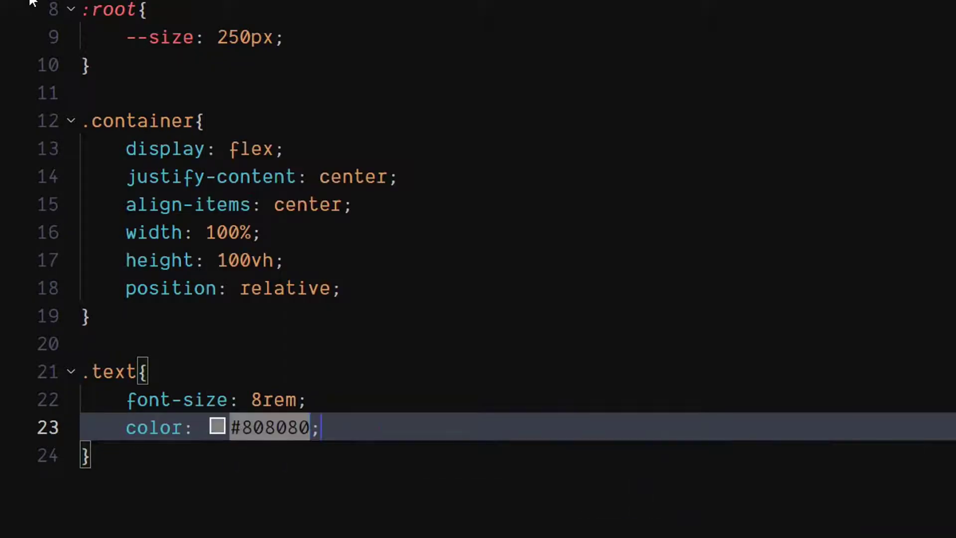
{"action": "key", "text": "Enter"}
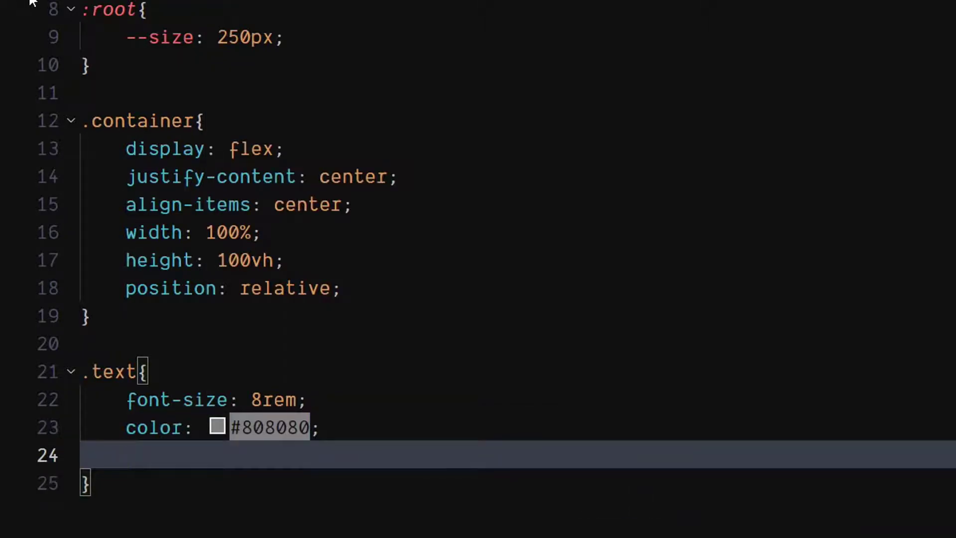
{"action": "type", "text": "text-transform: uppercase;"}
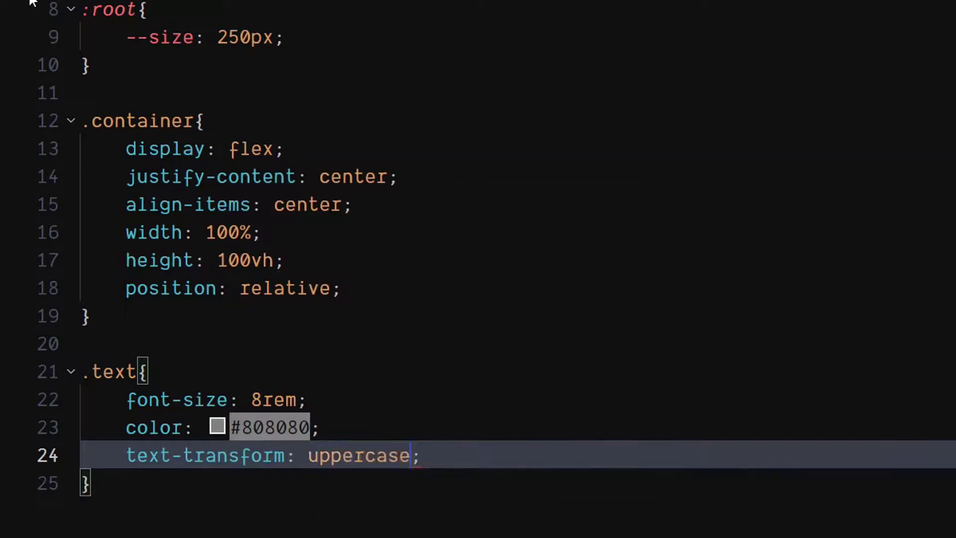
{"action": "key", "text": "enter"}
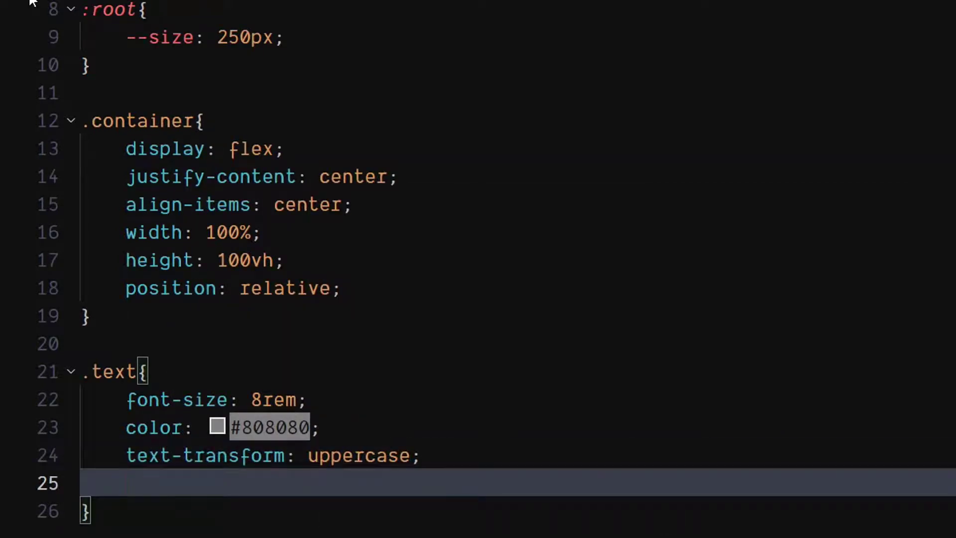
{"action": "type", "text": "font-weight: ;"}
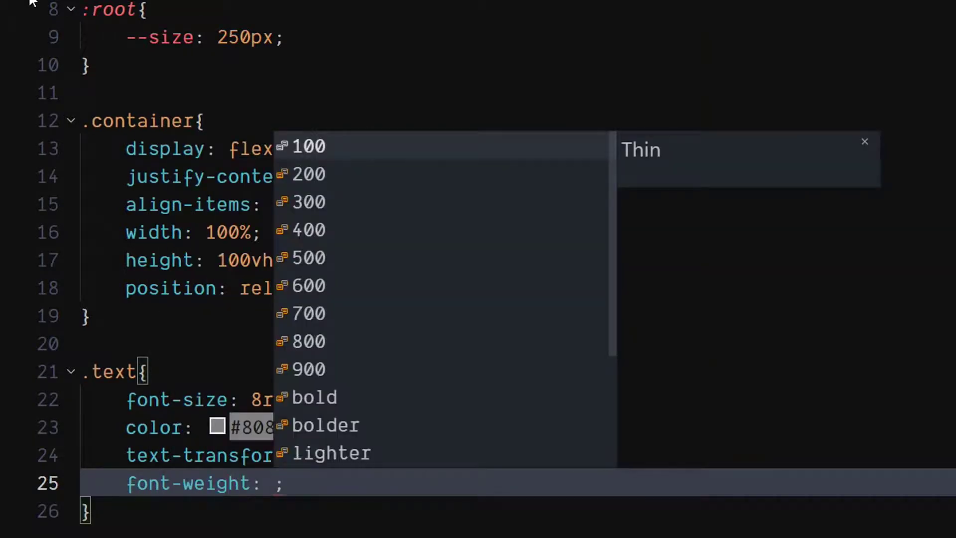
{"action": "left_click", "coordinate": [329, 425]}
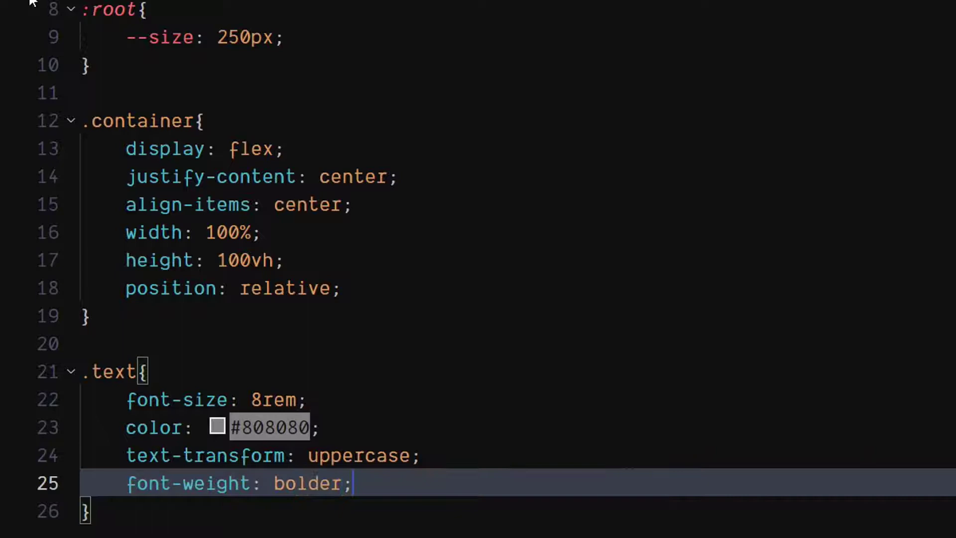
{"action": "key", "text": "Return"}
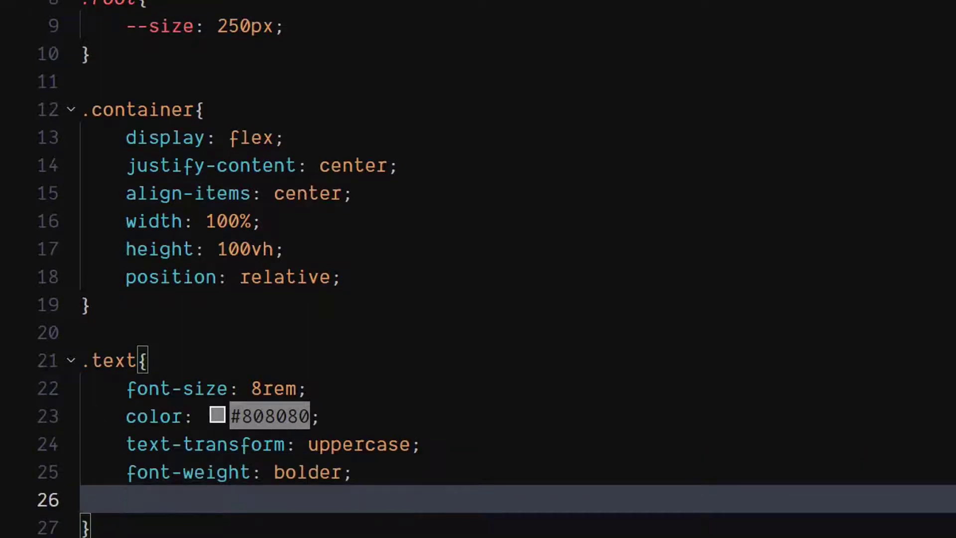
Add no text decoration, sans-serif font, 275ms ease colour transition and z-index 1
{"action": "scroll", "scroll_direction": "down", "scroll_amount": 3}
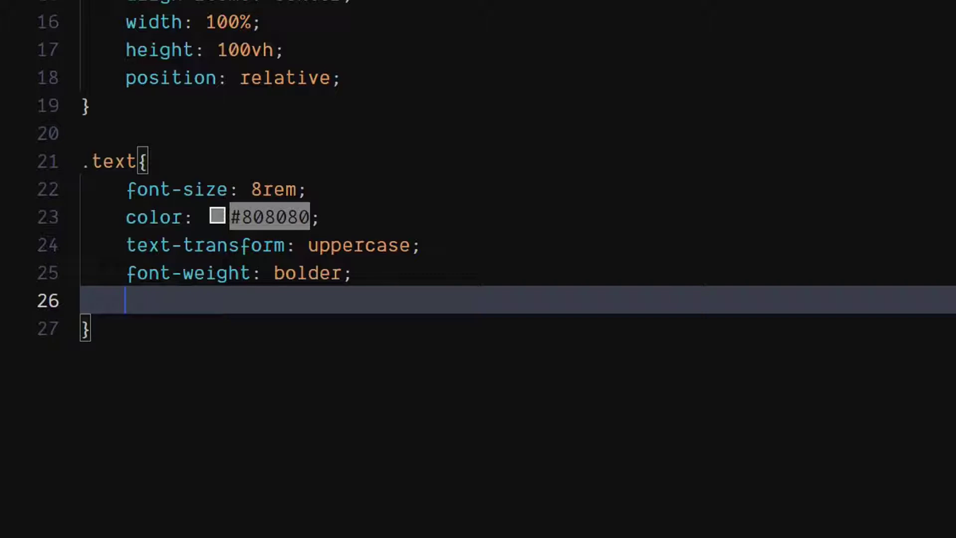
{"action": "type", "text": "text-decoration: none;"}
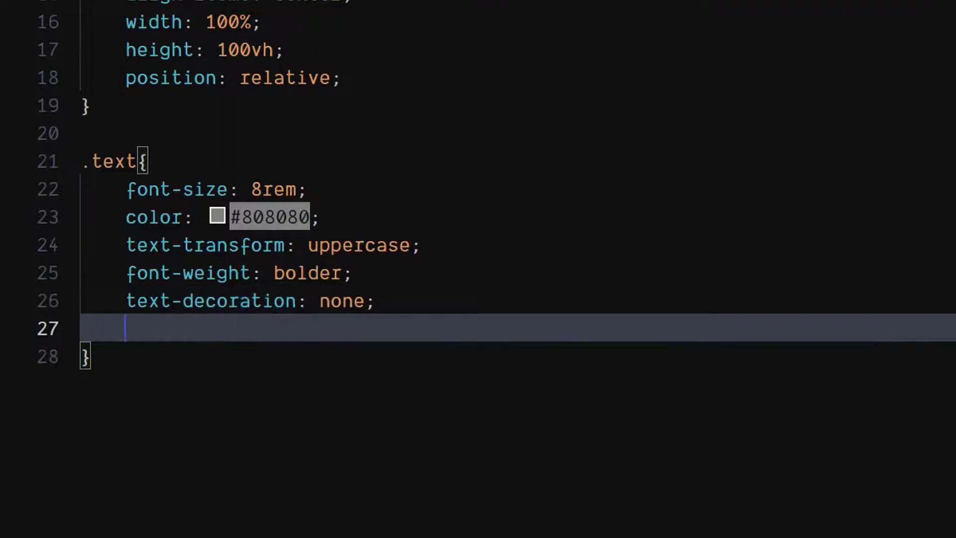
{"action": "type", "text": "font-family: sans-serif;"}
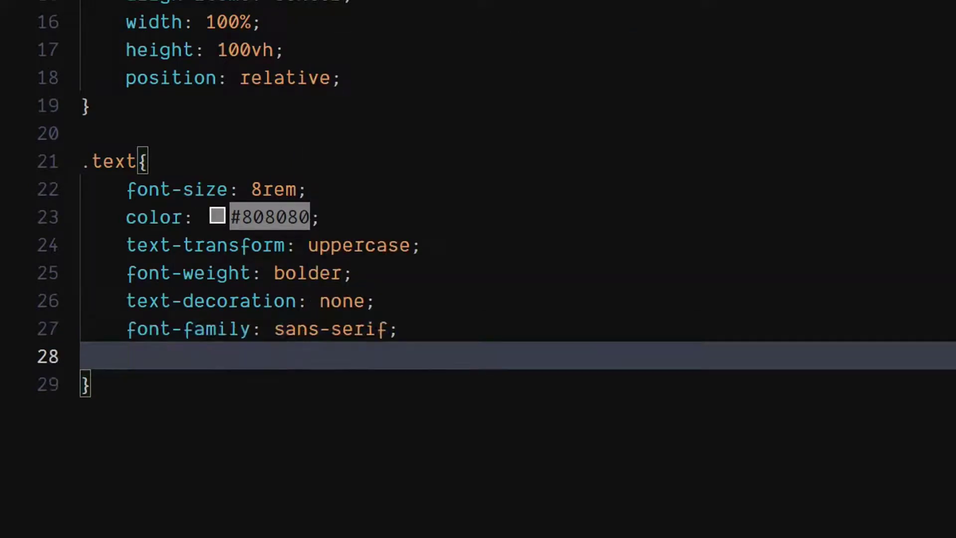
{"action": "type", "text": "transition: ;"}
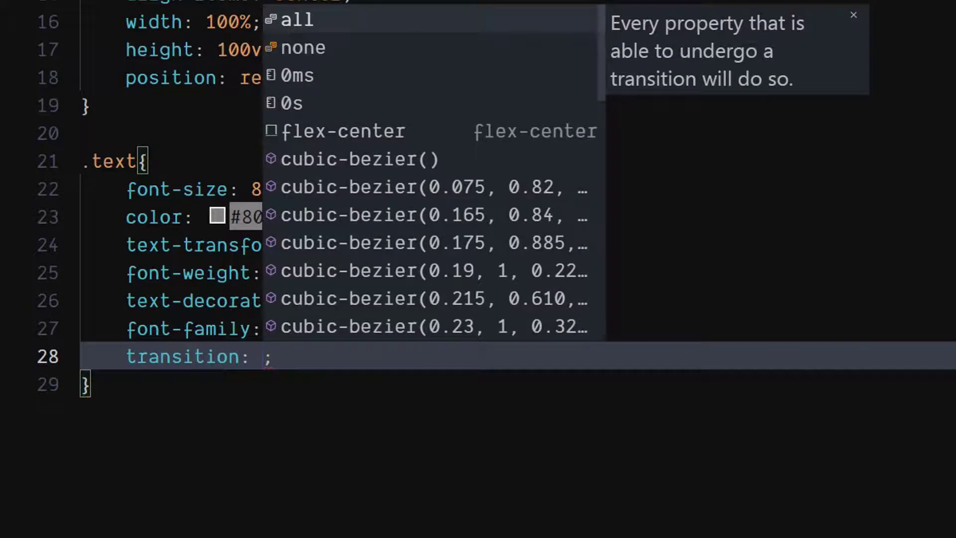
{"action": "type", "text": "color"}
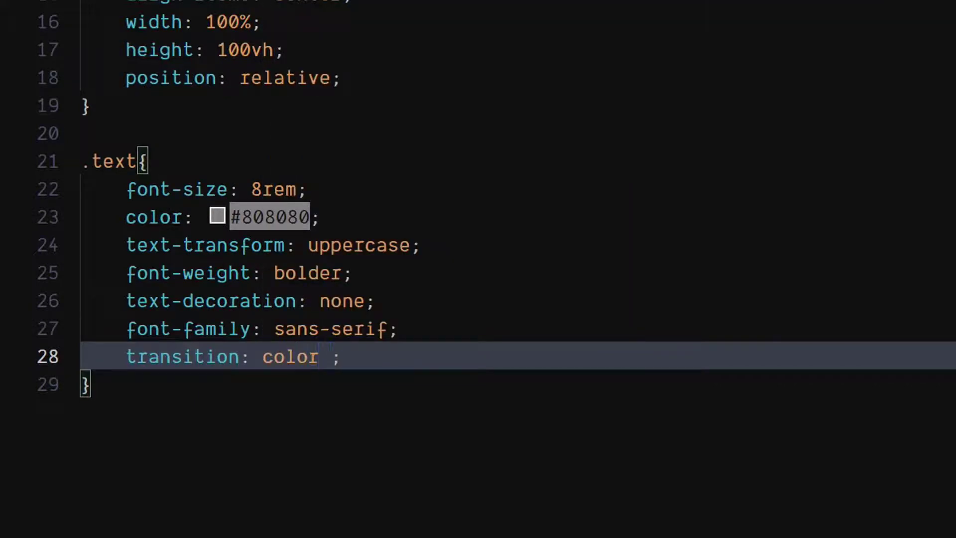
{"action": "type", "text": "275ms"}
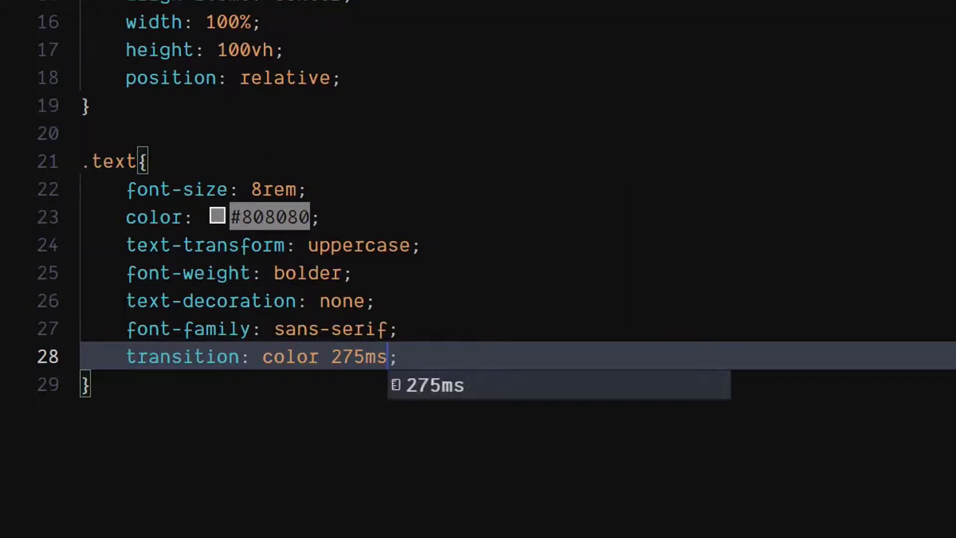
{"action": "type", "text": "ease"}
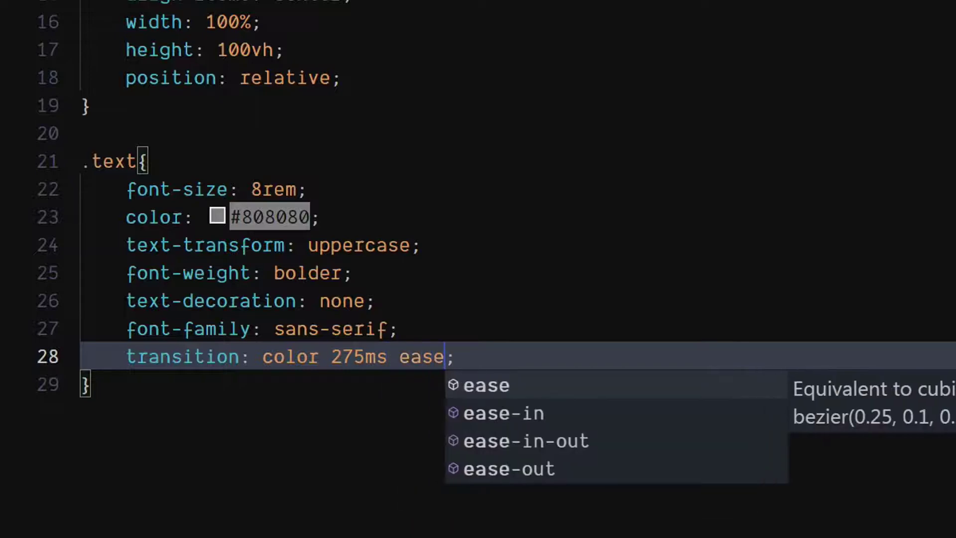
{"action": "key", "text": "Return"}
{"action": "type", "text": "z-index: ;"}
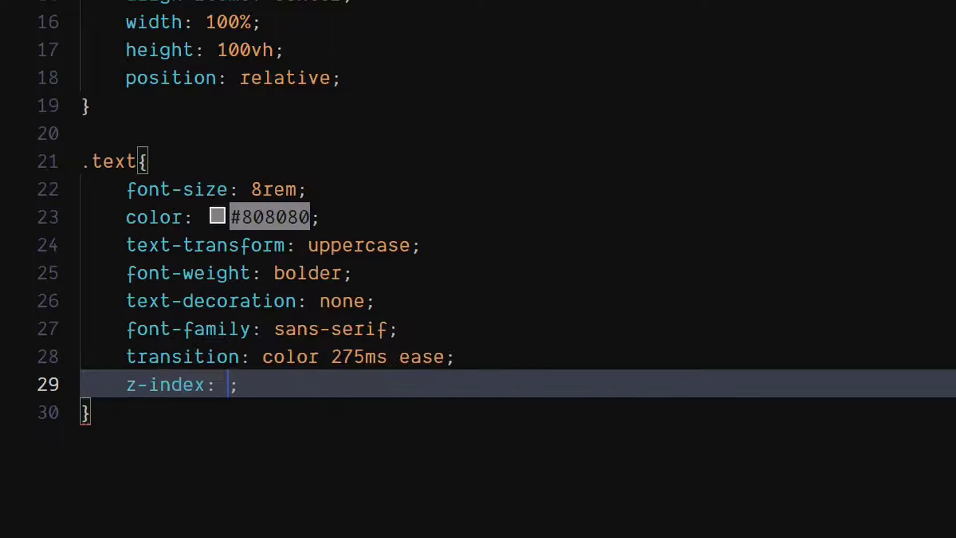
{"action": "type", "text": "1"}
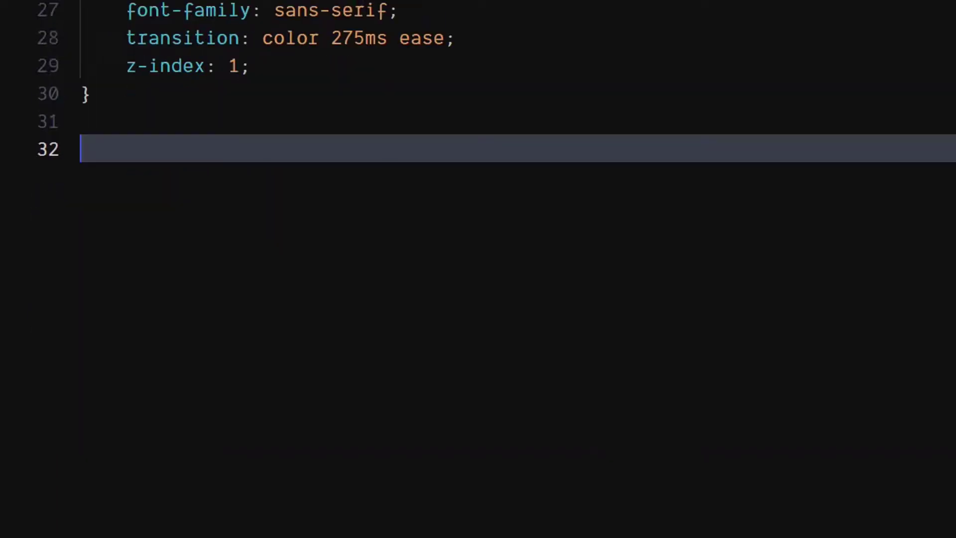
Add a .text:hover rule with color #111, then begin a .text:hover + selector
{"action": "type", "text": "."}
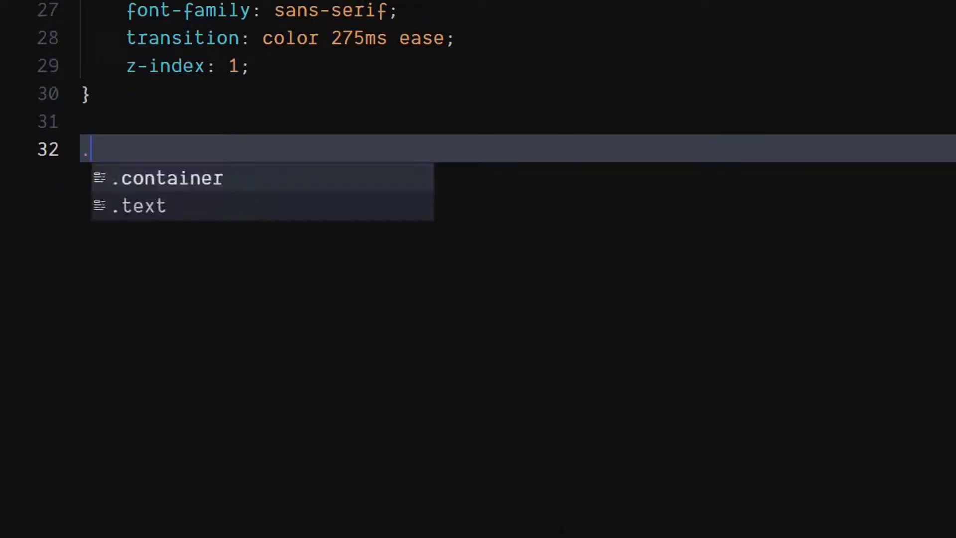
{"action": "type", "text": "text:"}
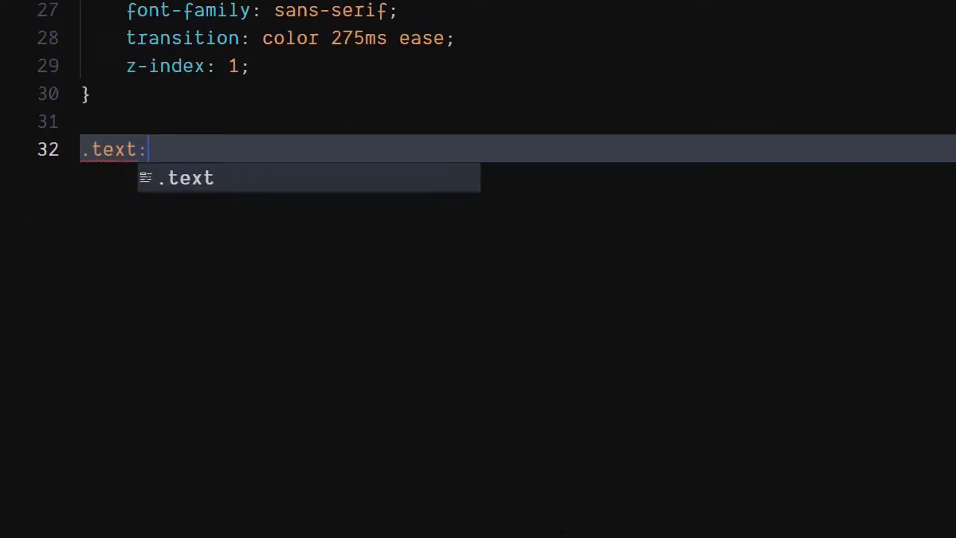
{"action": "type", "text": "hover{"}
{"action": "type", "text": "color: #;"}
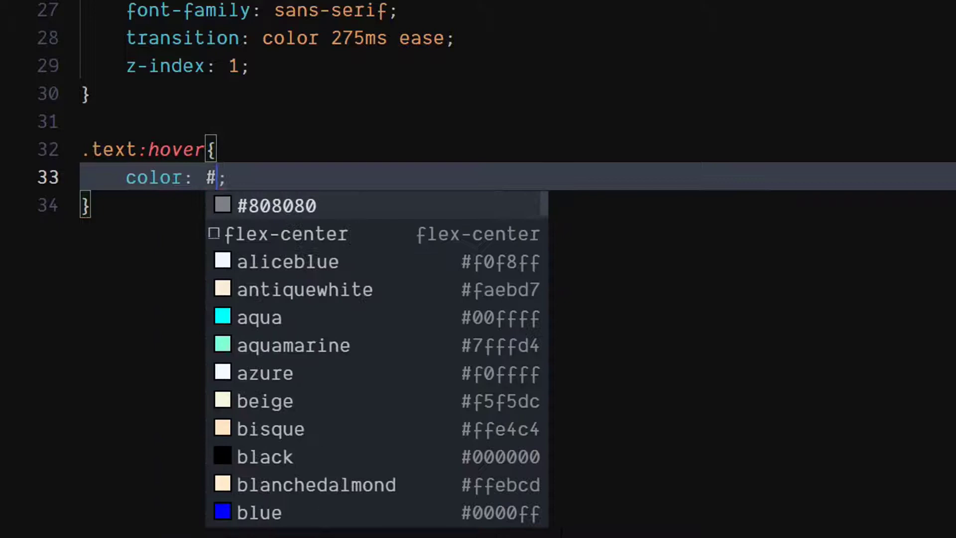
{"action": "type", "text": "111"}
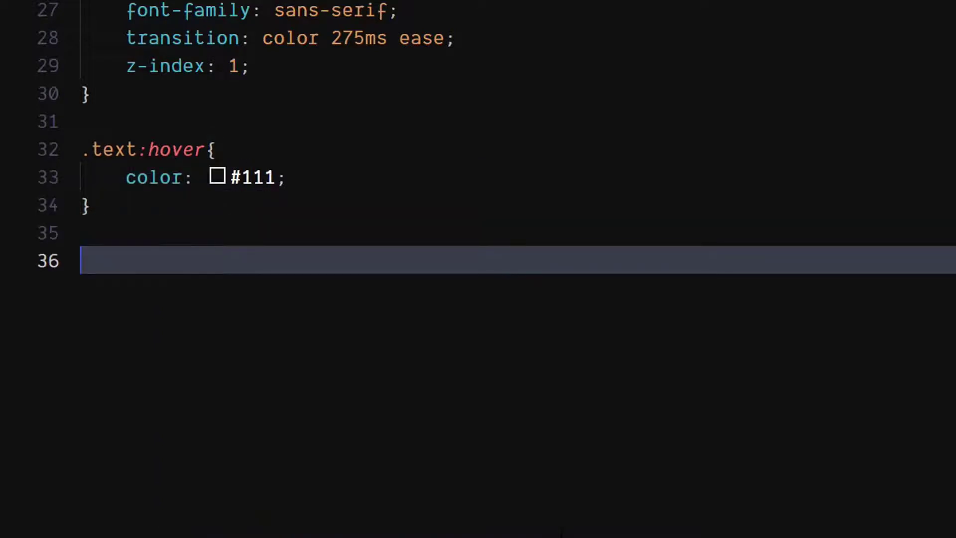
{"action": "type", "text": ".text:hover +"}
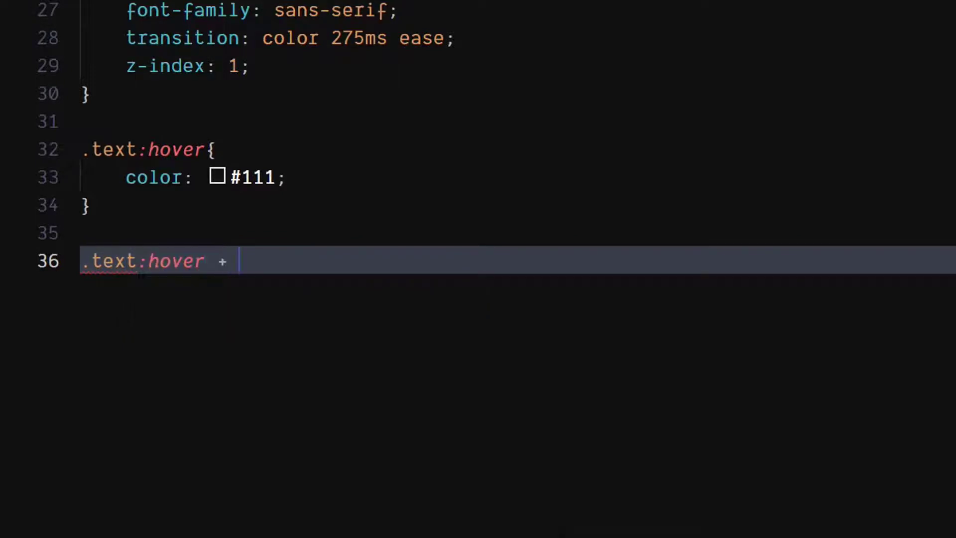
Complete .text:hover + .hover-container .hover-text with opacity 1 and start a new line
{"action": "type", "text": "."}
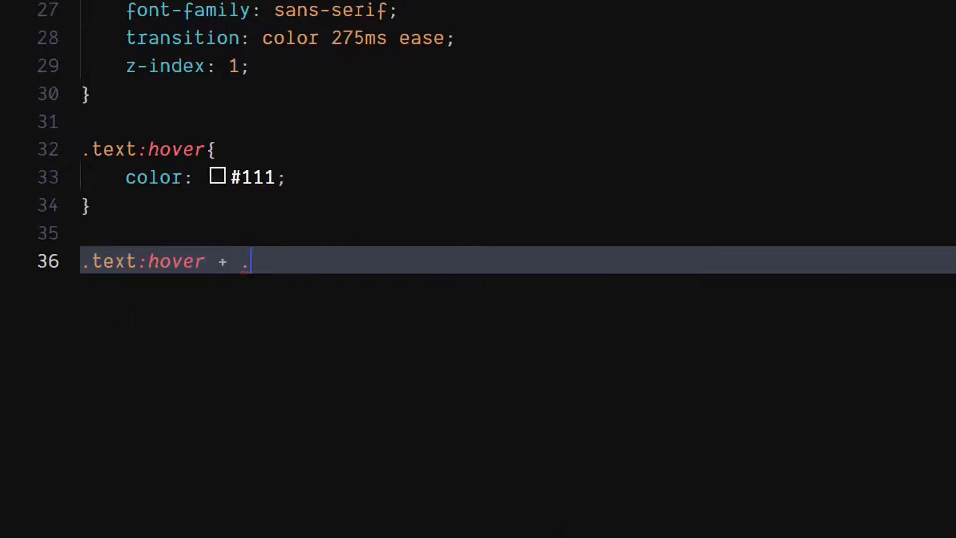
{"action": "type", "text": "hover"}
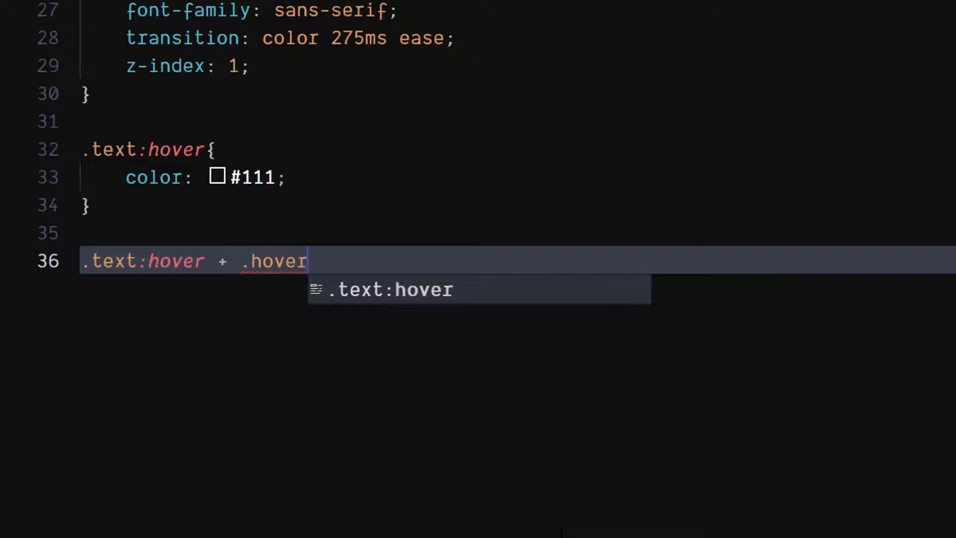
{"action": "type", "text": "-"}
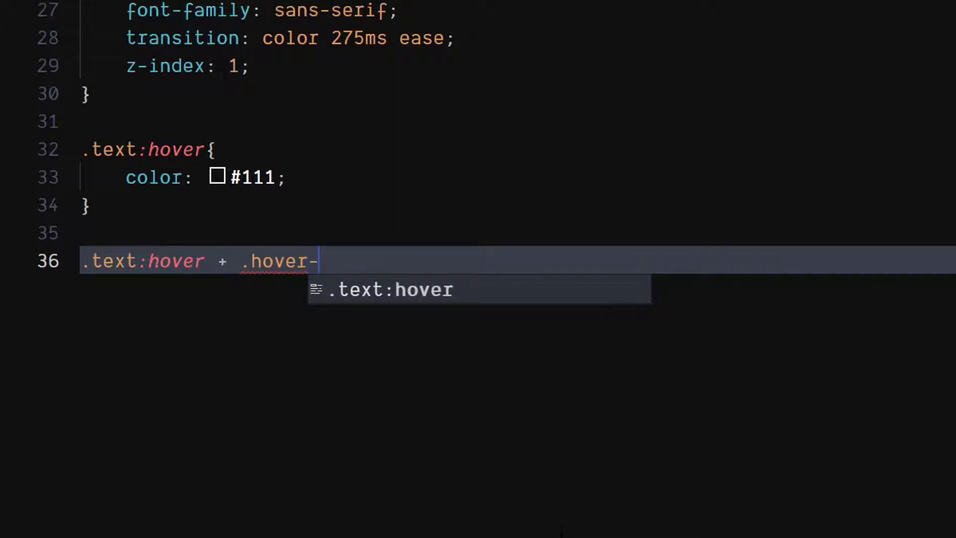
{"action": "type", "text": "contain"}
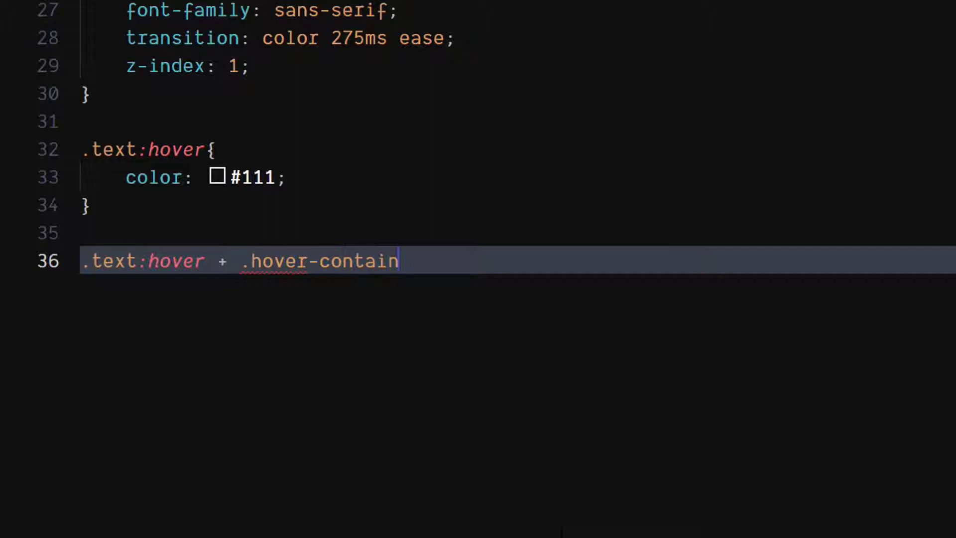
{"action": "type", "text": "er ."}
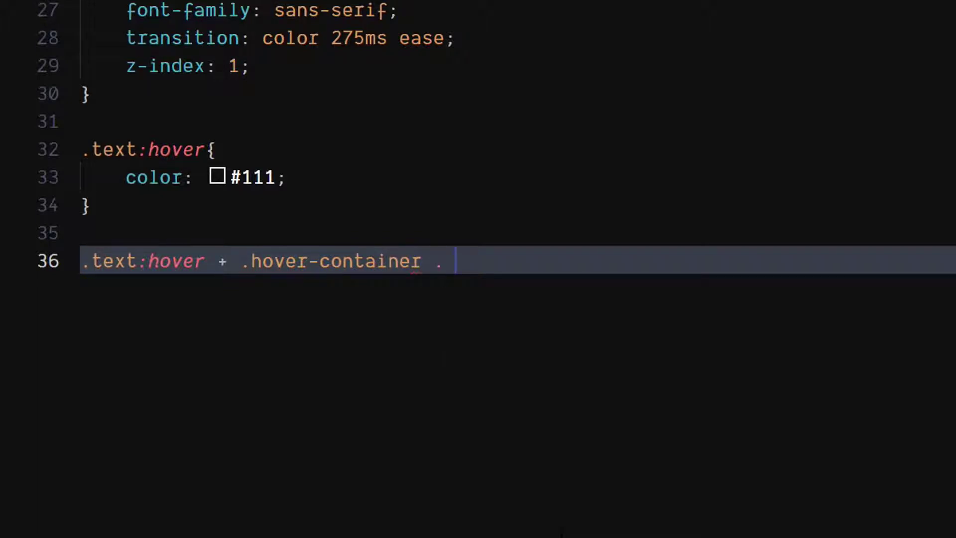
{"action": "type", "text": "ho"}
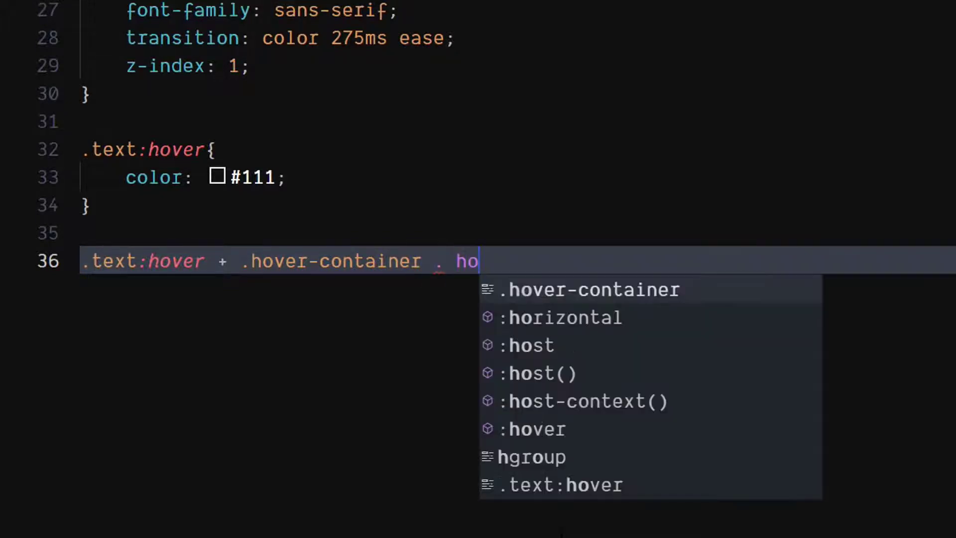
{"action": "type", "text": "ver-te"}
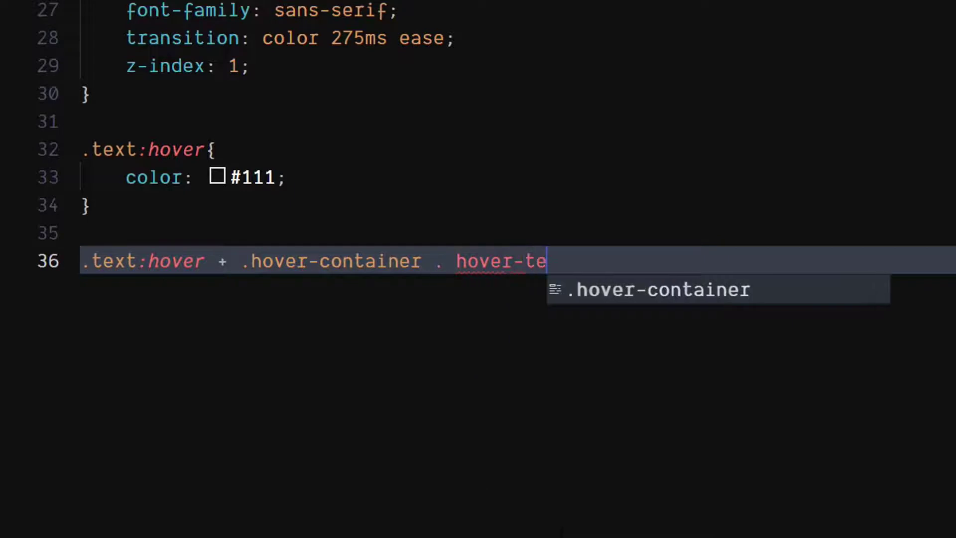
{"action": "type", "text": "xt"}
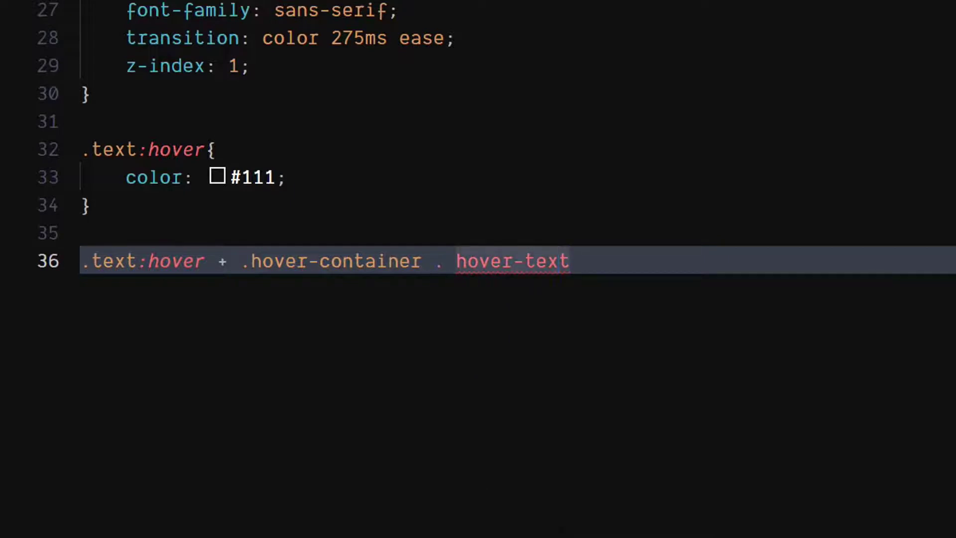
{"action": "key", "text": "Backspace"}
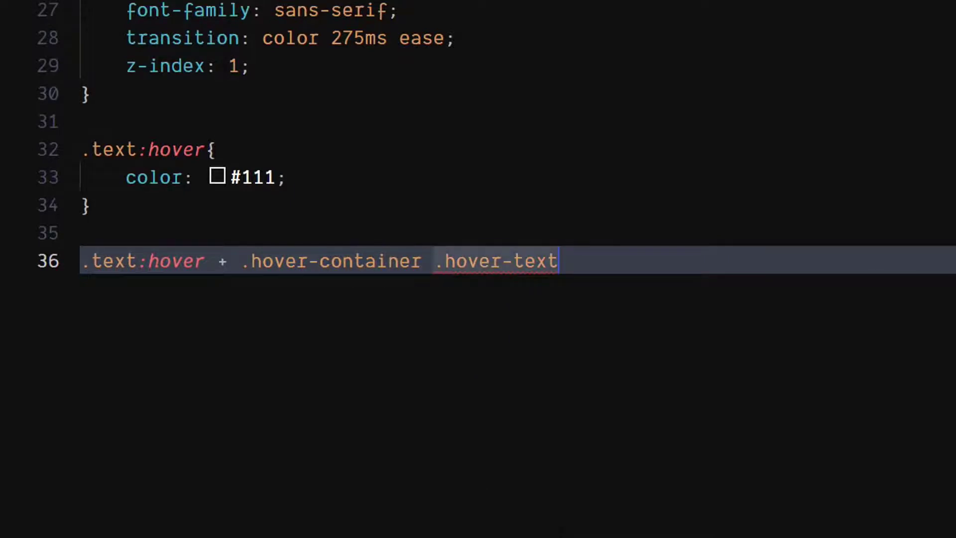
{"action": "type", "text": "{"}
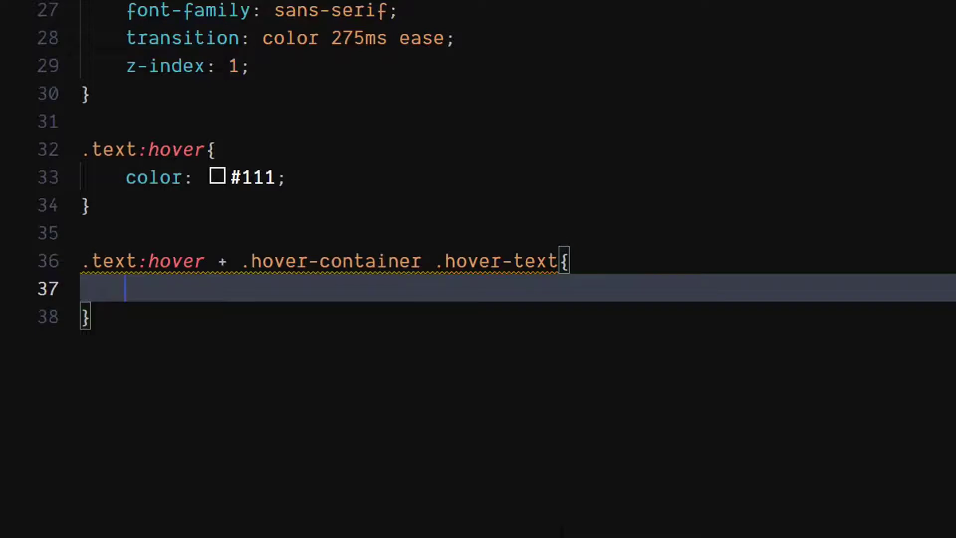
{"action": "type", "text": "opacity: 1;"}
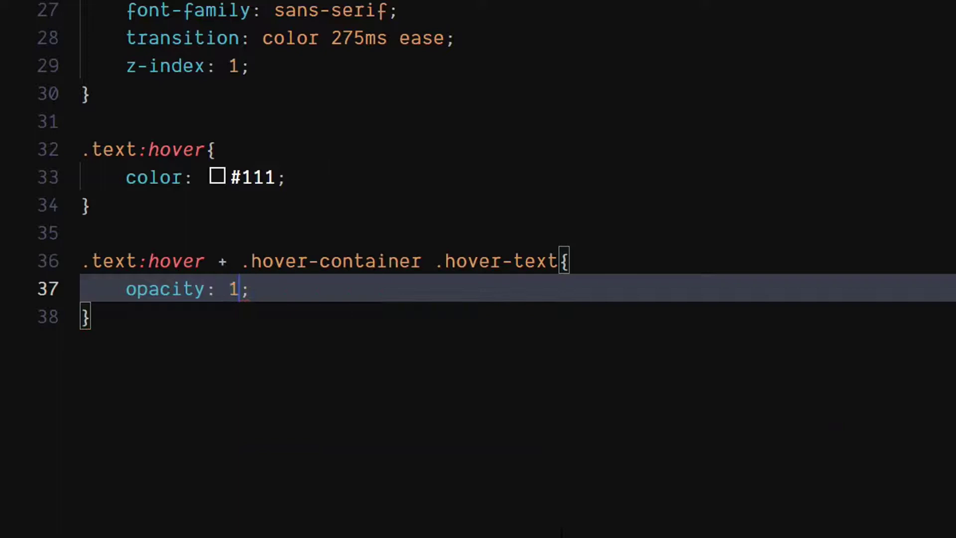
{"action": "key", "text": "Enter"}
{"action": "type", "text": ".text:hover+.hover-container .hover-text"}
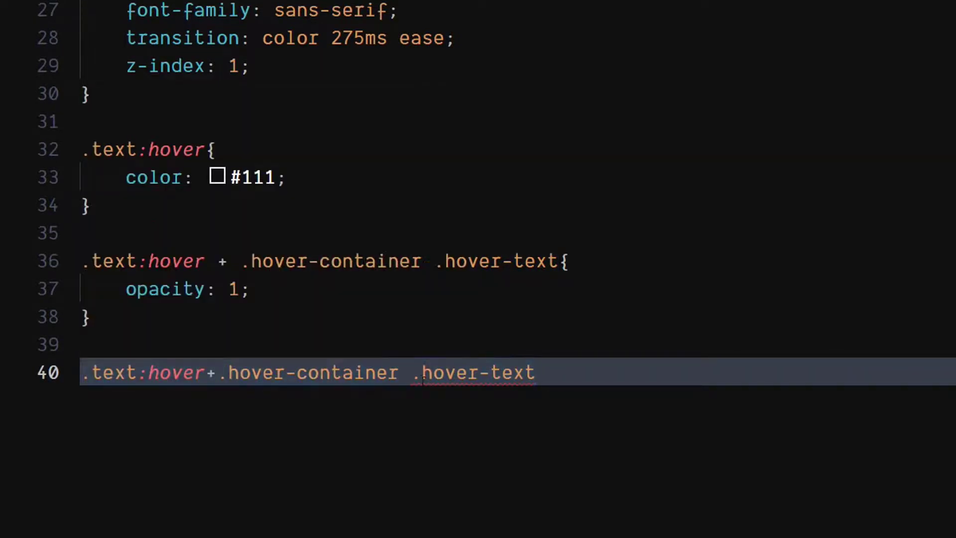
Retarget the second hover rule to .img-container with opacity: 1
{"action": "double_click", "coordinate": [473, 373]}
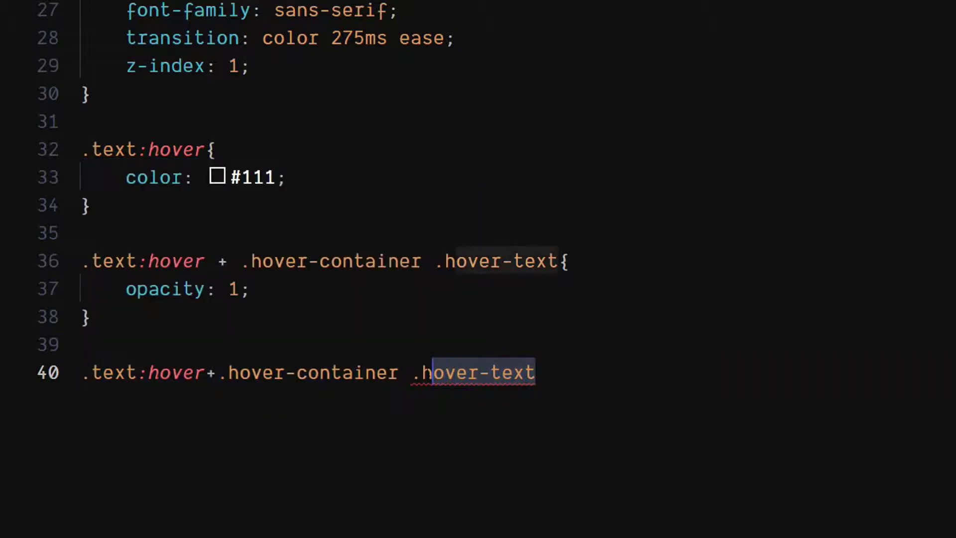
{"action": "type", "text": "img"}
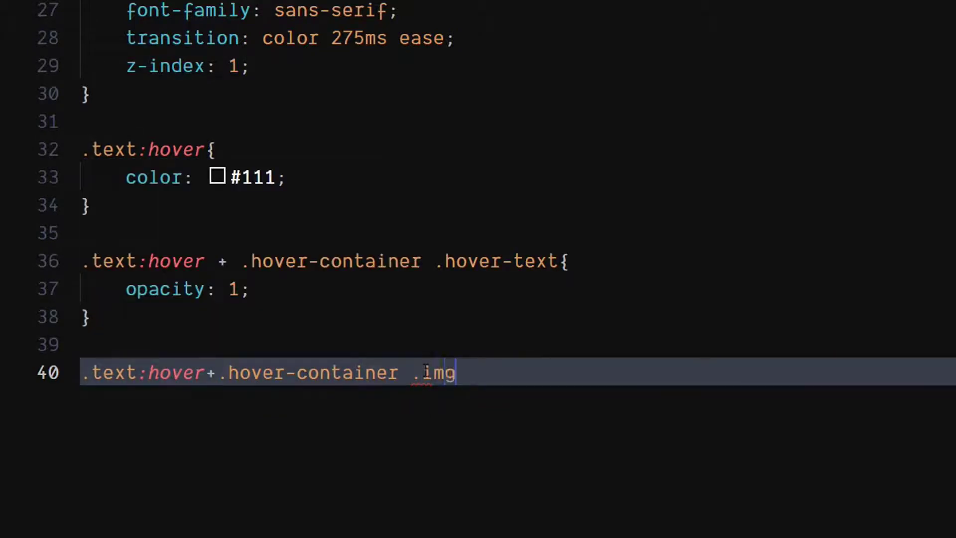
{"action": "type", "text": "-container{"}
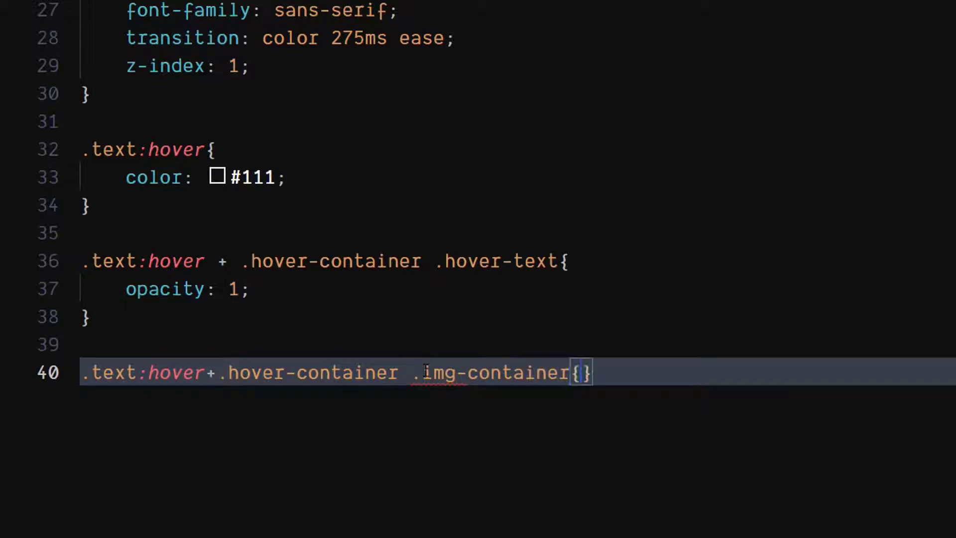
{"action": "type", "text": "opacity: 1;"}
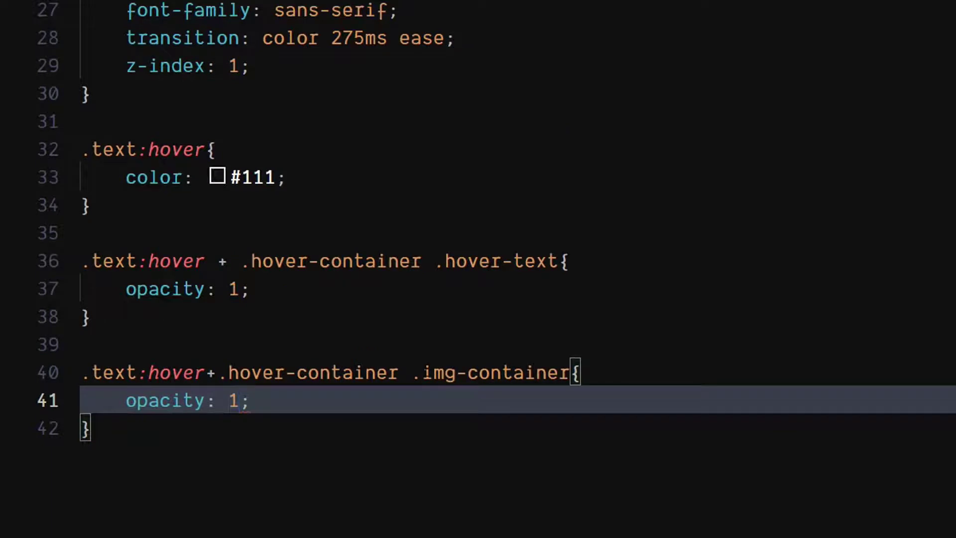
{"action": "left_click", "coordinate": [89, 429]}
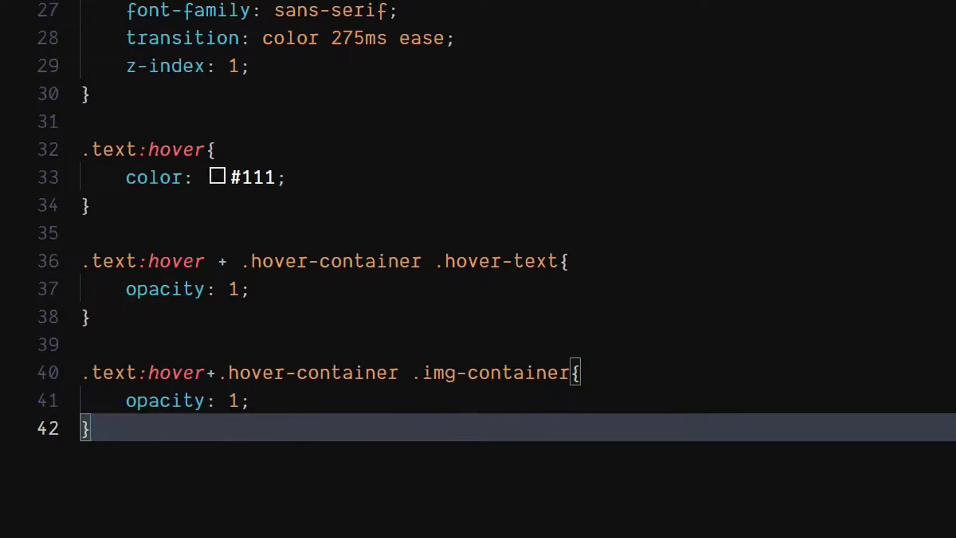
{"action": "scroll", "scroll_direction": "down", "scroll_amount": 3}
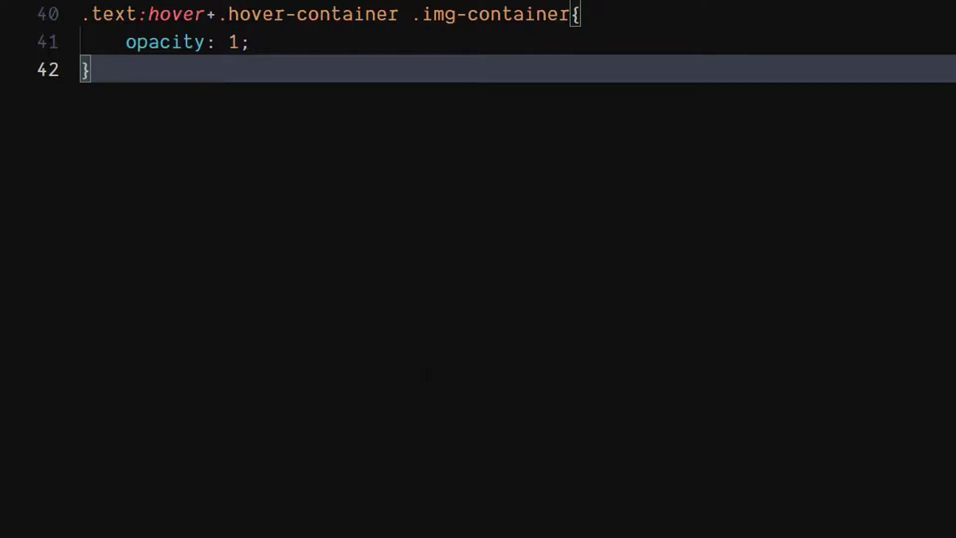
Start a .hover-text rule: z-index 2, absolute, flex-centred, inset 0 0
{"action": "type", "text": ".h"}
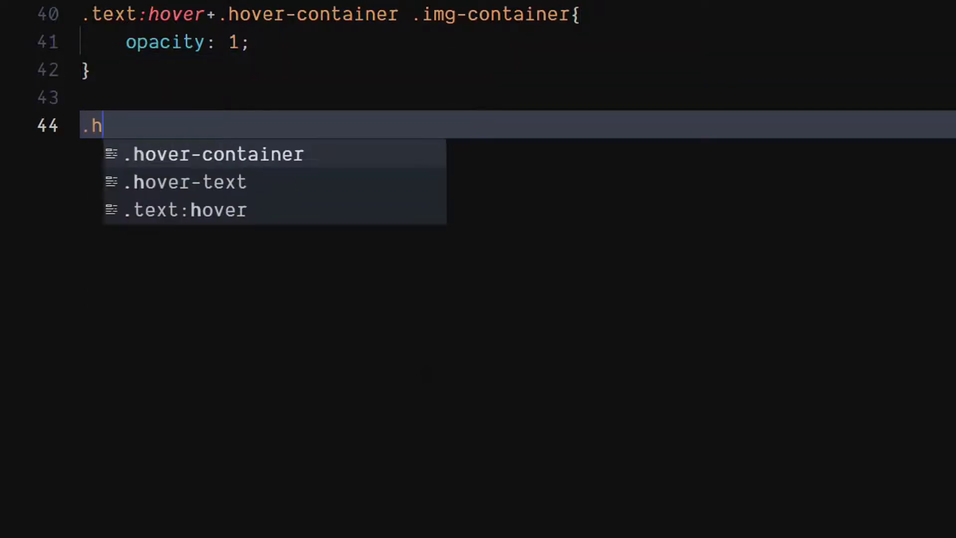
{"action": "type", "text": "over-text{"}
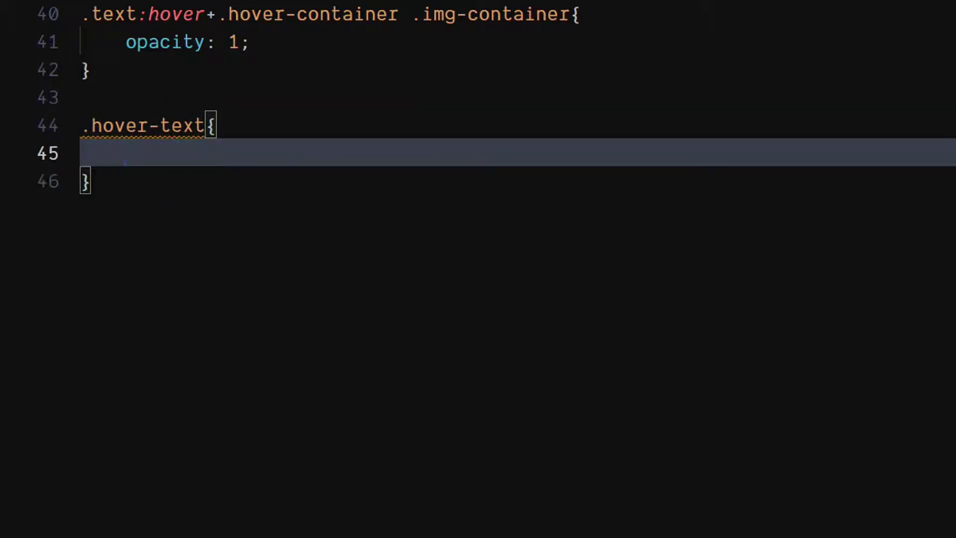
{"action": "type", "text": "zind"}
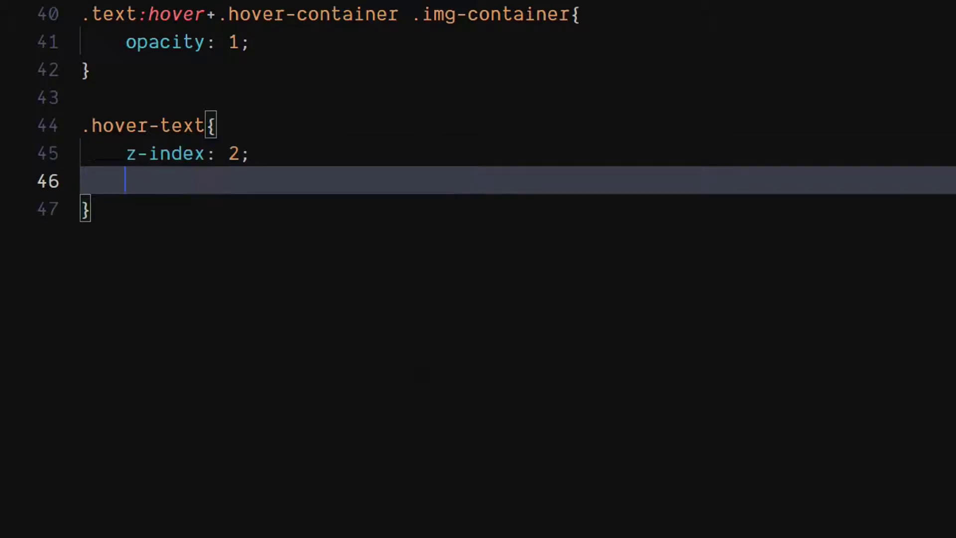
{"action": "type", "text": "position: absolute;"}
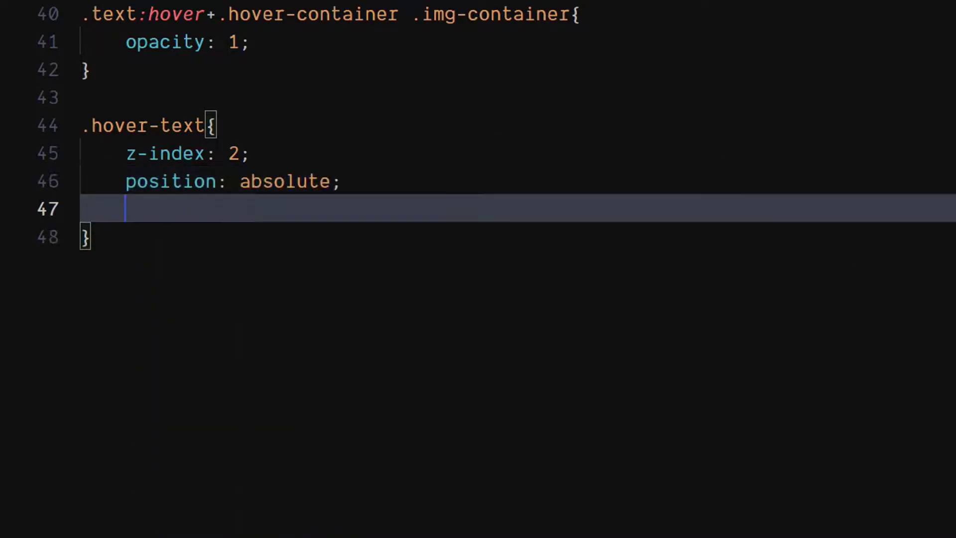
{"action": "type", "text": "display: flex;"}
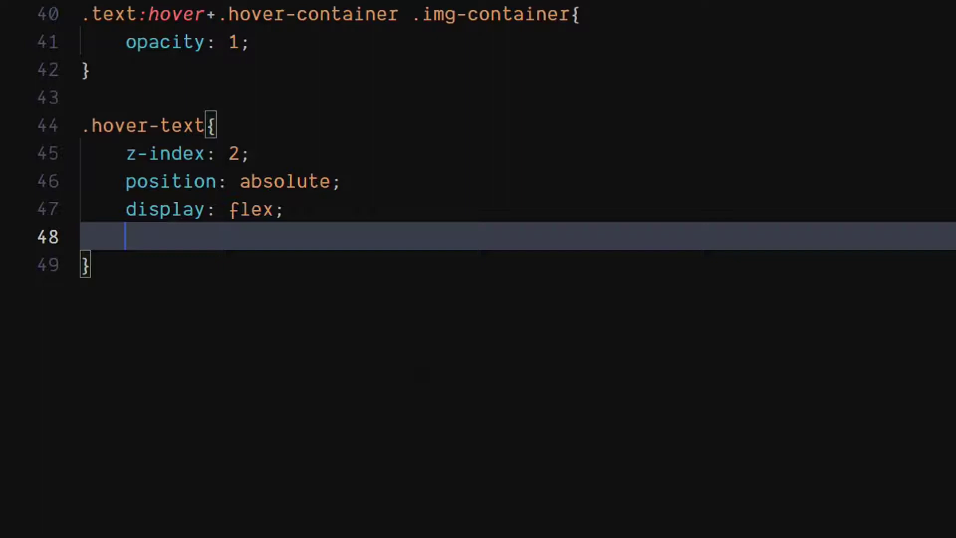
{"action": "type", "text": "justify-content: center;"}
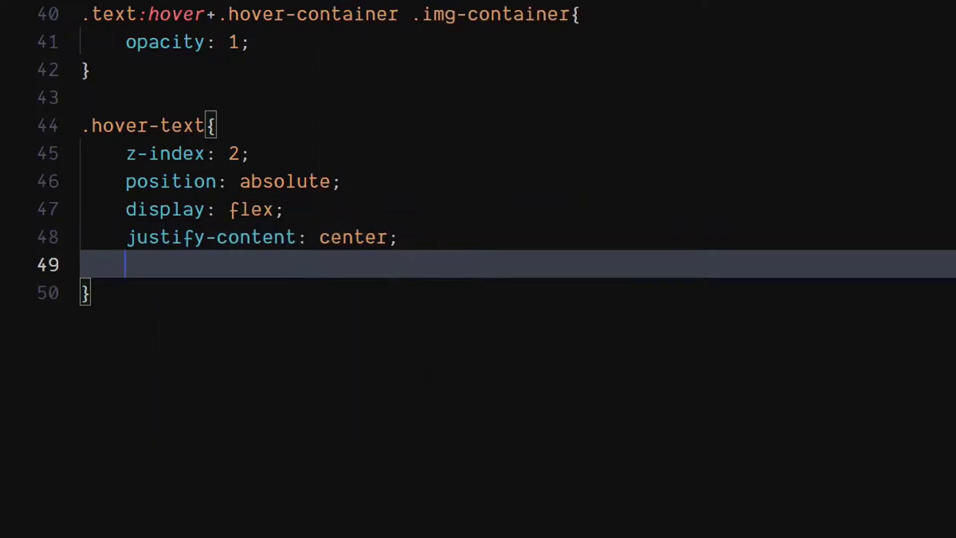
{"action": "type", "text": "align-items: ;"}
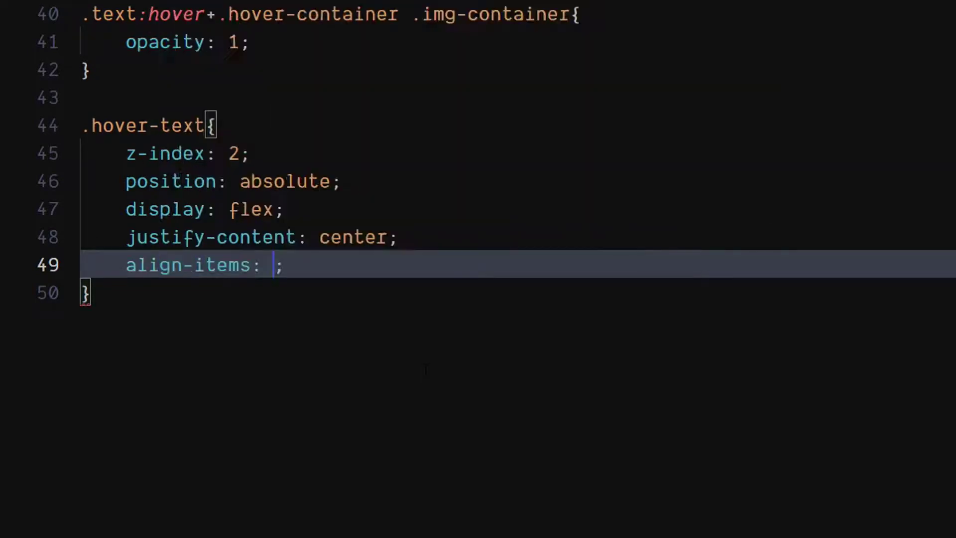
{"action": "type", "text": "center"}
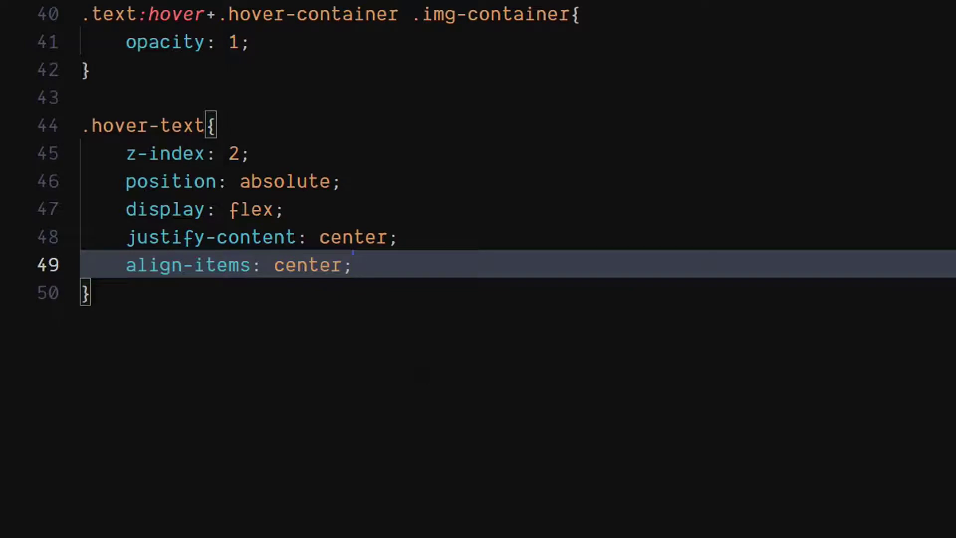
{"action": "type", "text": "inset: 0 0;"}
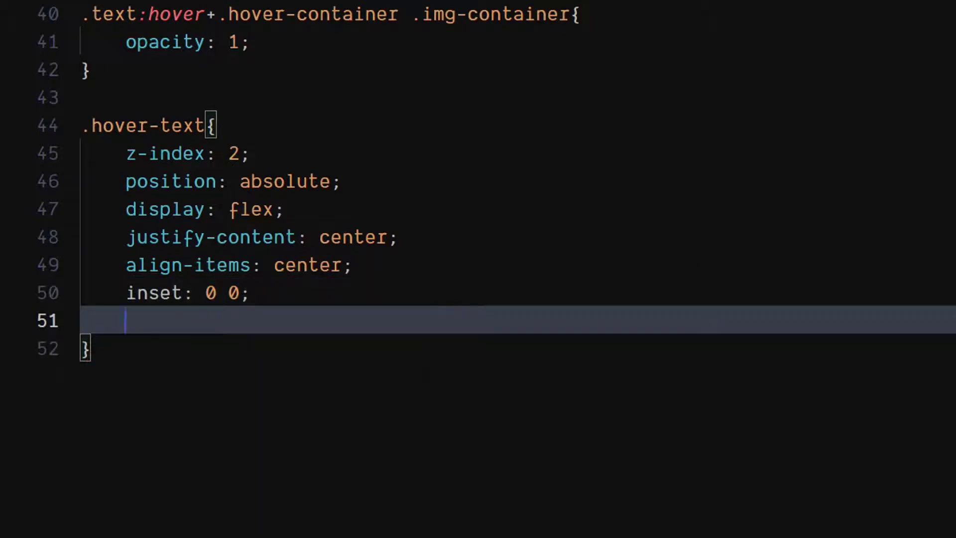
Give .hover-text 8rem bolder sans-serif uppercase #eee text, opacity 0, pointer-events none
{"action": "type", "text": "font-size: 8rem;"}
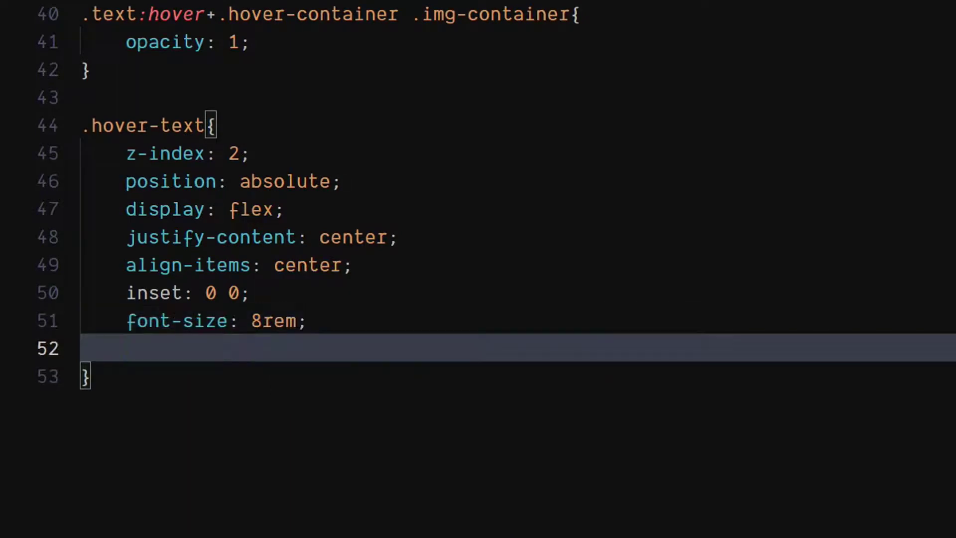
{"action": "type", "text": "font-family: sans-serif;"}
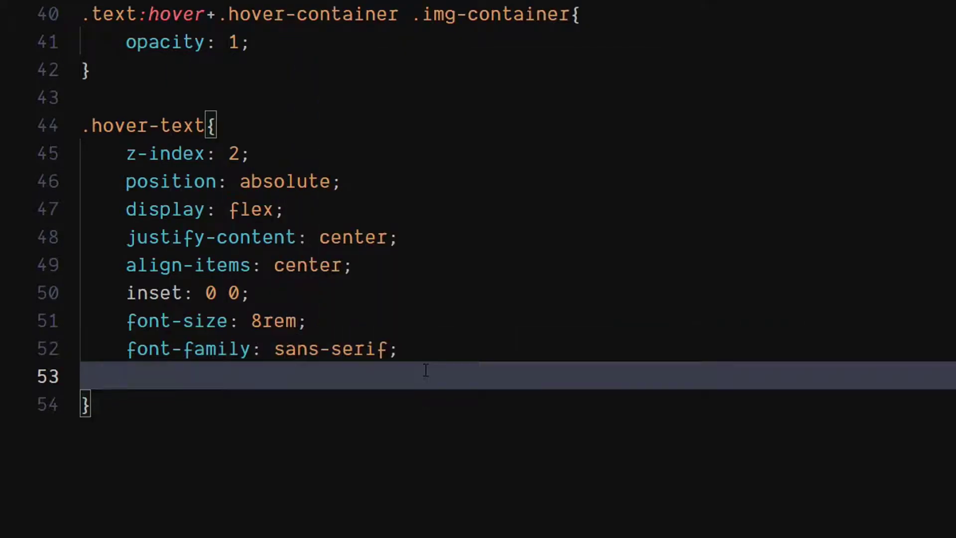
{"action": "type", "text": "font-weight: bolder;"}
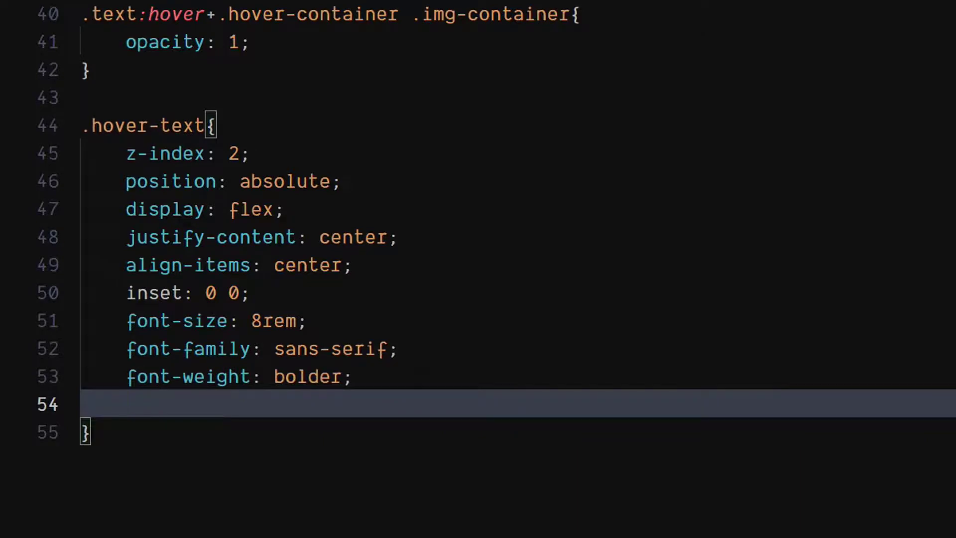
{"action": "type", "text": "color: ;"}
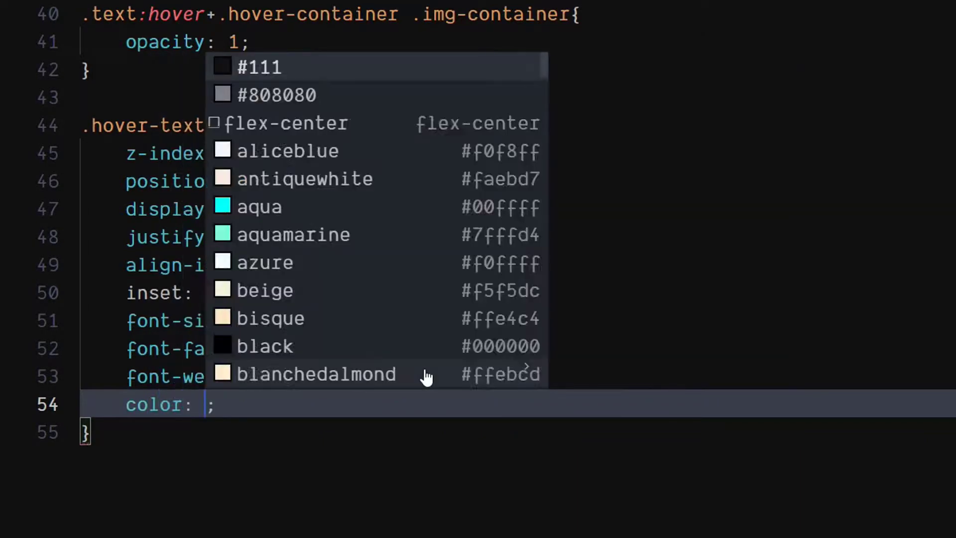
{"action": "type", "text": "#eee"}
{"action": "type", "text": "text-transform: uppercase;"}
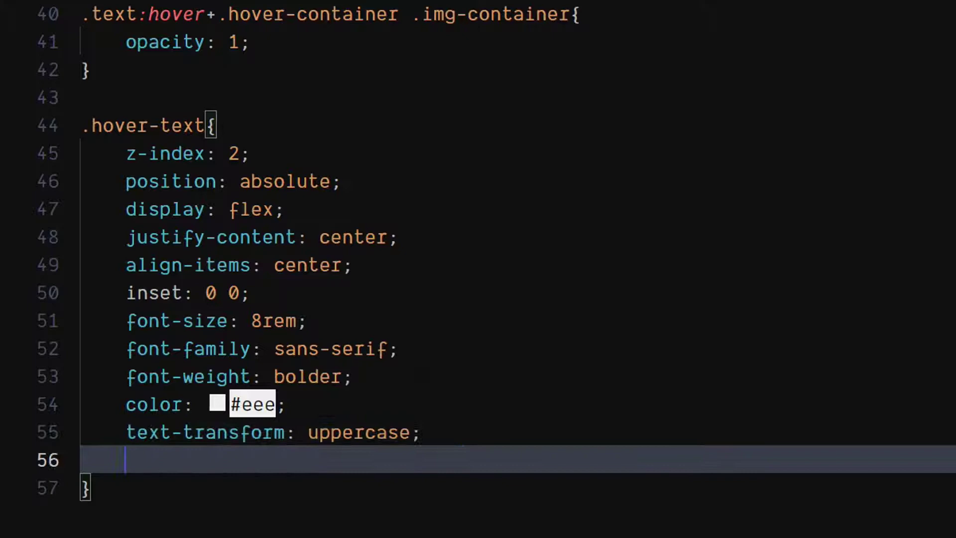
{"action": "type", "text": "opacity: 0;"}
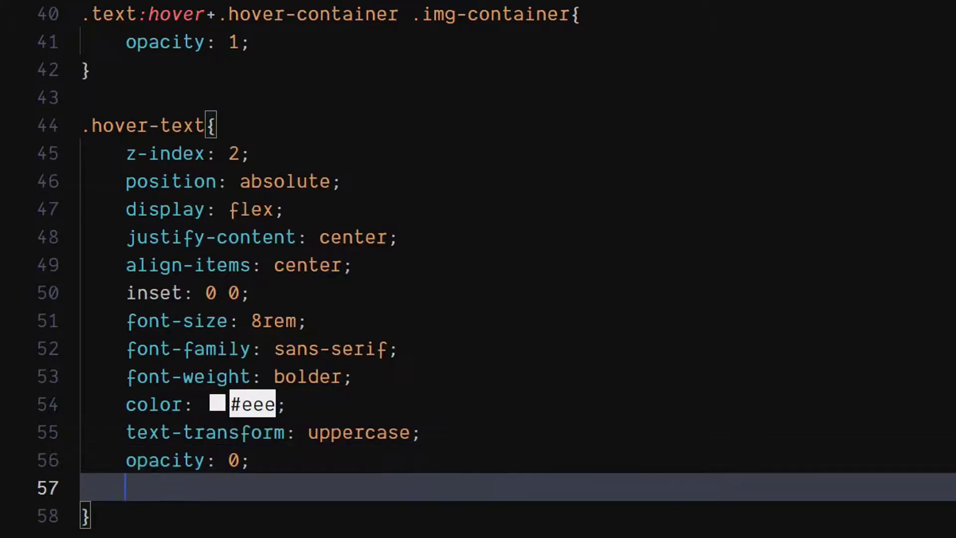
{"action": "type", "text": "pointer-events: none;"}
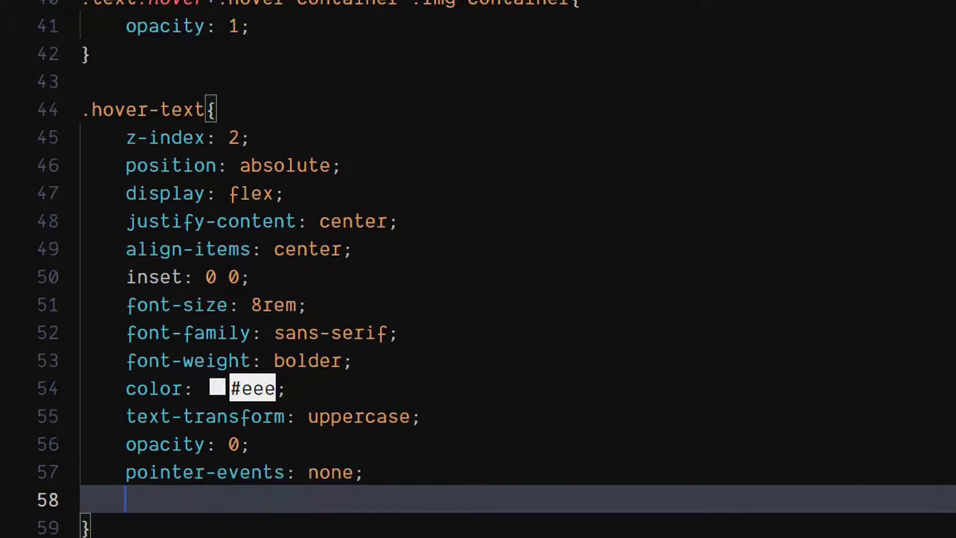
Add clip-path: circle(var(--size) * 0.5 at 0 0) to .hover-text
{"action": "type", "text": "clip-path: ;"}
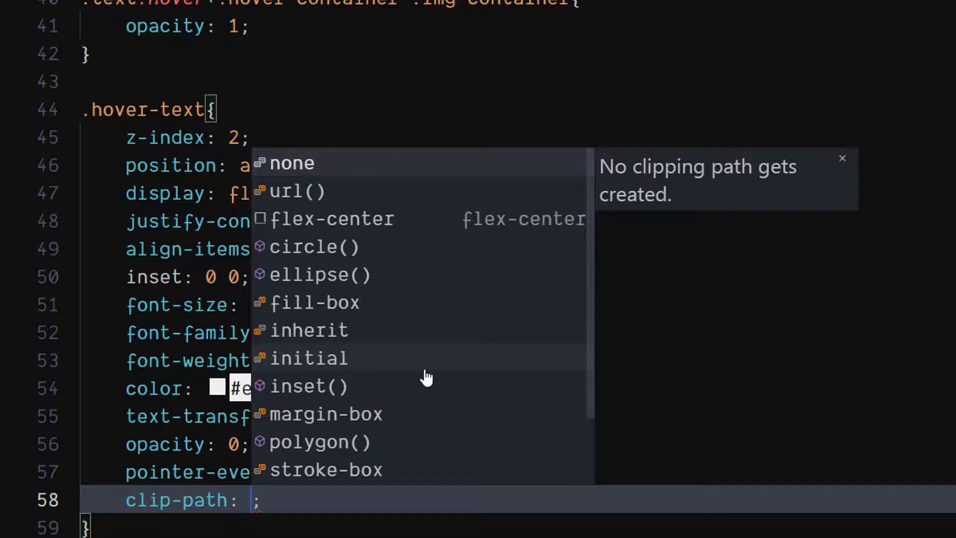
{"action": "left_click", "coordinate": [313, 246]}
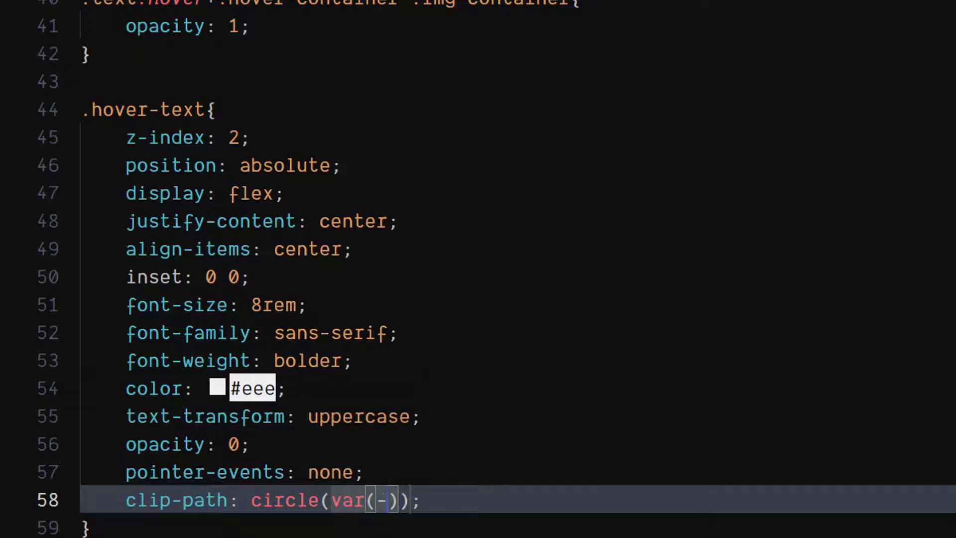
{"action": "type", "text": "-si"}
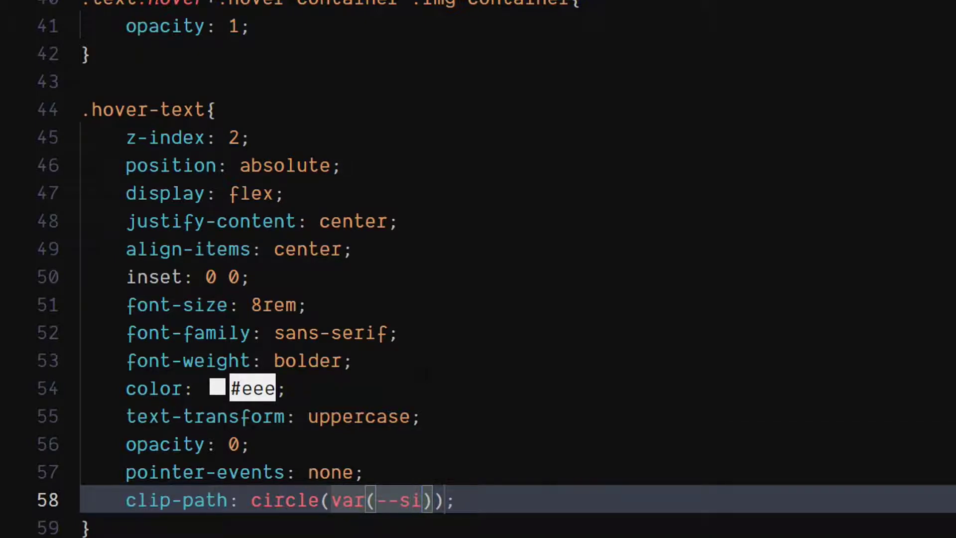
{"action": "type", "text": "ze"}
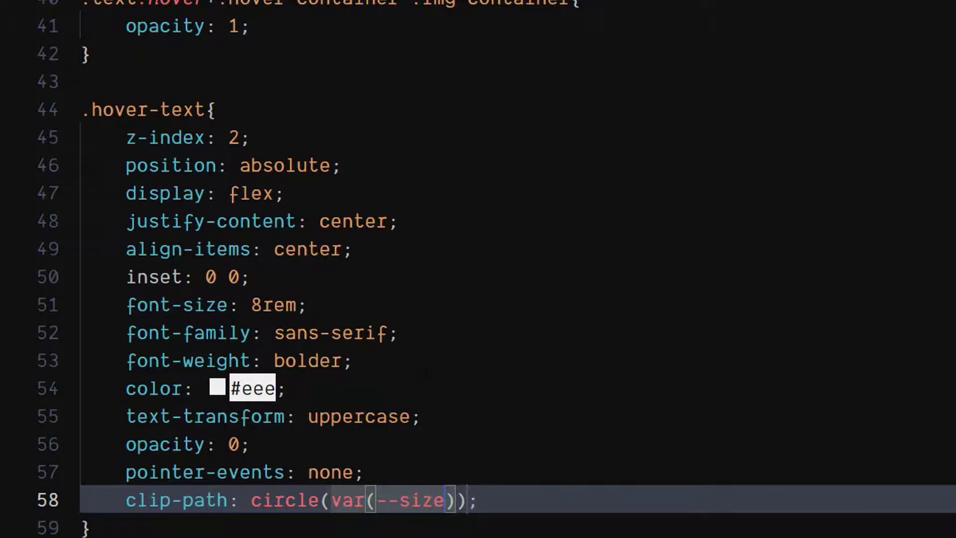
{"action": "type", "text": "* 0.5"}
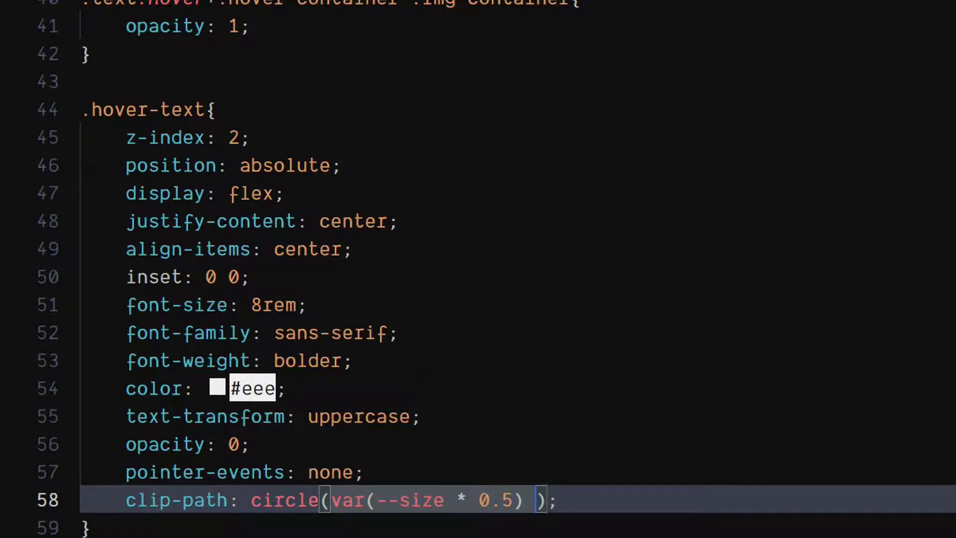
{"action": "type", "text": "at 0 0"}
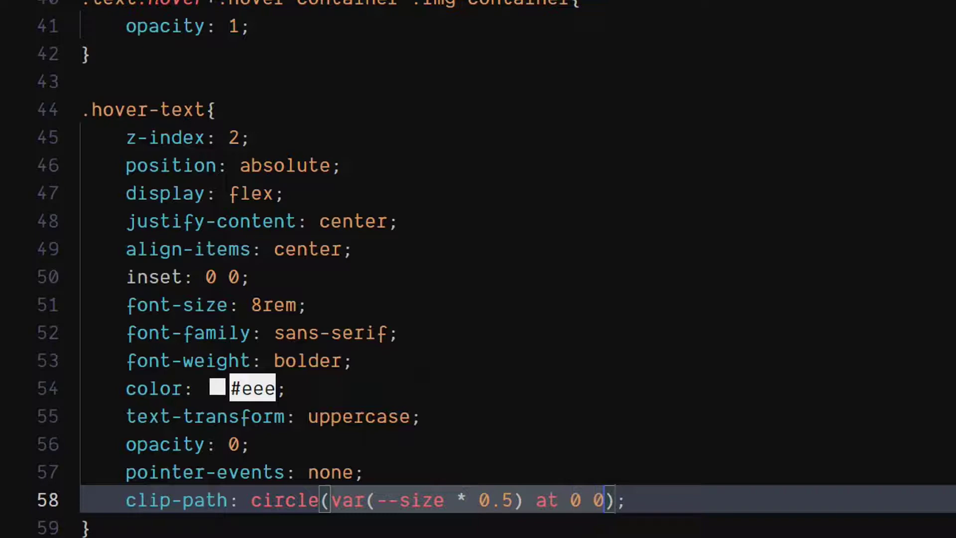
Add an opacity 250ms ease transition to .hover-text
{"action": "type", "text": "transition: ;"}
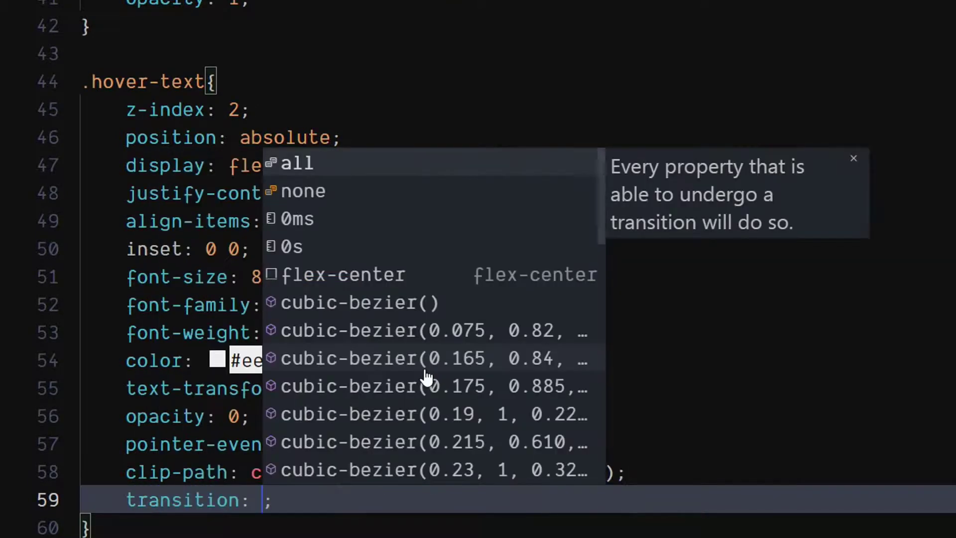
{"action": "type", "text": "opacity 250"}
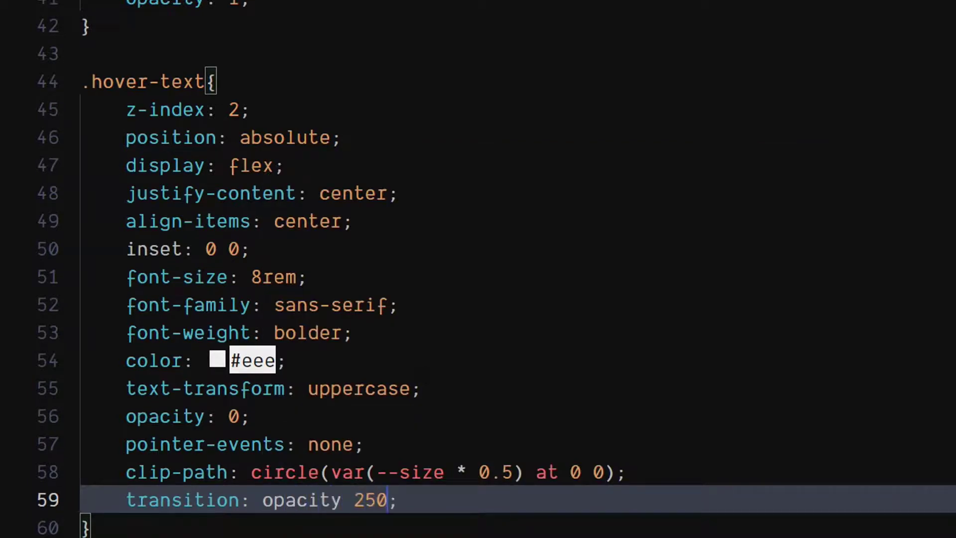
{"action": "type", "text": "ms"}
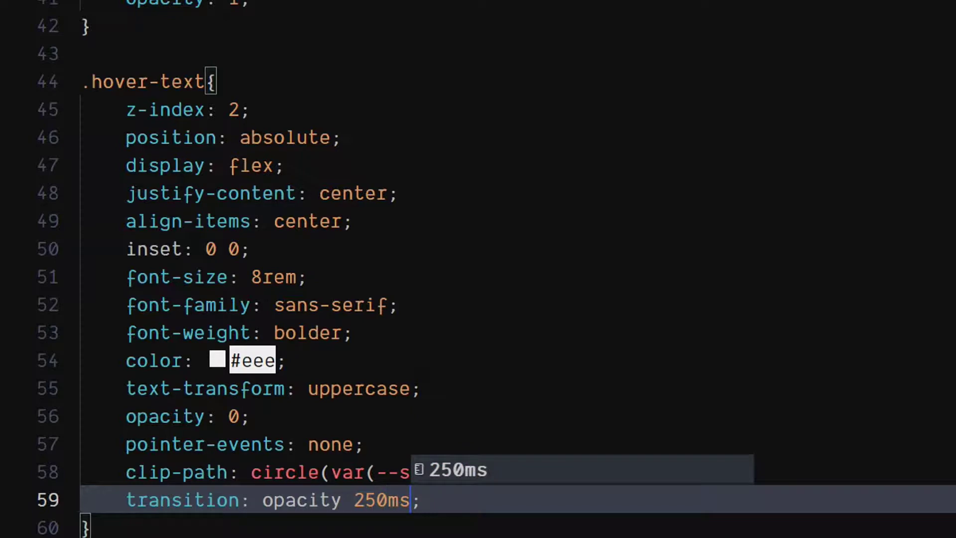
{"action": "type", "text": "ease"}
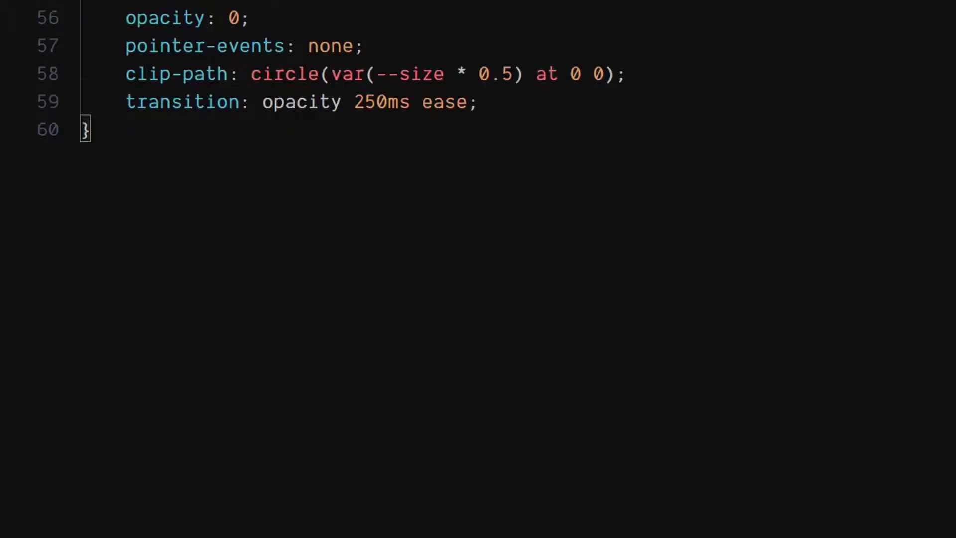
{"action": "key", "text": "Enter"}
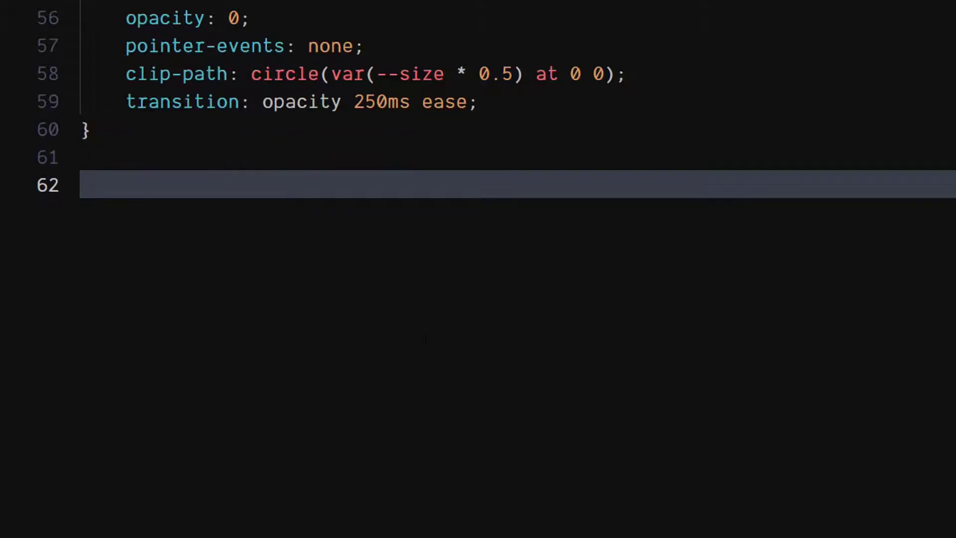
Start an .img-container rule with z-index -2, absolute position and inset 0 0
{"action": "type", "text": ".img-container{"}
{"action": "type", "text": "zin"}
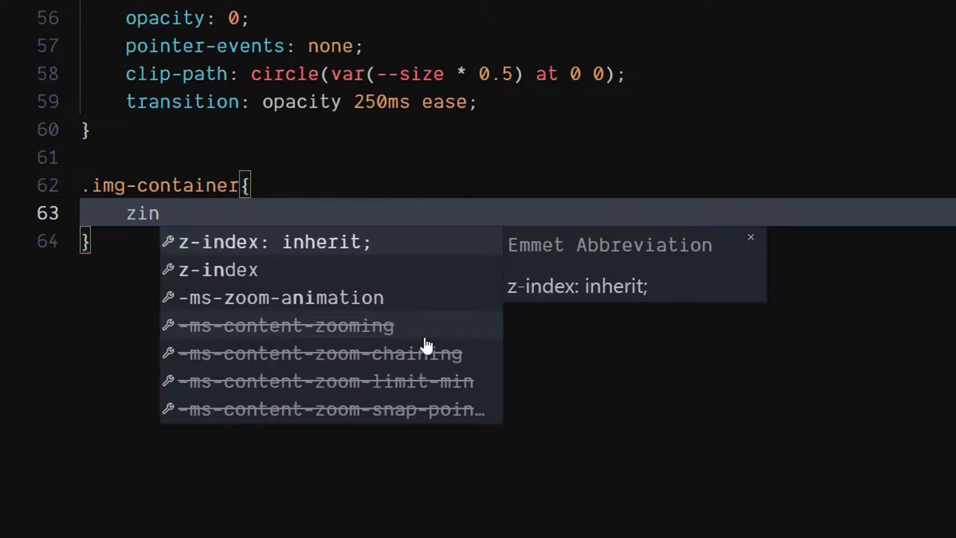
{"action": "type", "text": "-index: -2;"}
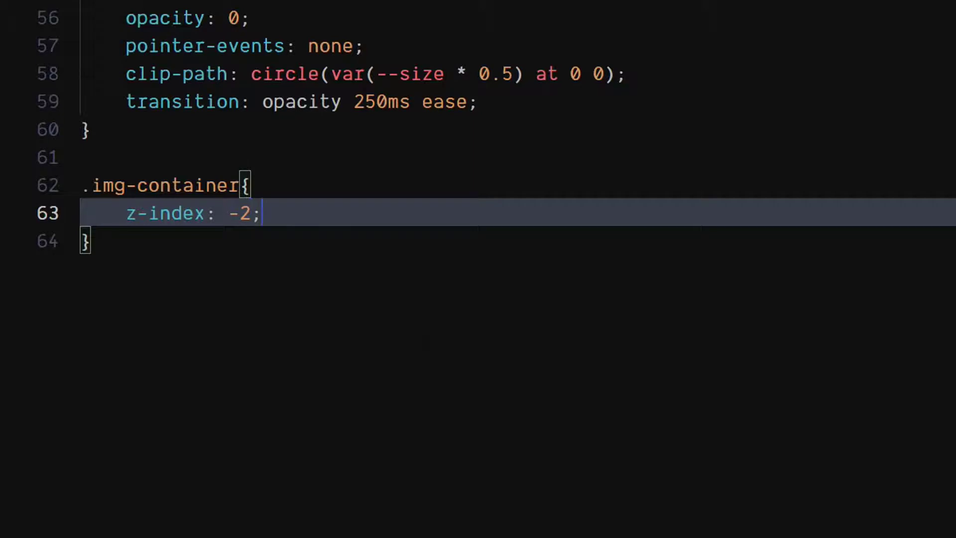
{"action": "type", "text": "position: absolute;"}
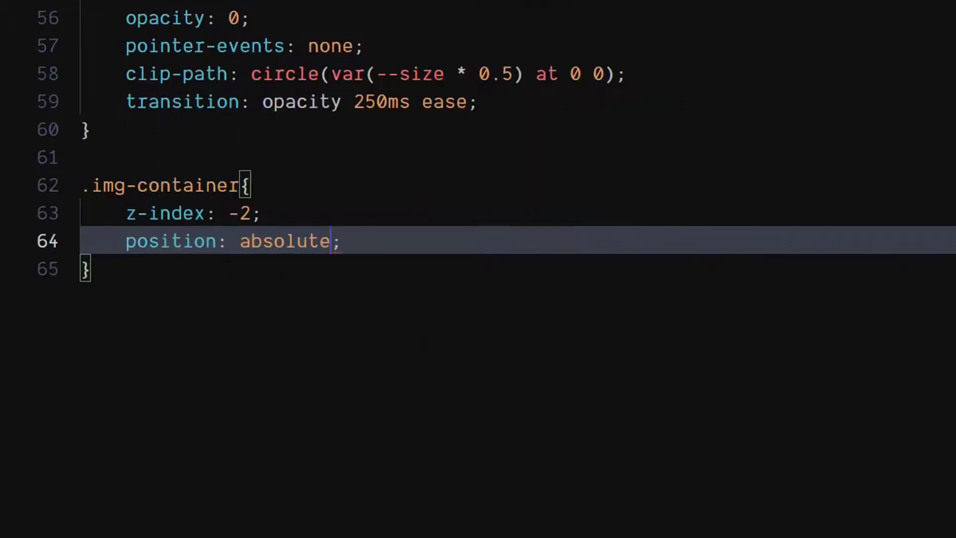
{"action": "type", "text": "inset: ;"}
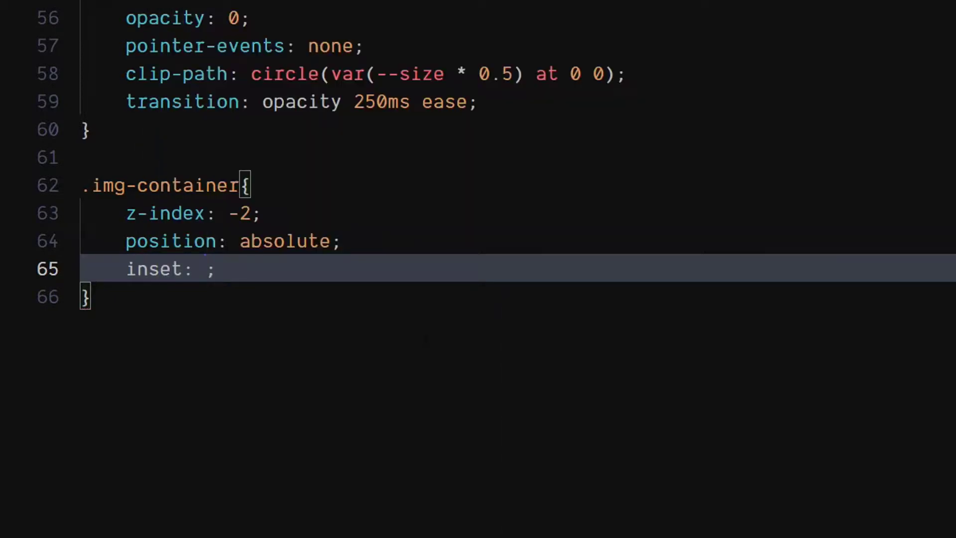
{"action": "type", "text": "0 0"}
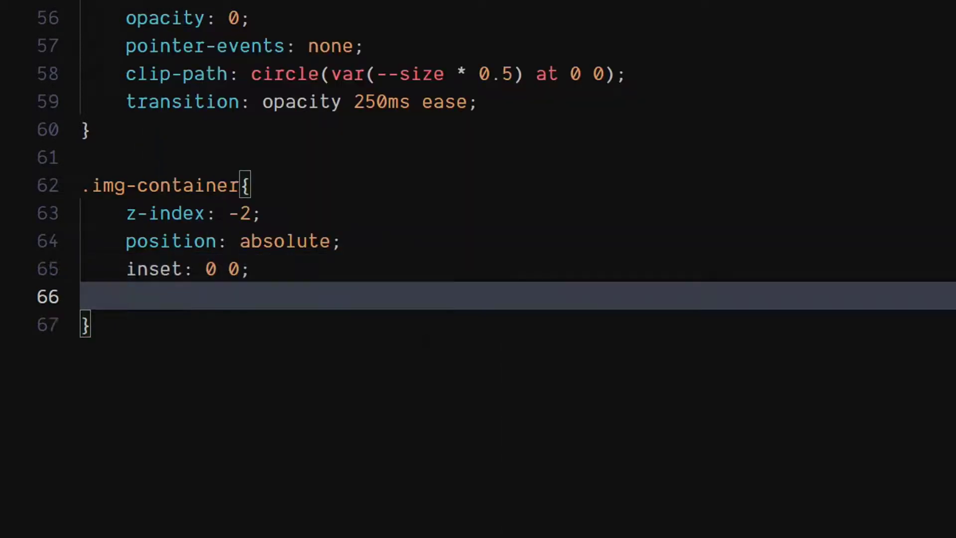
Size .img-container by var(--size), set opacity 0 and a 250ms ease opacity transition
{"action": "type", "text": "width: var;"}
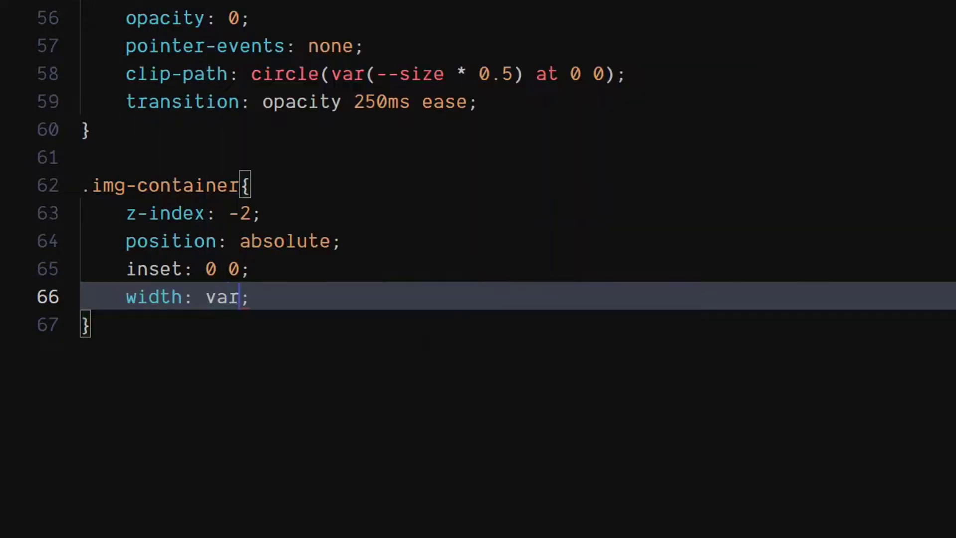
{"action": "type", "text": "(--size)"}
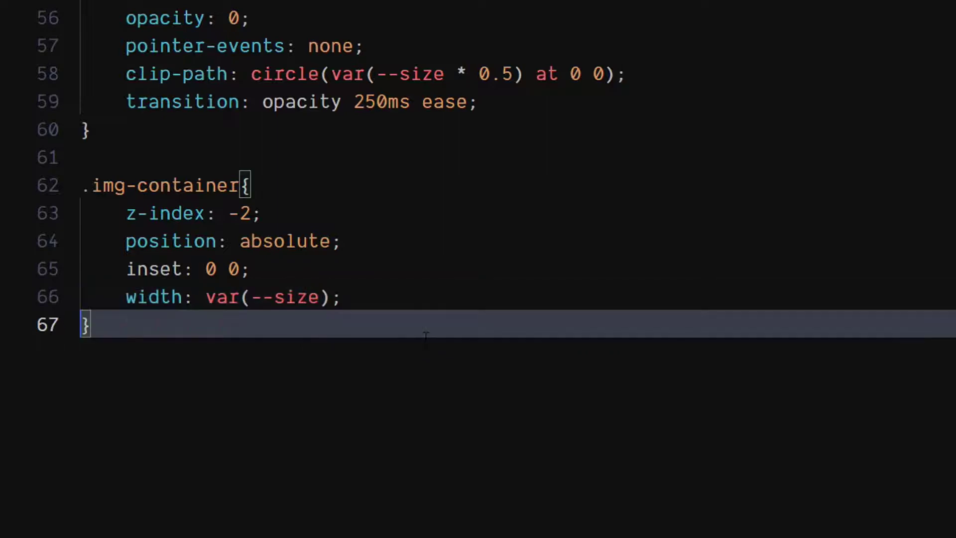
{"action": "type", "text": "height: var;"}
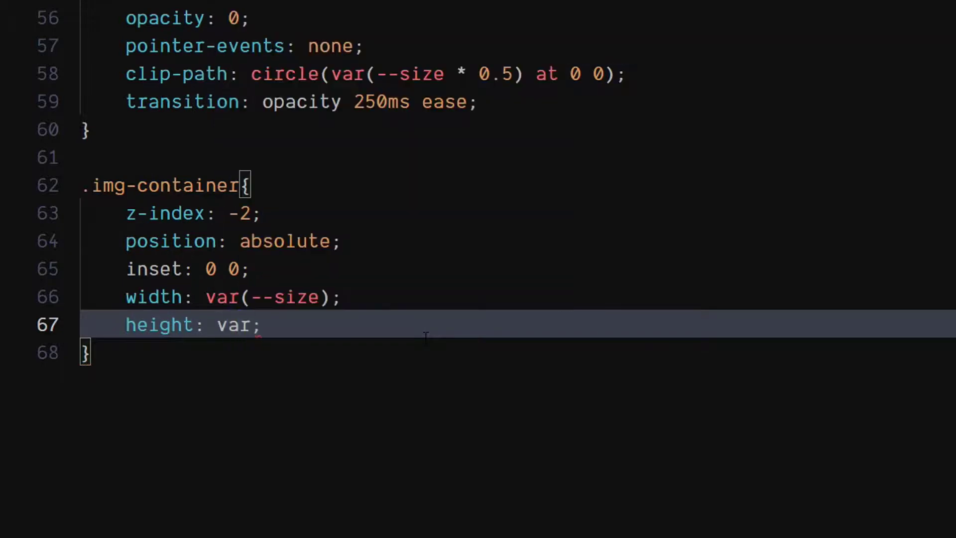
{"action": "type", "text": "(--size)"}
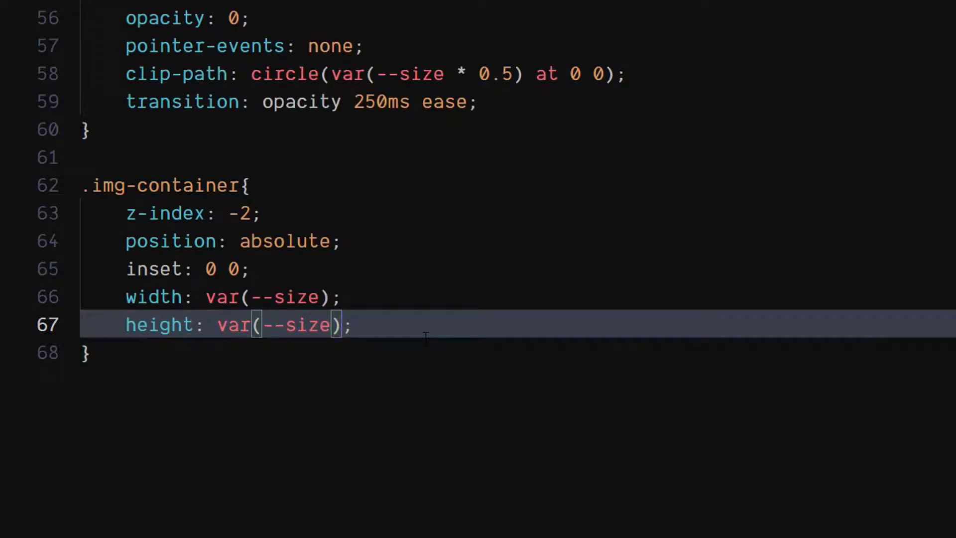
{"action": "type", "text": "opacity: 0;"}
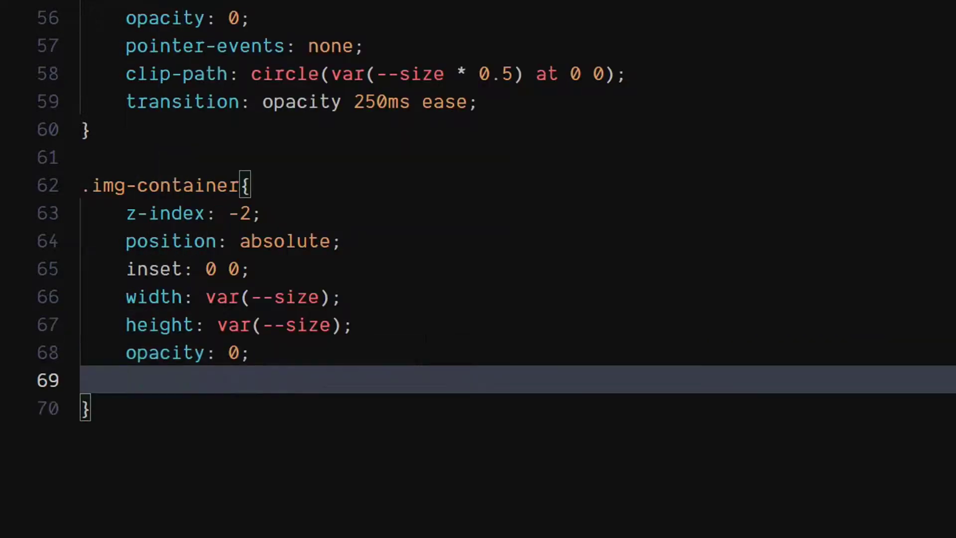
{"action": "type", "text": "yran"}
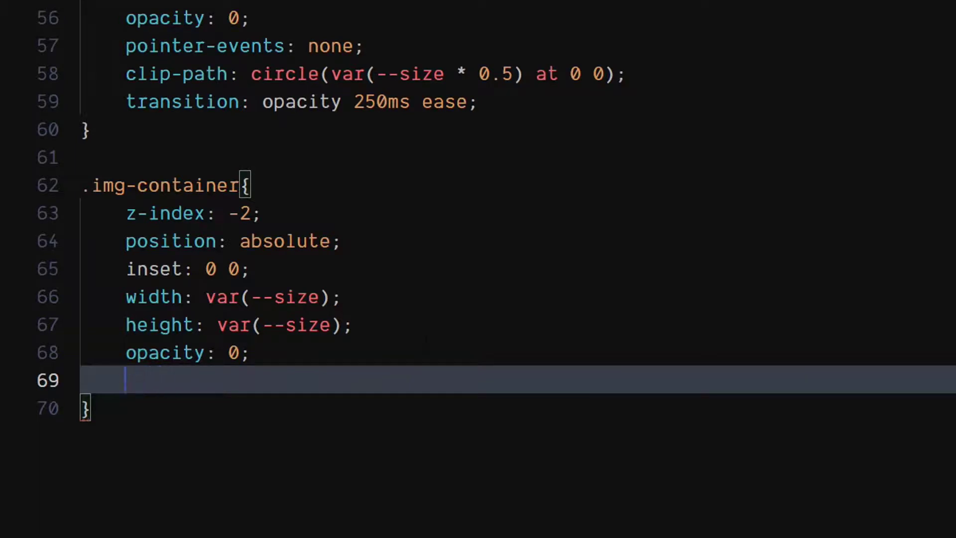
{"action": "type", "text": "transition: opacity 250;"}
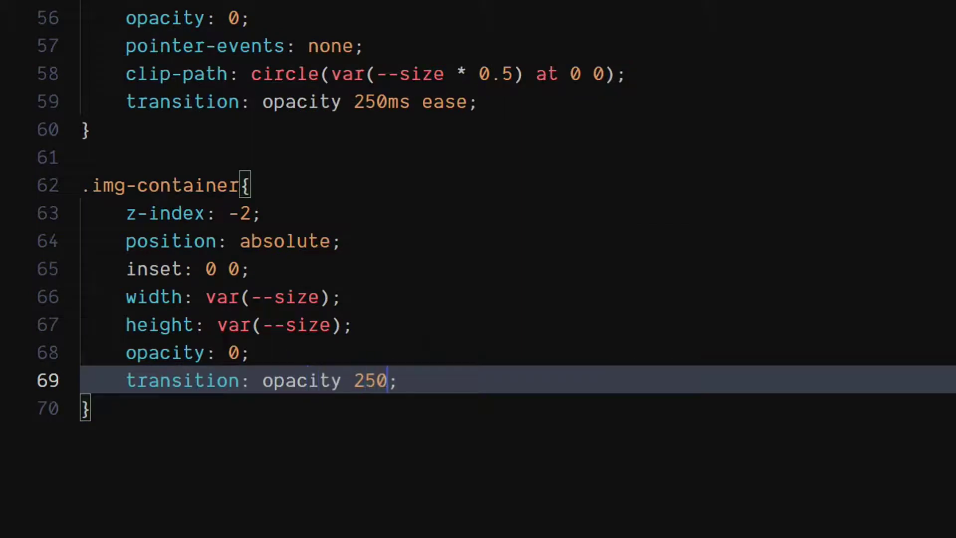
{"action": "type", "text": "ms ease"}
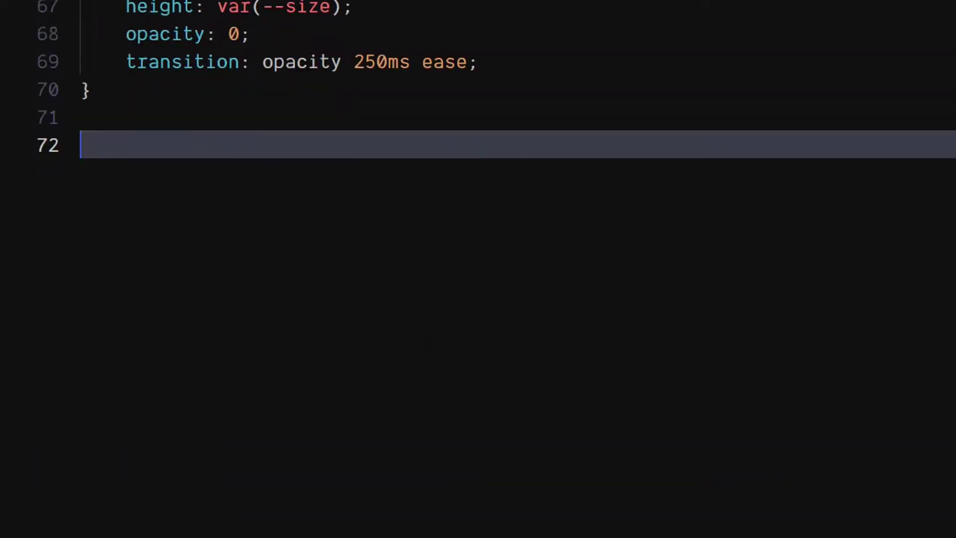
Create an absolute .img-inner rule offset top and left by calc(var(--size)*-0.5)
{"action": "type", "text": ".img"}
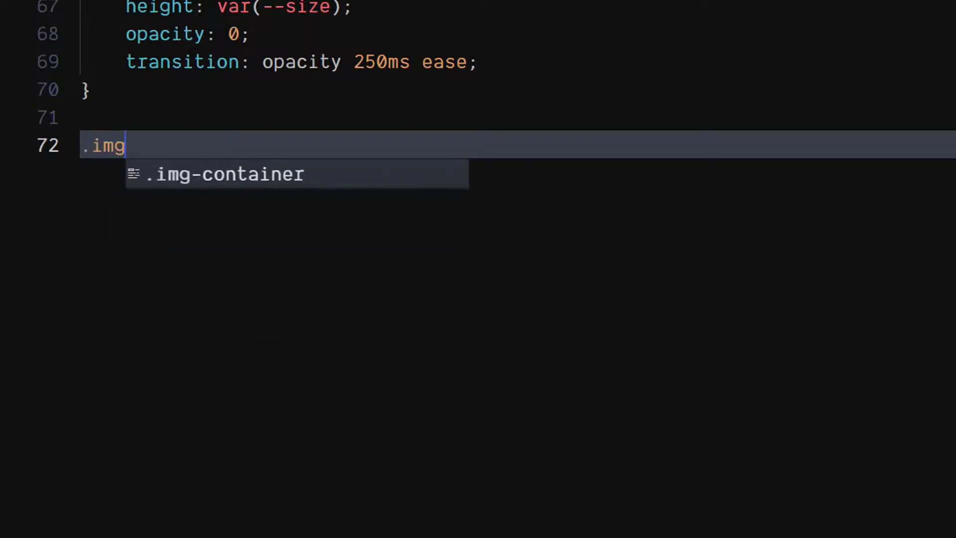
{"action": "type", "text": "-in"}
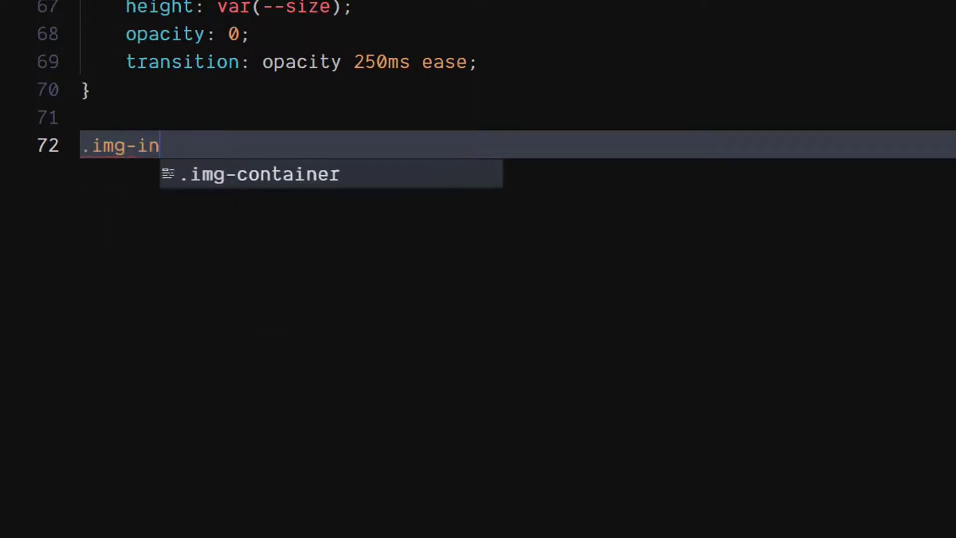
{"action": "type", "text": "ner{"}
{"action": "type", "text": "position: ;"}
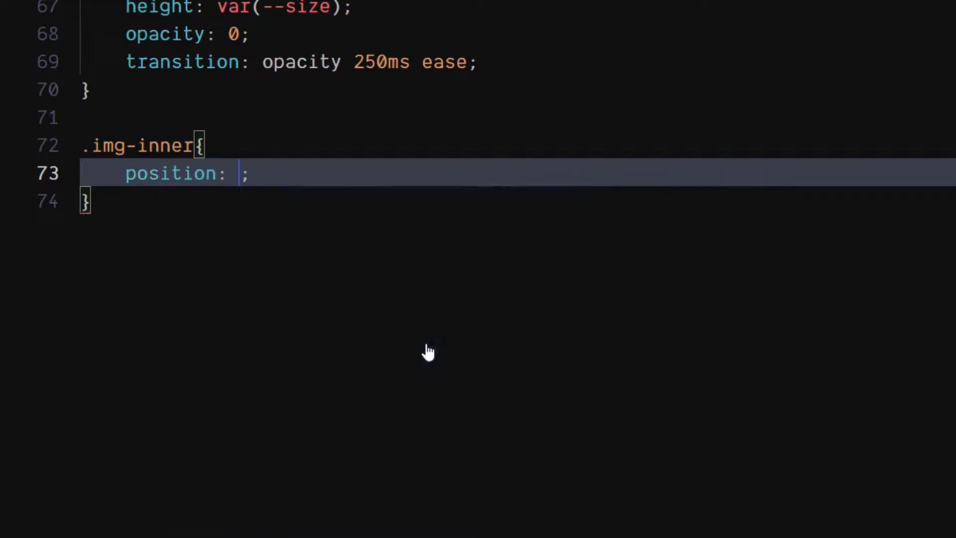
{"action": "type", "text": "absolute"}
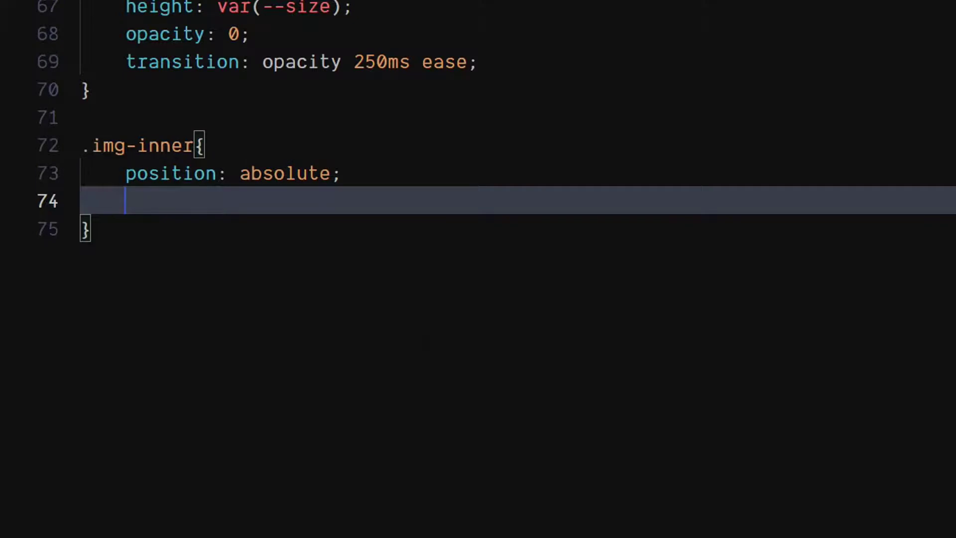
{"action": "type", "text": "top: calc;"}
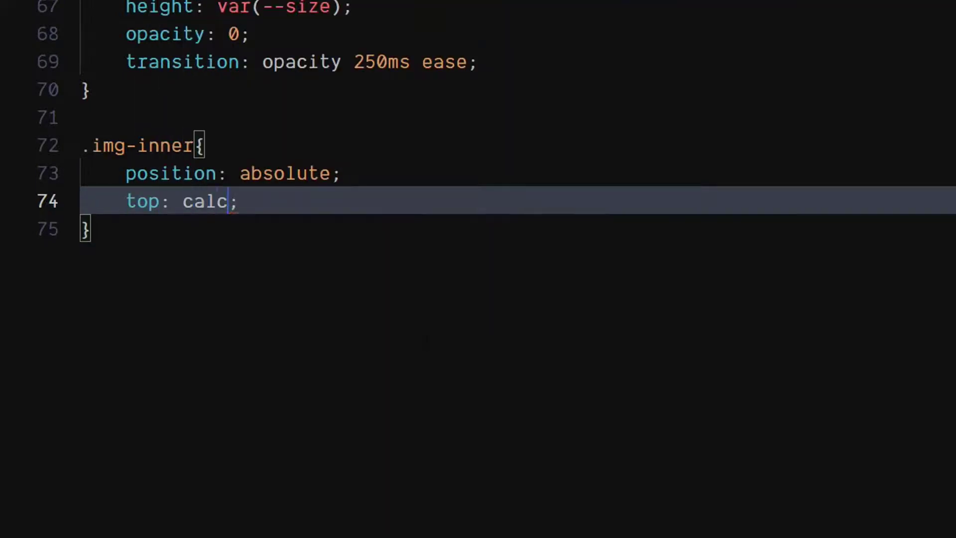
{"action": "type", "text": "(var(--size"}
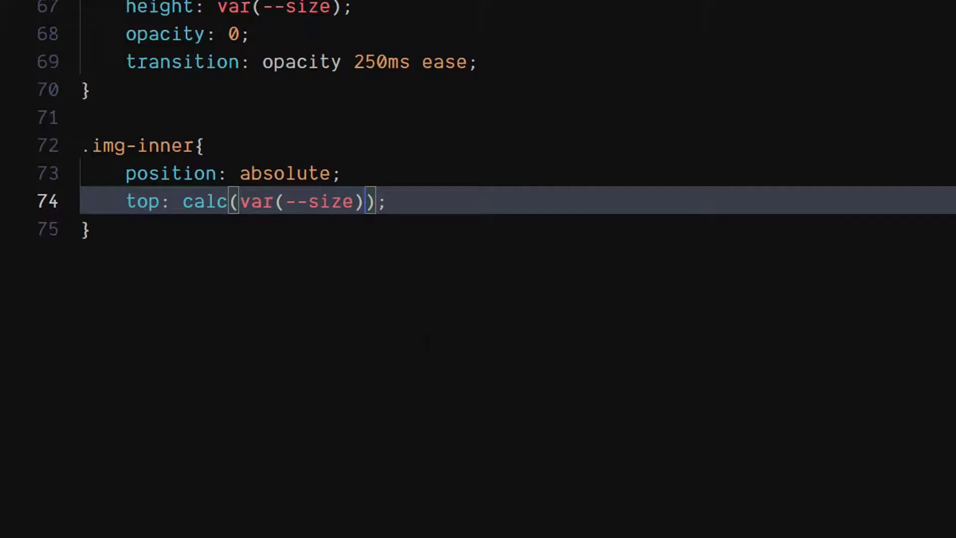
{"action": "type", "text": "*-0"}
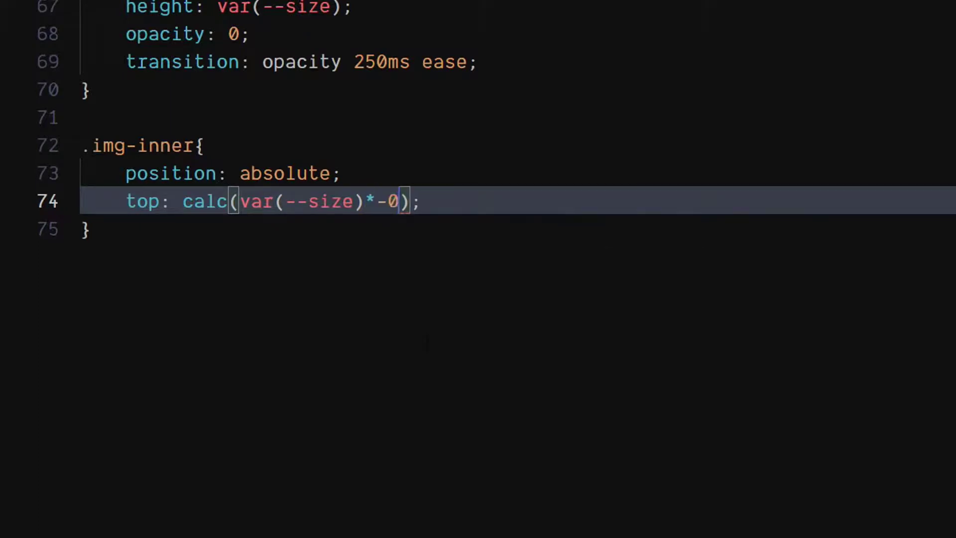
{"action": "type", "text": ".5"}
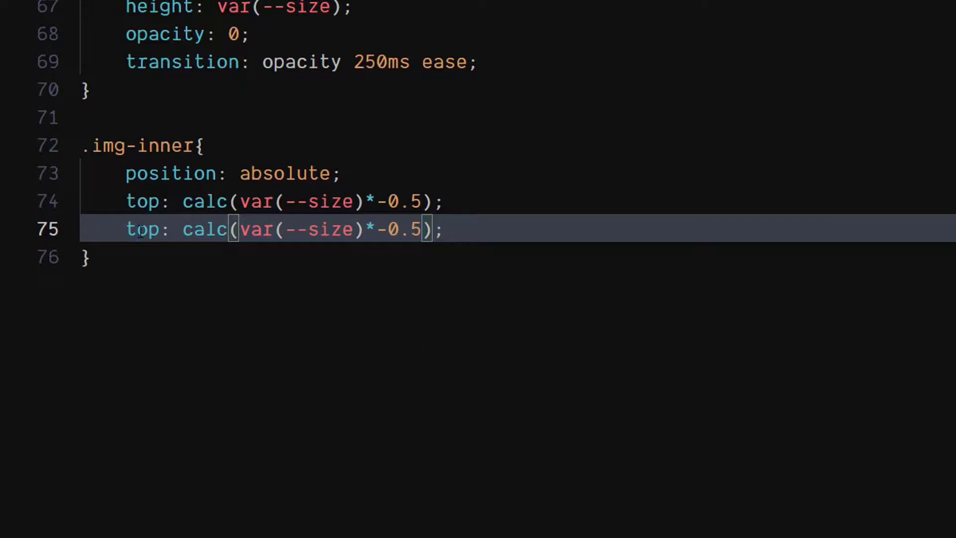
{"action": "type", "text": "left"}
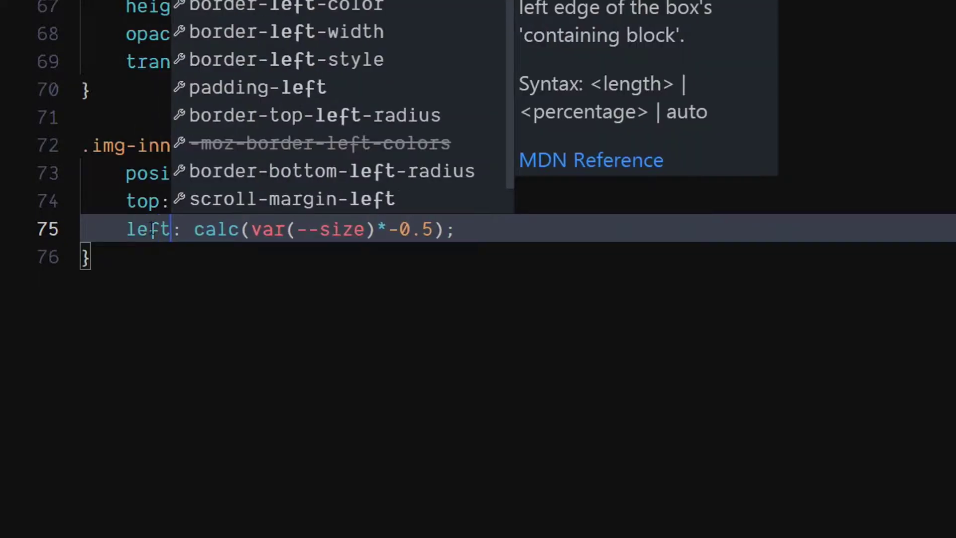
Give .img-inner 100% width and 100% height
{"action": "key", "text": "Enter"}
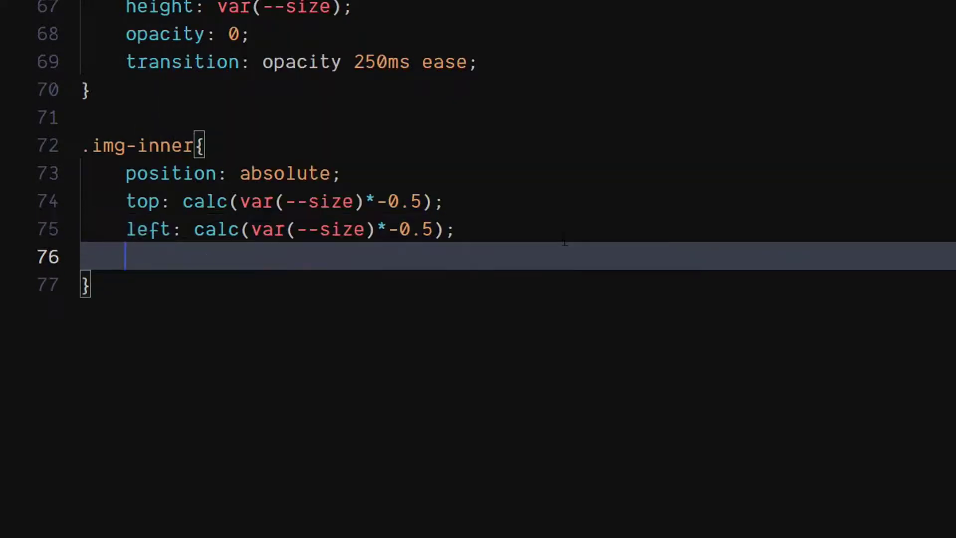
{"action": "type", "text": "width: 1;"}
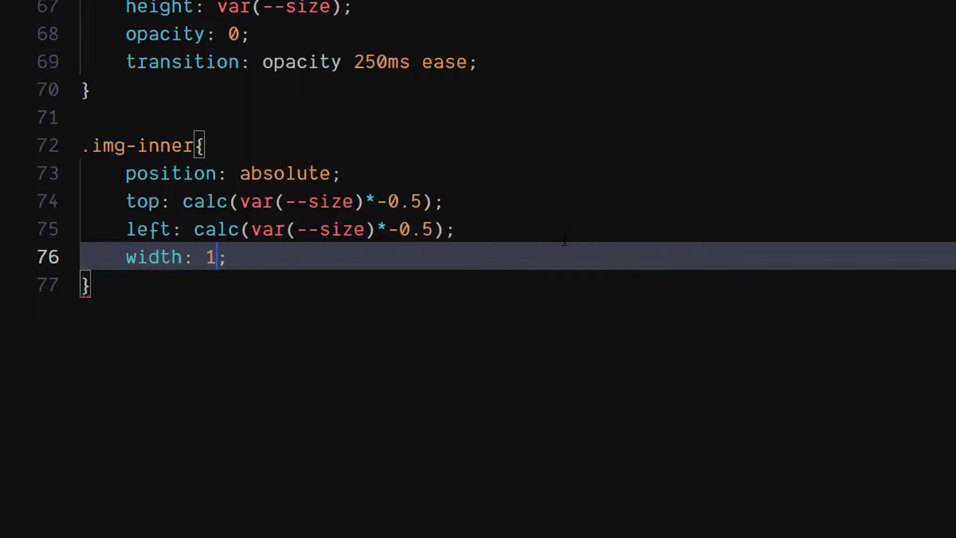
{"action": "type", "text": "00%;"}
{"action": "type", "text": "height: ;"}
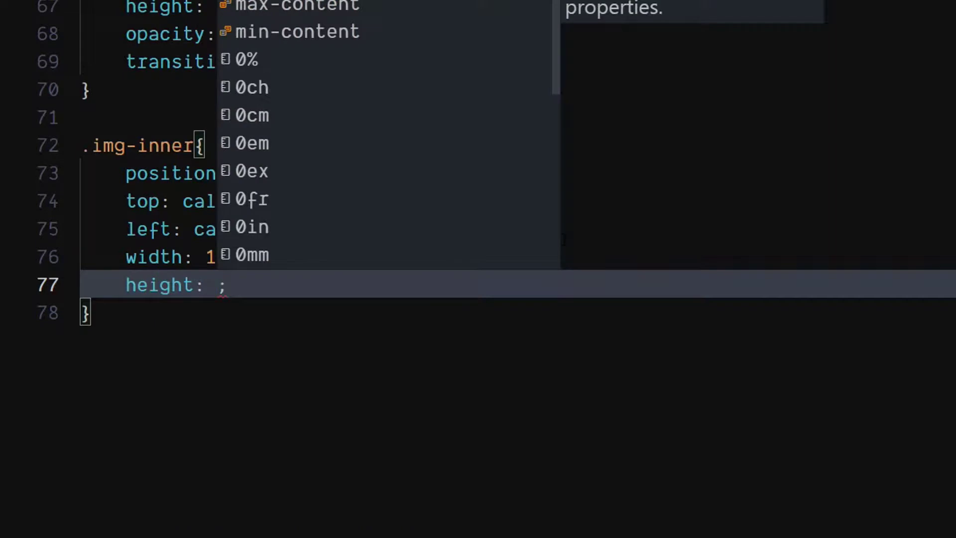
{"action": "type", "text": "100%"}
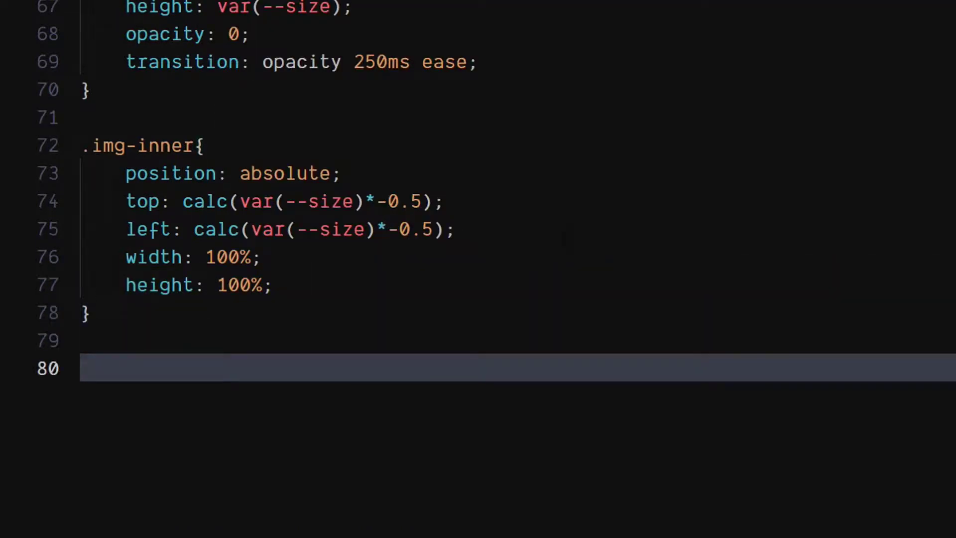
{"action": "type", "text": ".img-inner img{"}
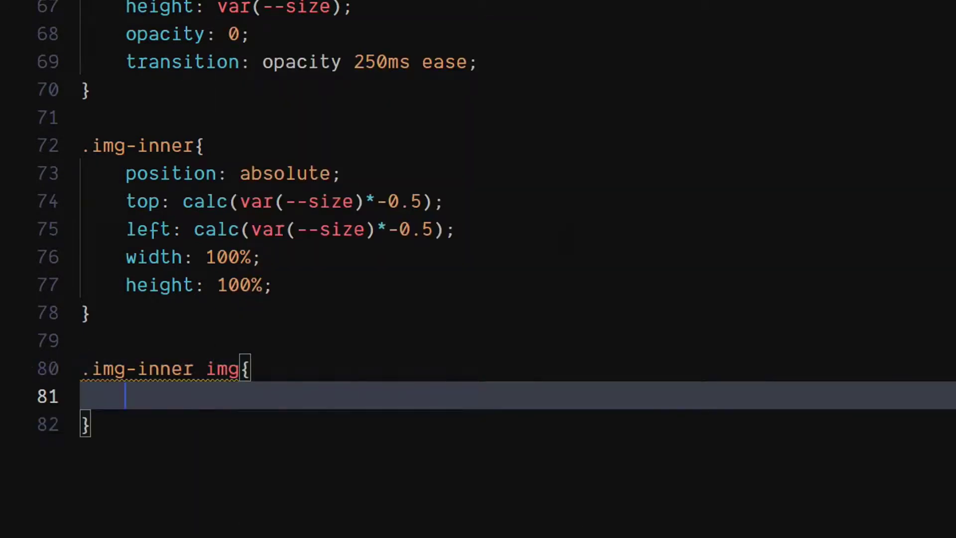
Make the .img-inner img a block at 100% width and height
{"action": "type", "text": "display: block;"}
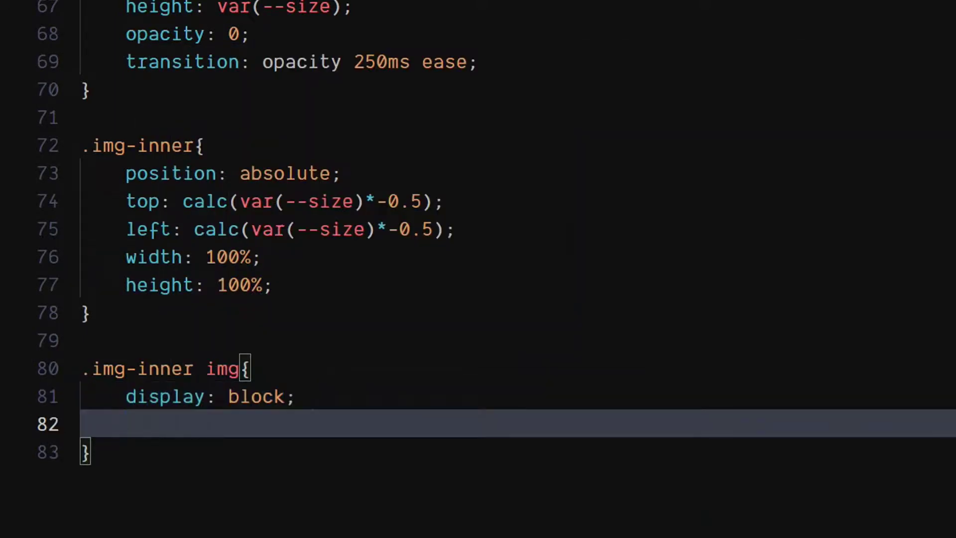
{"action": "type", "text": "width: 1;"}
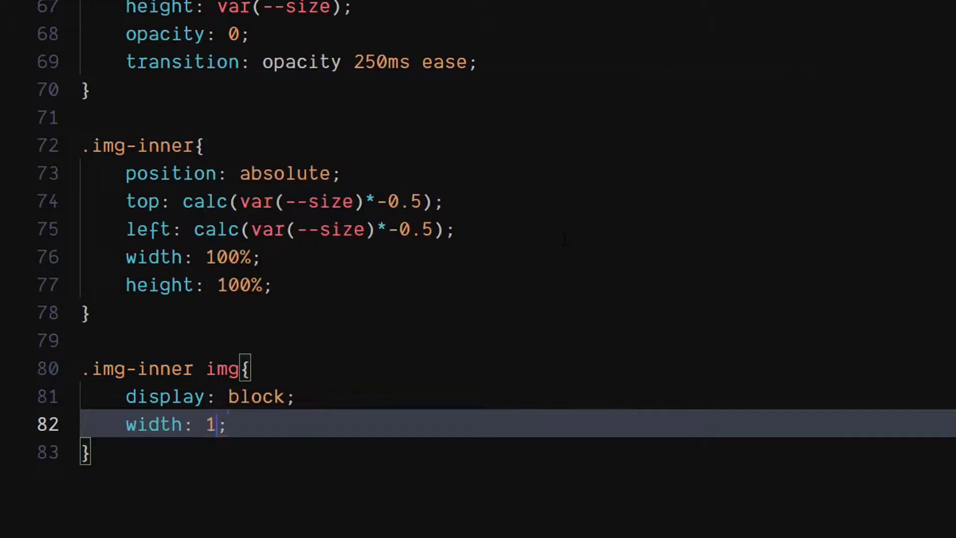
{"action": "type", "text": "00%;"}
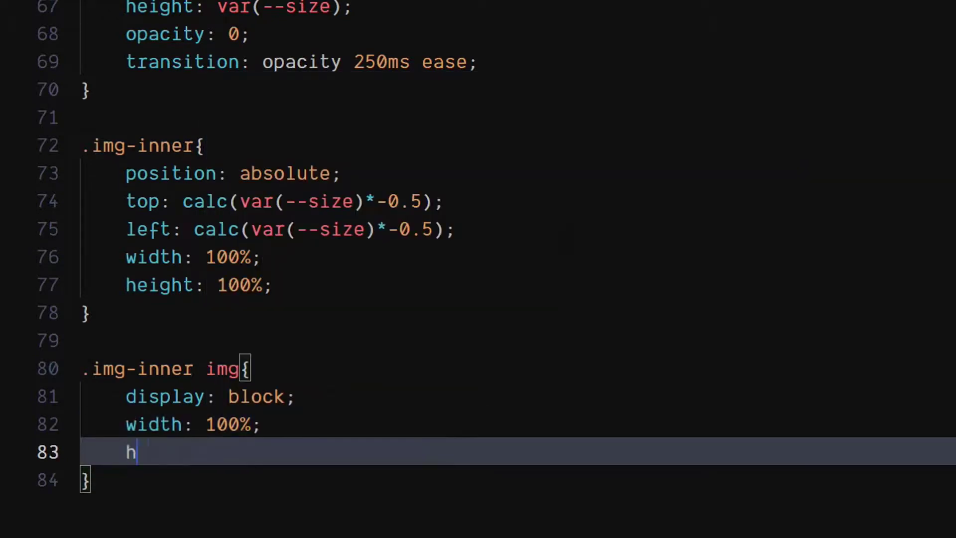
{"action": "type", "text": "eight: 100%;"}
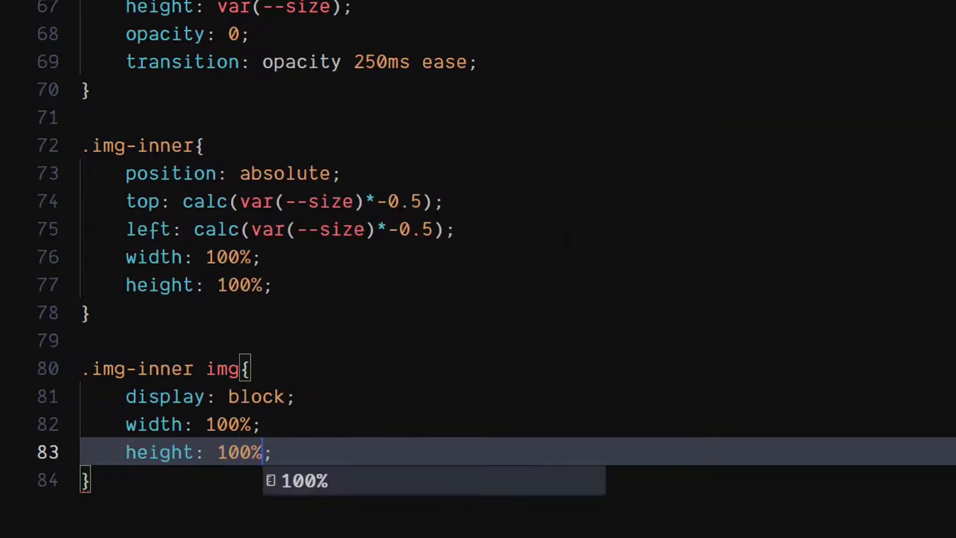
{"action": "key", "text": "Enter"}
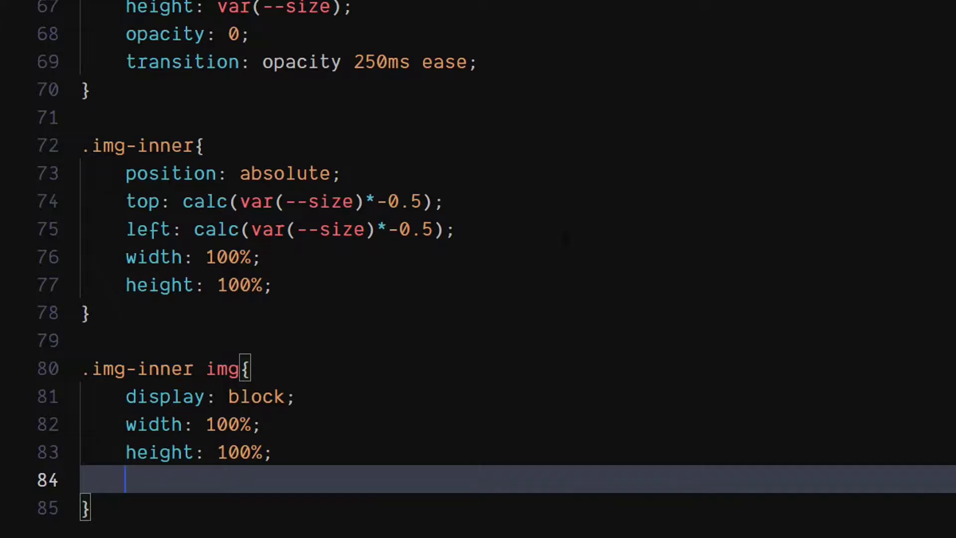
Add object-fit cover, centred object-position and 50% border-radius, then save style.css
{"action": "type", "text": "object-fit: cover;"}
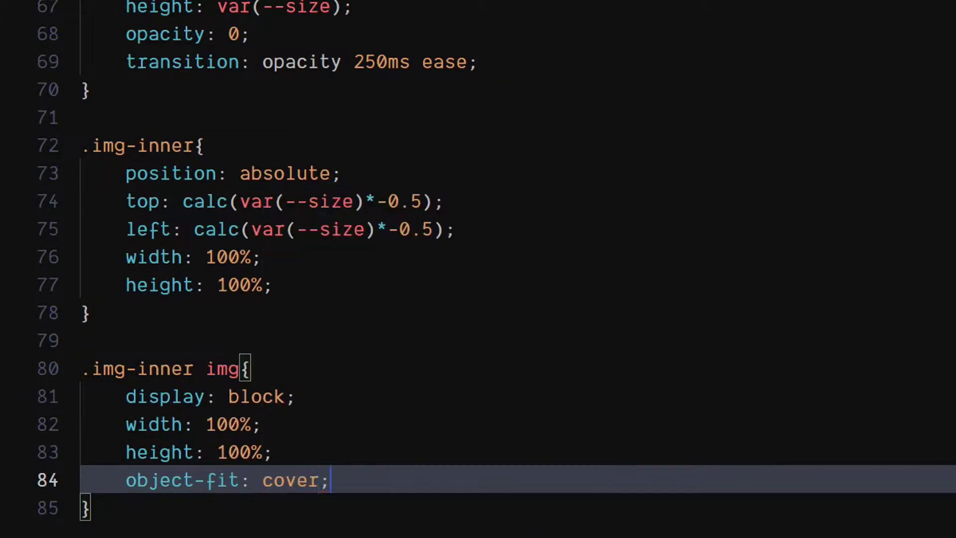
{"action": "type", "text": "o"}
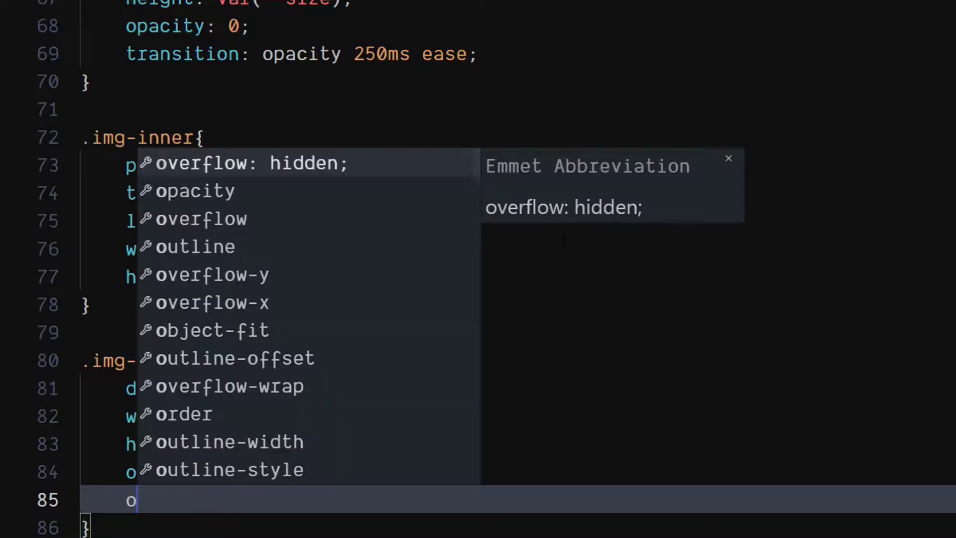
{"action": "type", "text": "objp"}
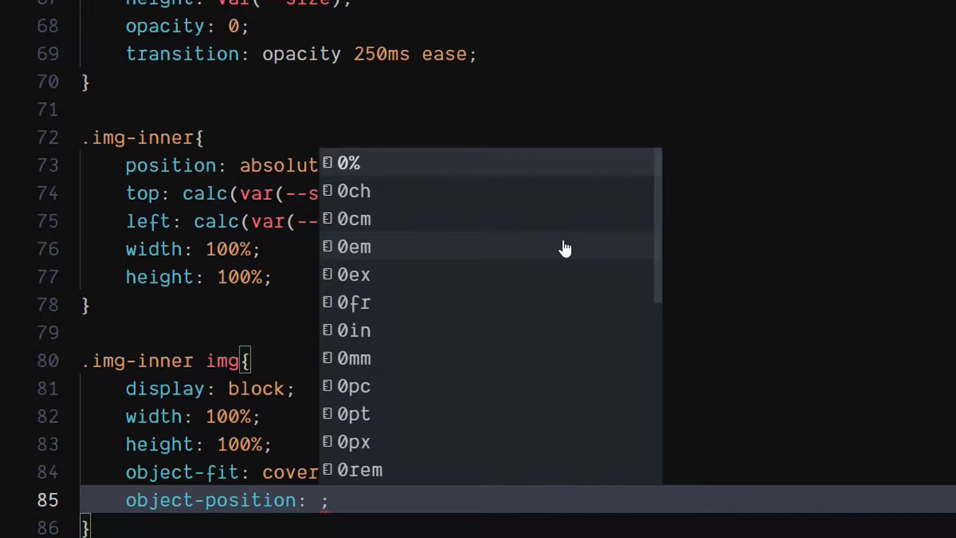
{"action": "type", "text": "ce"}
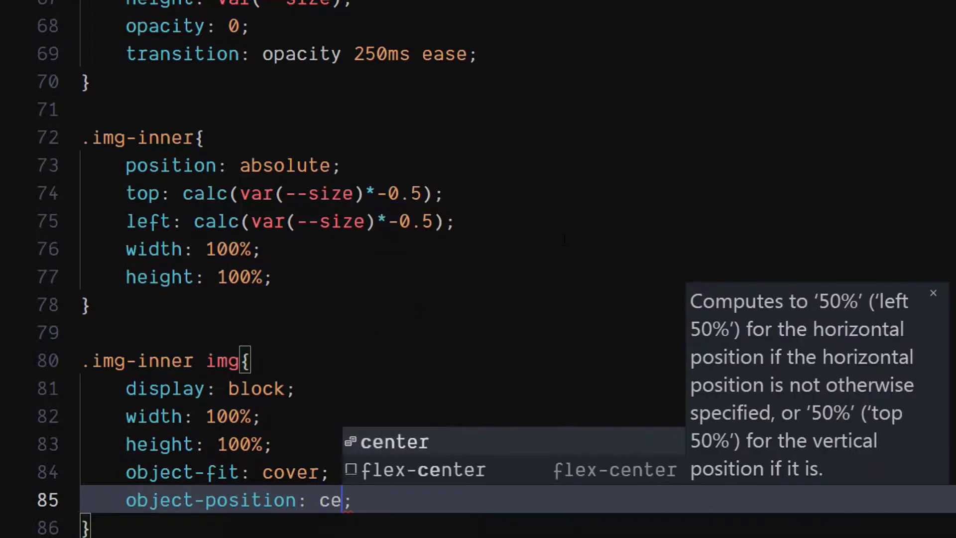
{"action": "type", "text": "bo"}
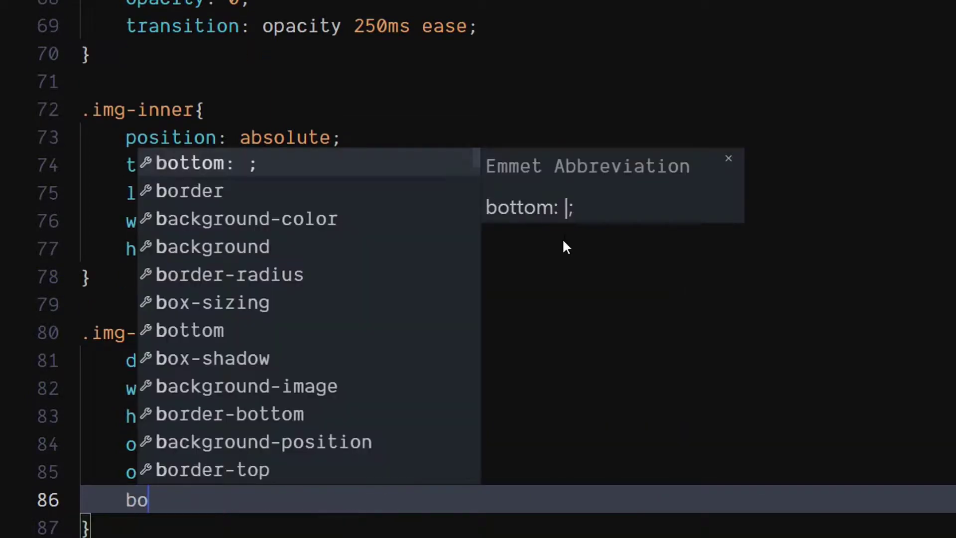
{"action": "type", "text": "rder-radius: 50%;"}
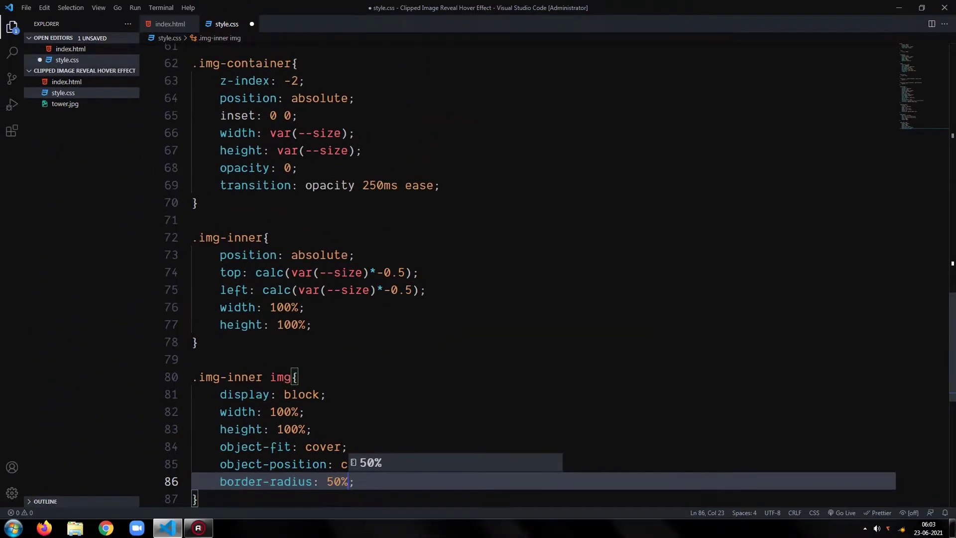
{"action": "key", "text": "ctrl+s"}
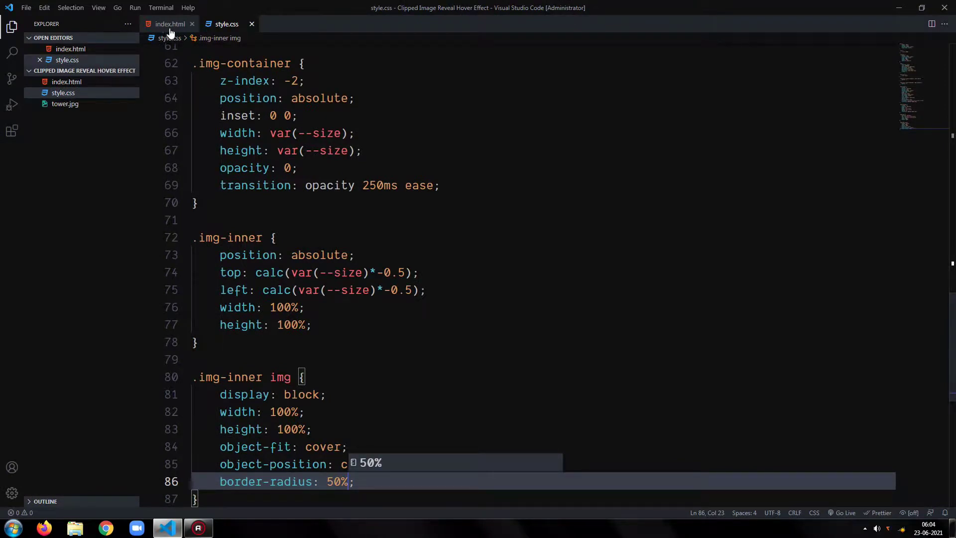
In index.html's script, store '.img-inner img' as image and '.hover-text' as text
{"action": "left_click", "coordinate": [170, 24]}
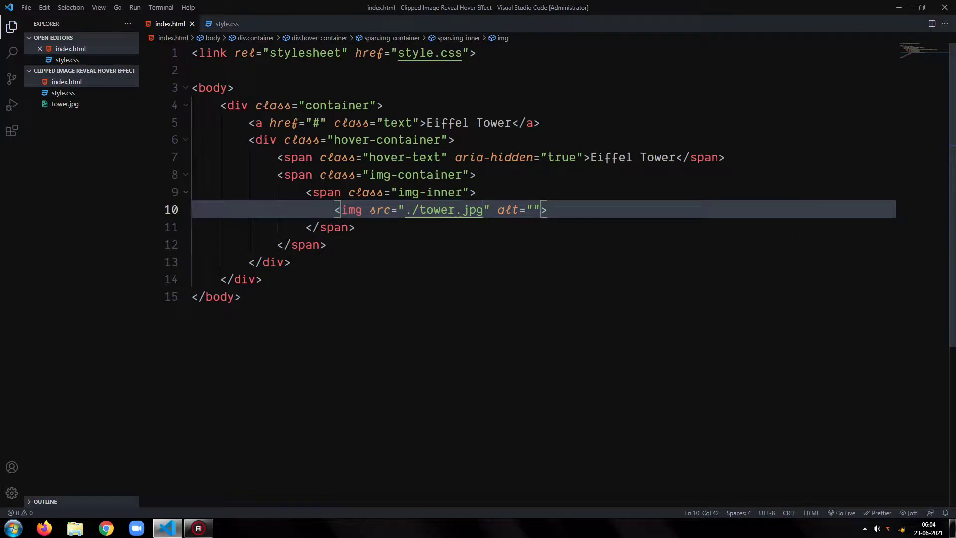
{"action": "key", "text": "Enter"}
{"action": "type", "text": "<script>"}
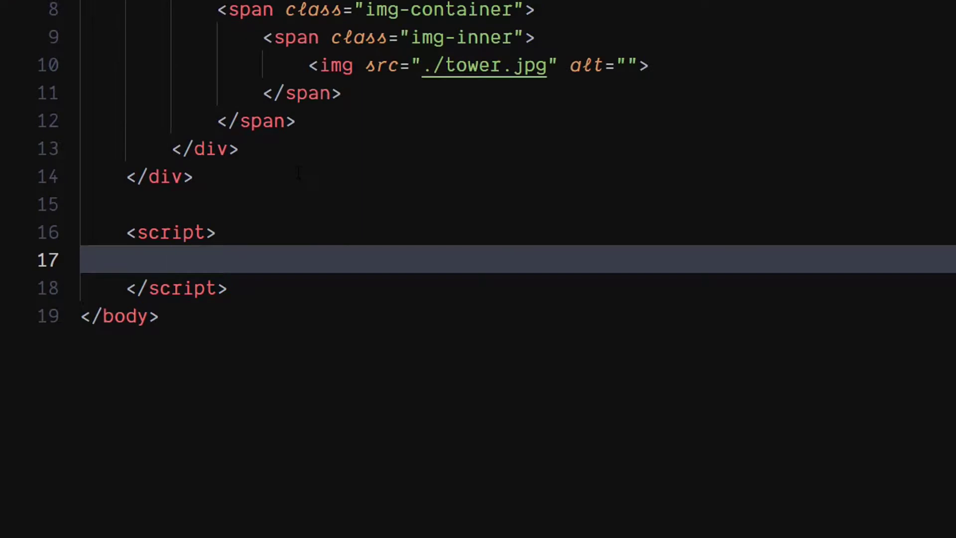
{"action": "type", "text": "let i"}
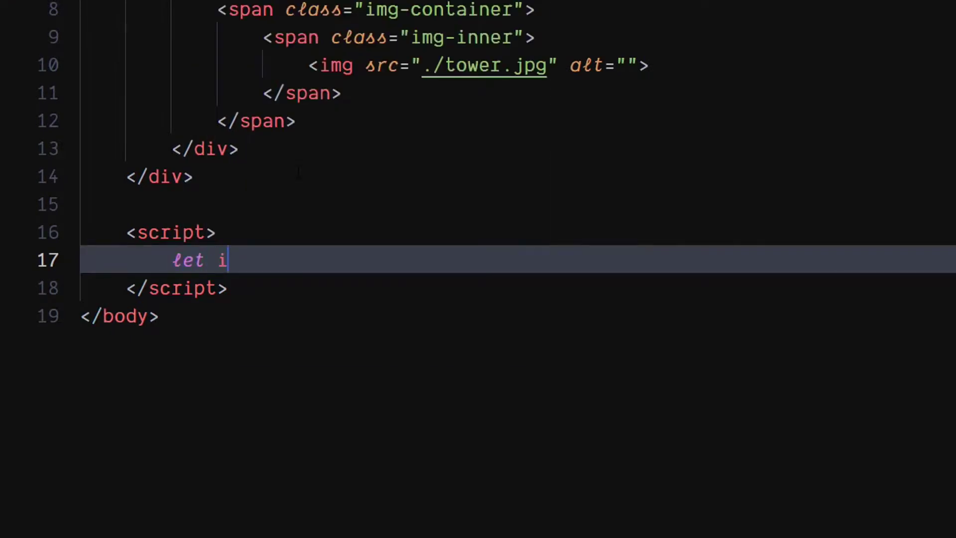
{"action": "type", "text": "mage ="}
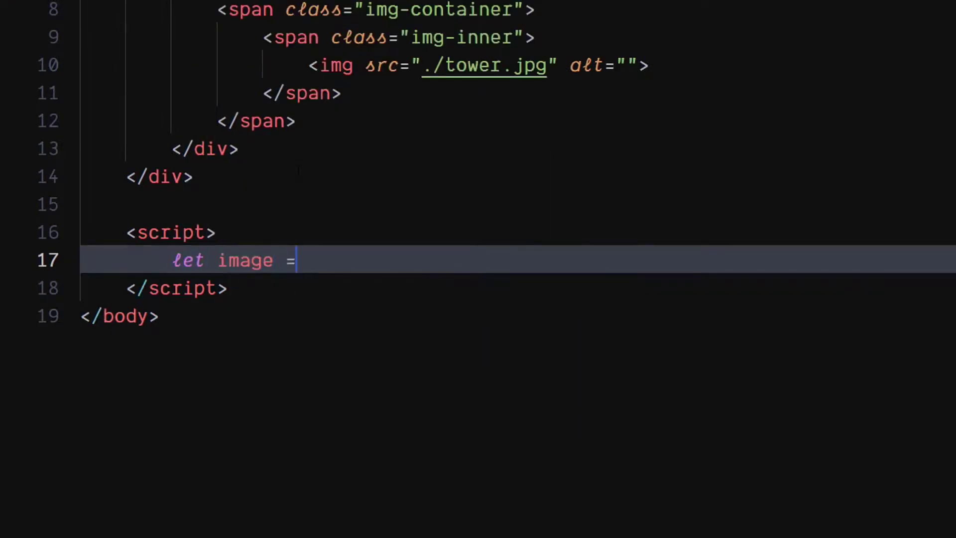
{"action": "type", "text": "doc"}
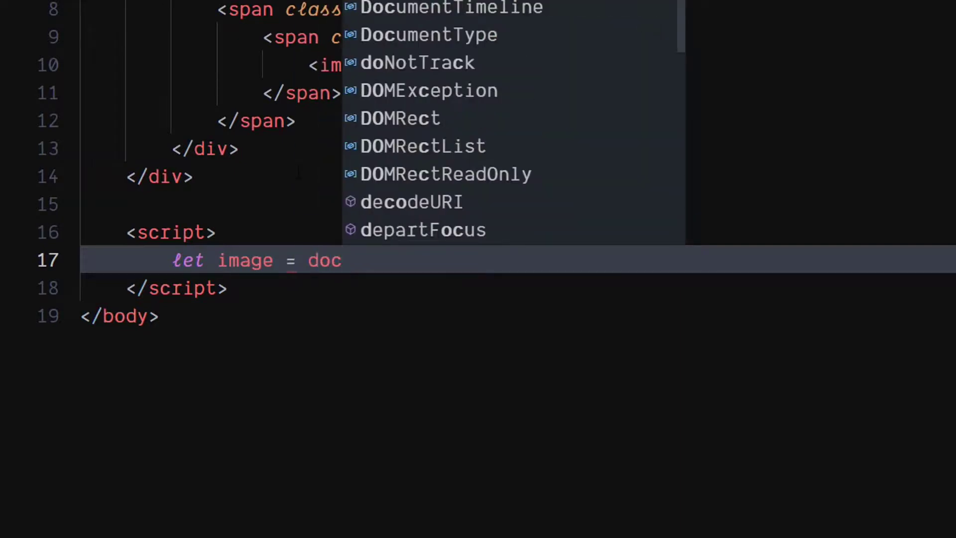
{"action": "type", "text": "ument.querySelector(\""}
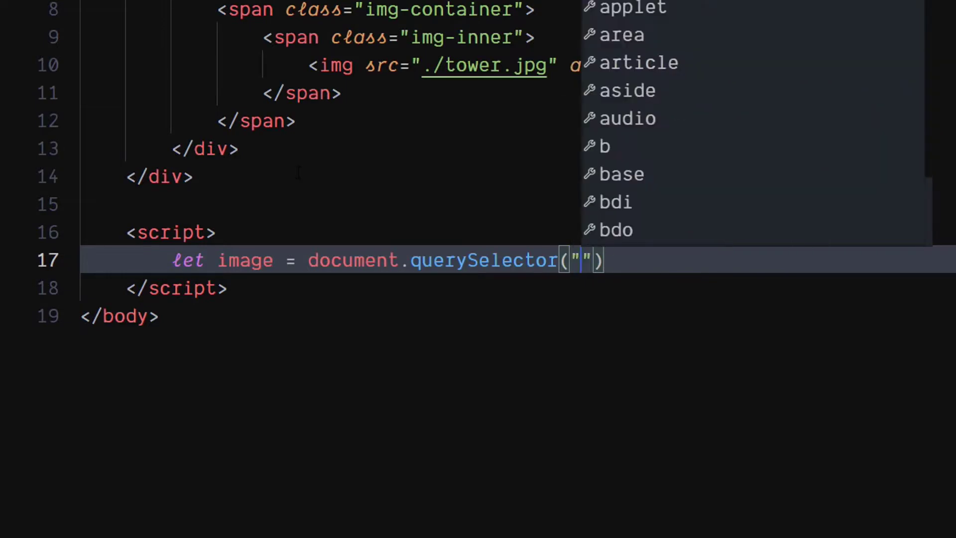
{"action": "type", "text": ".i"}
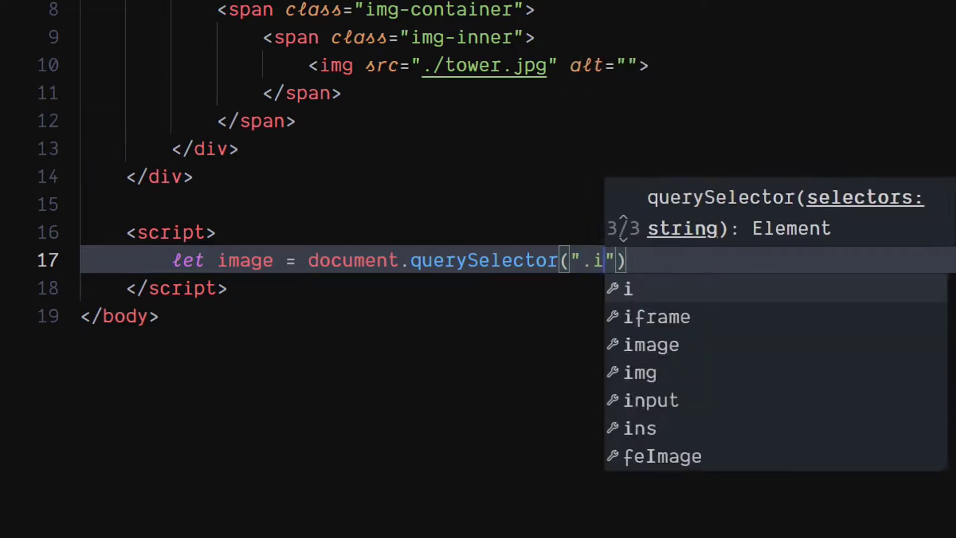
{"action": "type", "text": "mg-inner"}
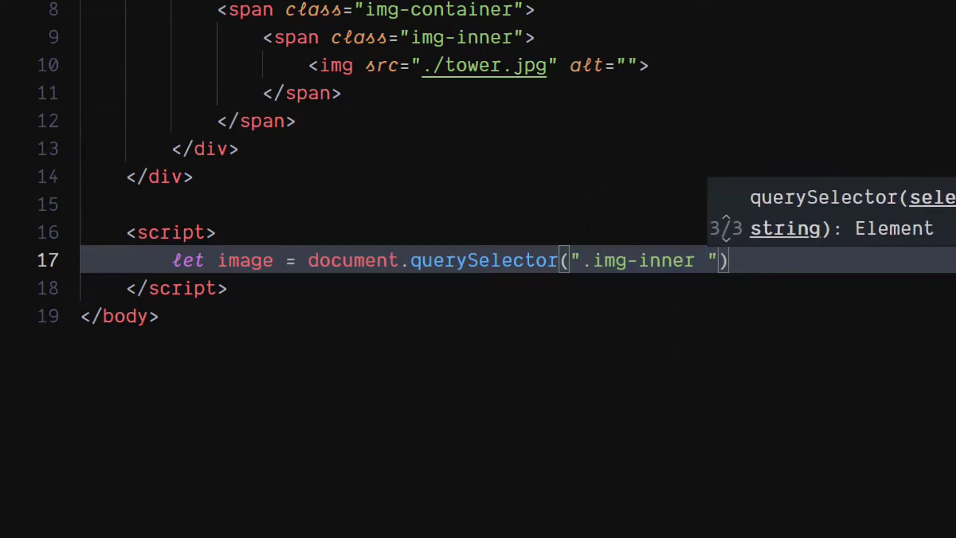
{"action": "type", "text": "img\");"}
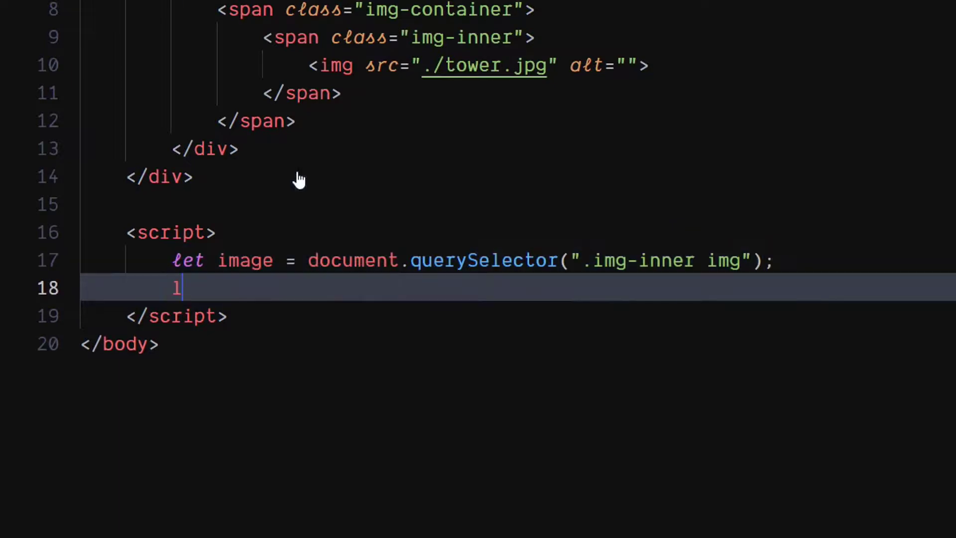
{"action": "type", "text": "et text"}
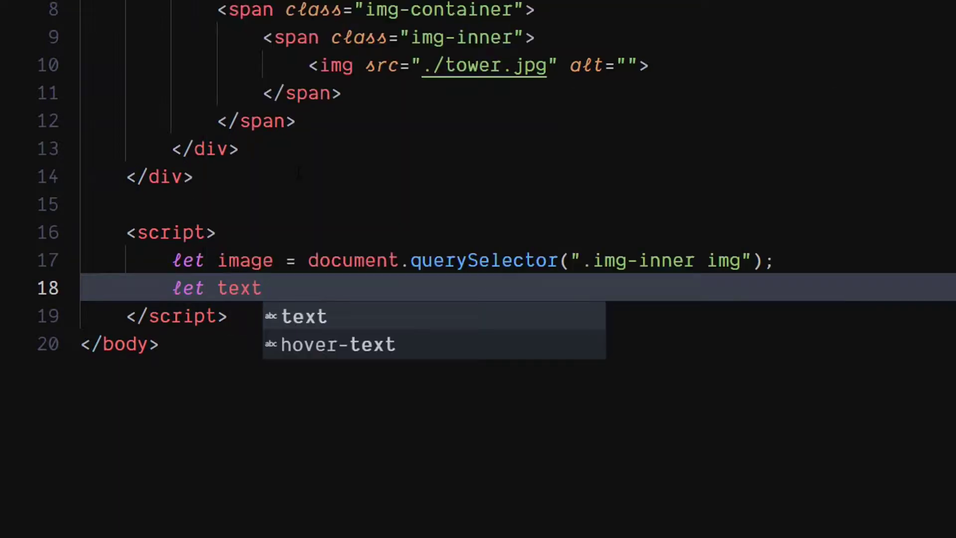
{"action": "type", "text": "= document.querySelector(\".hover-text\");"}
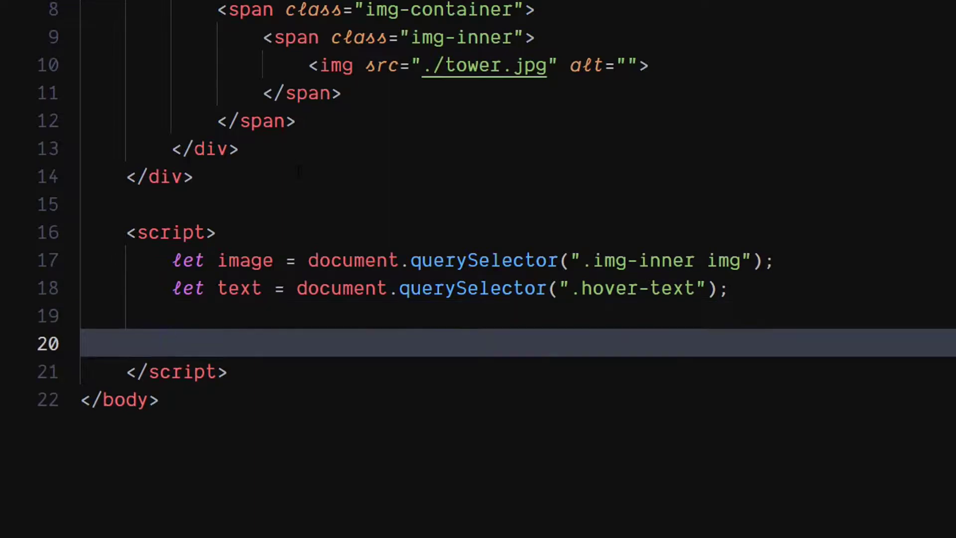
Add a document mousemove listener storing e.clientX and e.clientY as x and y
{"action": "type", "text": "doc"}
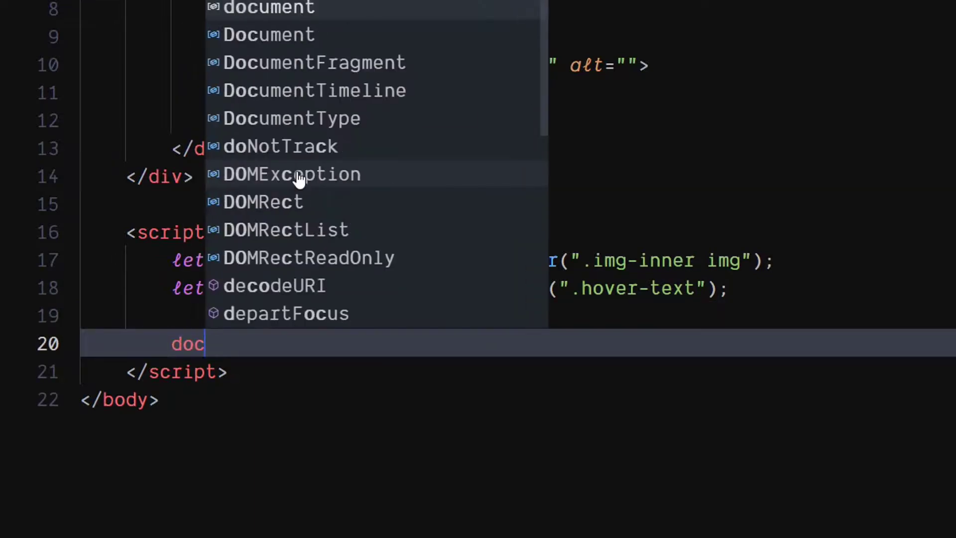
{"action": "type", "text": "ument."}
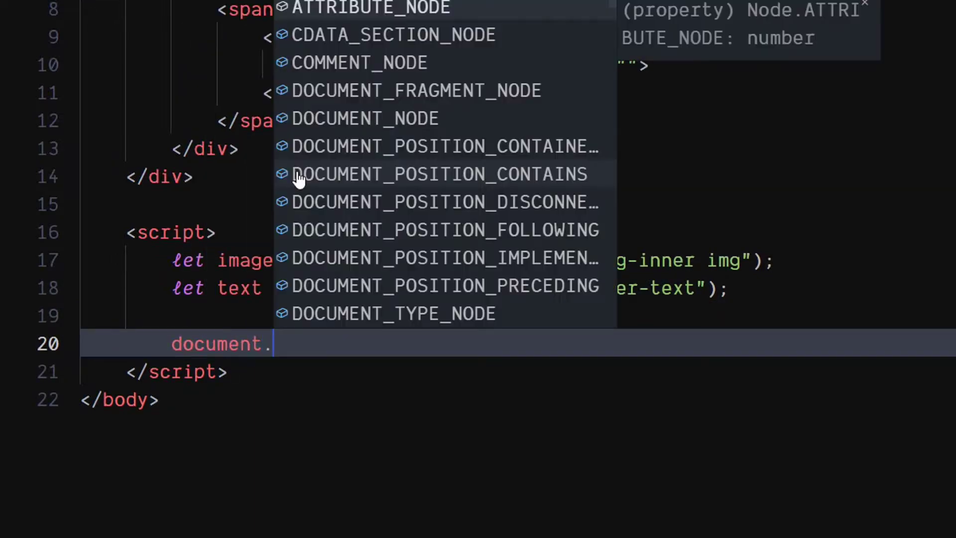
{"action": "type", "text": "addEventListener(\"mousemove\")"}
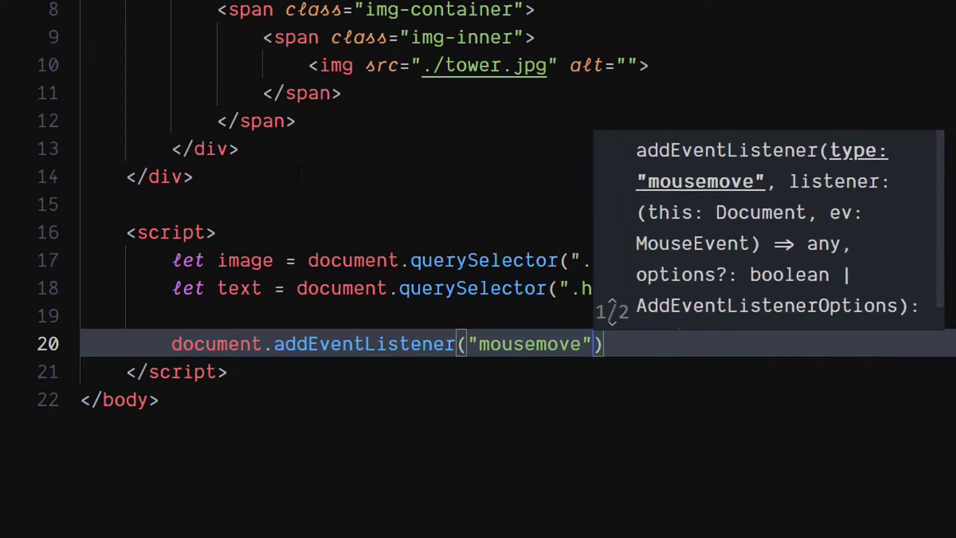
{"action": "type", "text": ", function (e"}
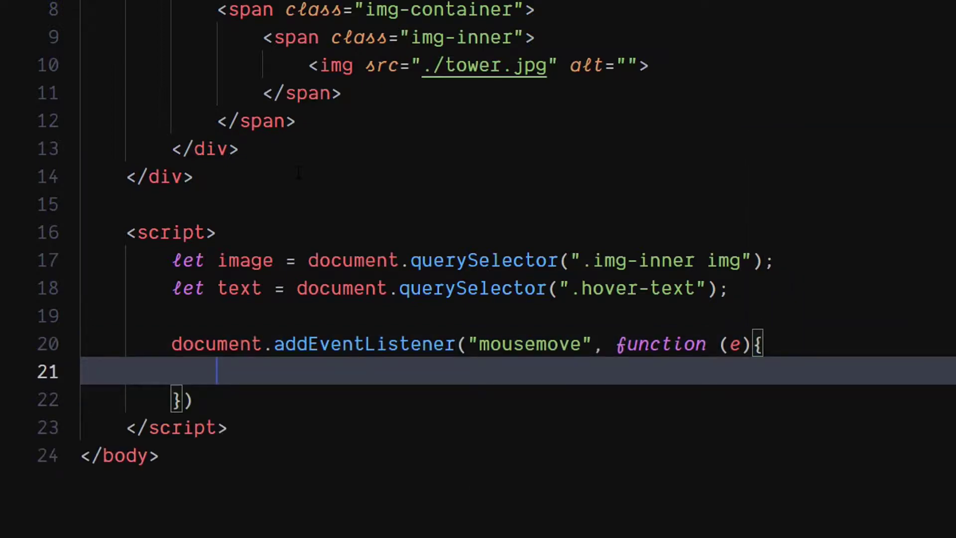
{"action": "type", "text": "let x ="}
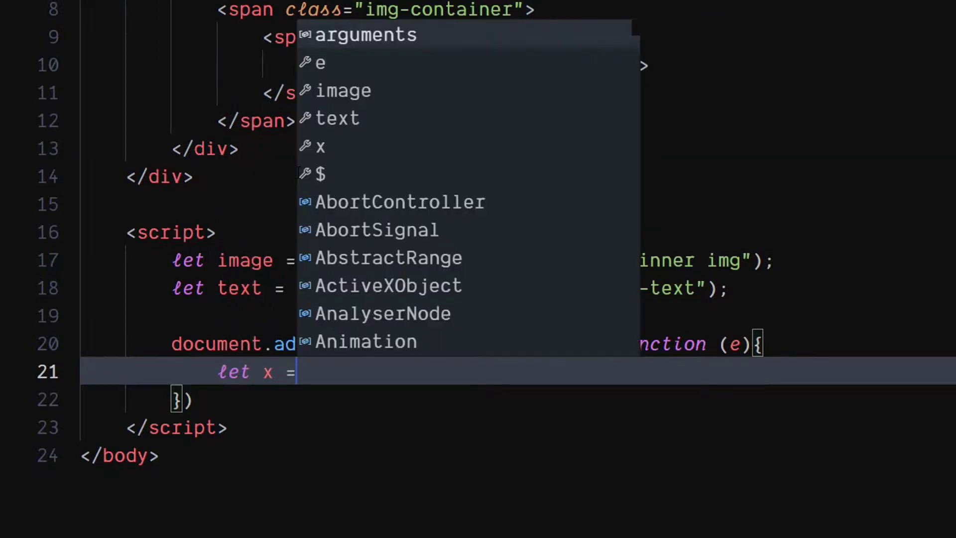
{"action": "type", "text": "e.clientX;"}
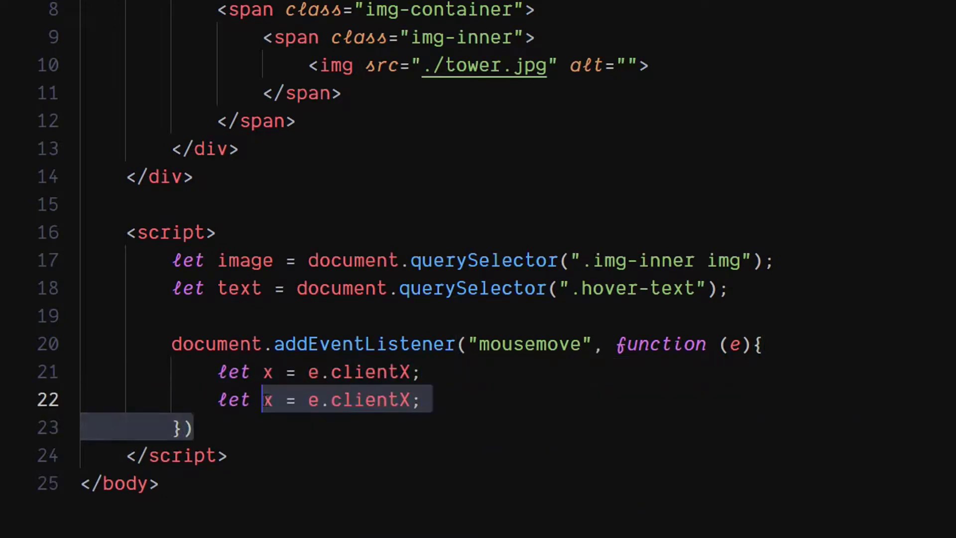
{"action": "type", "text": "y"}
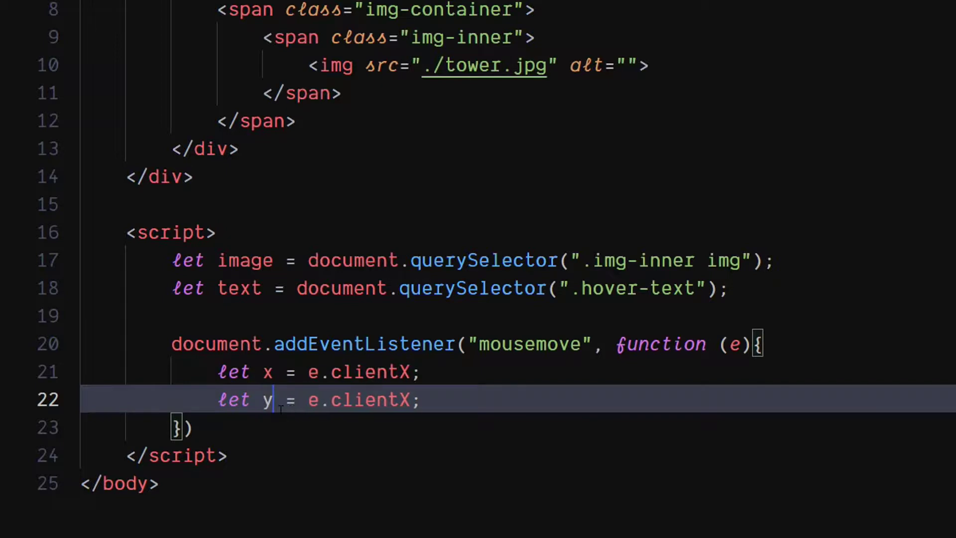
{"action": "type", "text": "Y"}
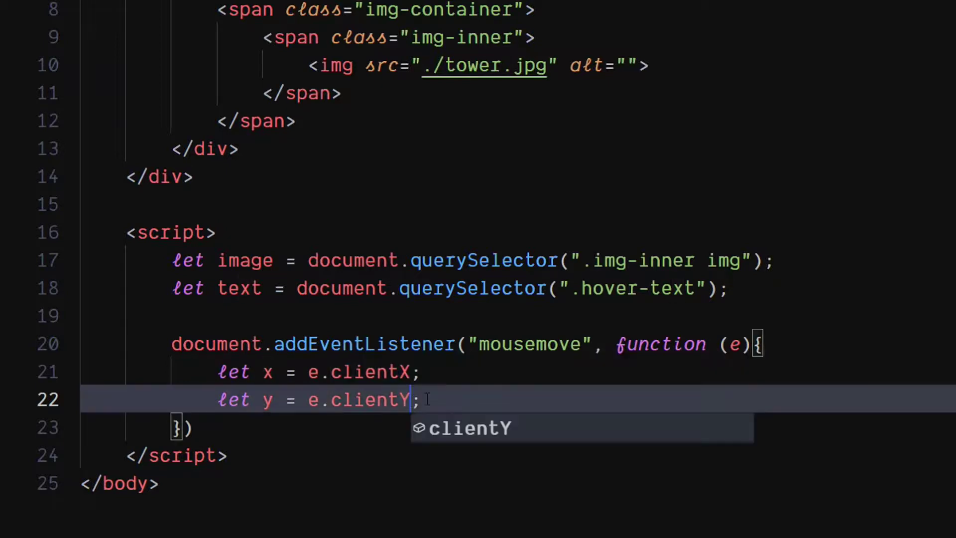
{"action": "key", "text": "Return"}
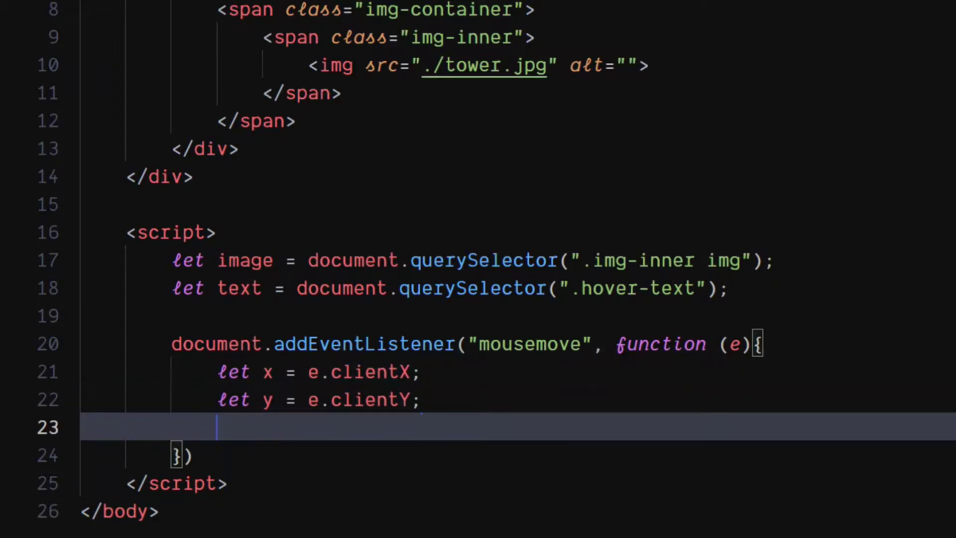
Read --size via getComputedStyle and convert it with parseFloat
{"action": "type", "text": "let size"}
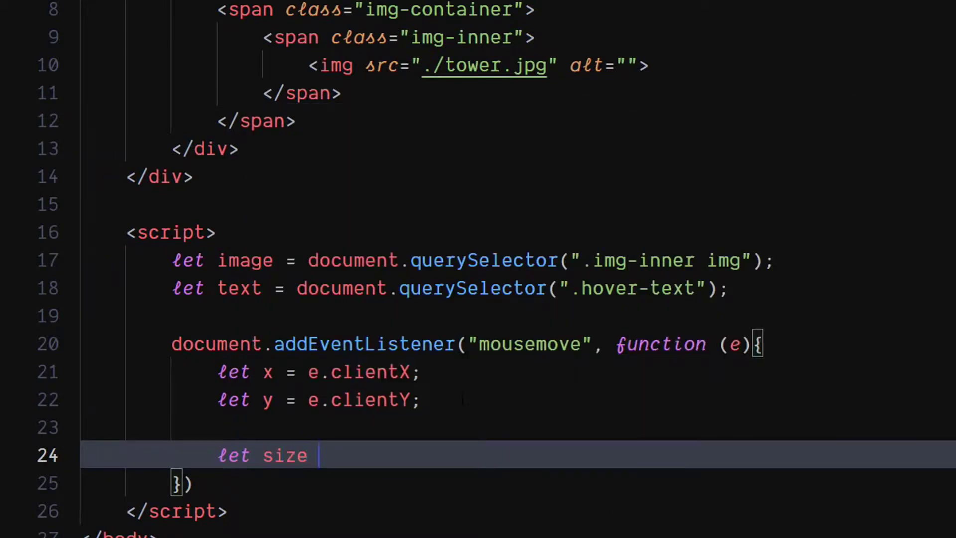
{"action": "type", "text": "= getComputedStyle("}
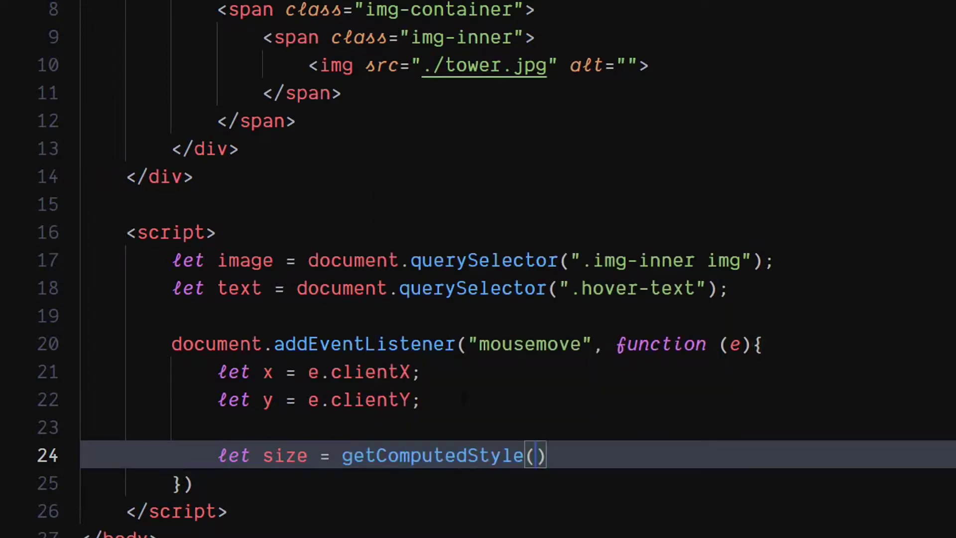
{"action": "type", "text": "document.body"}
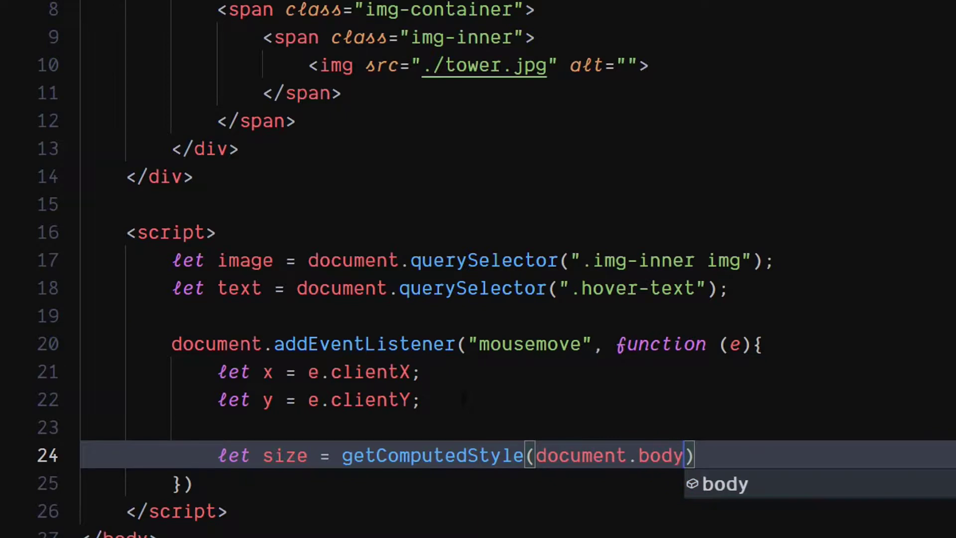
{"action": "type", "text": ".getPropertyValue"}
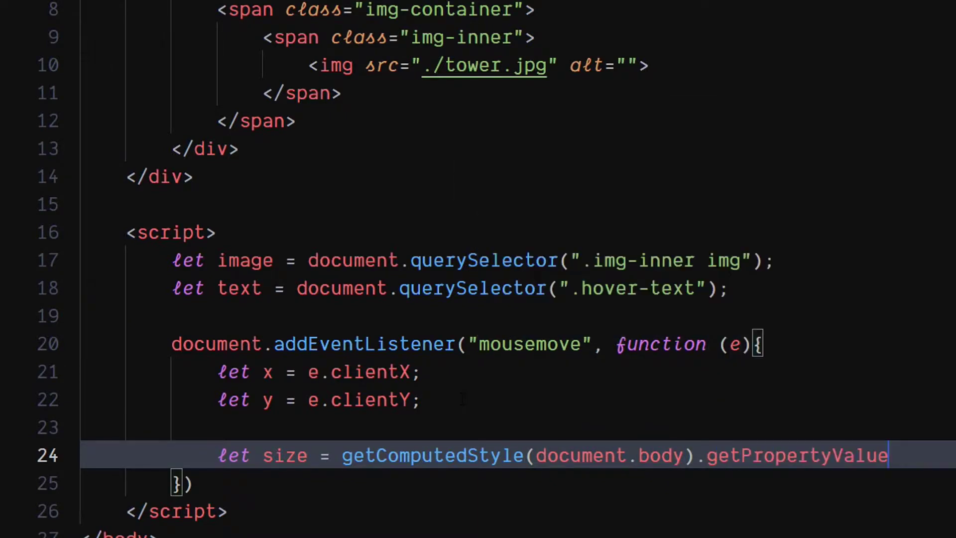
{"action": "type", "text": "(\"\")"}
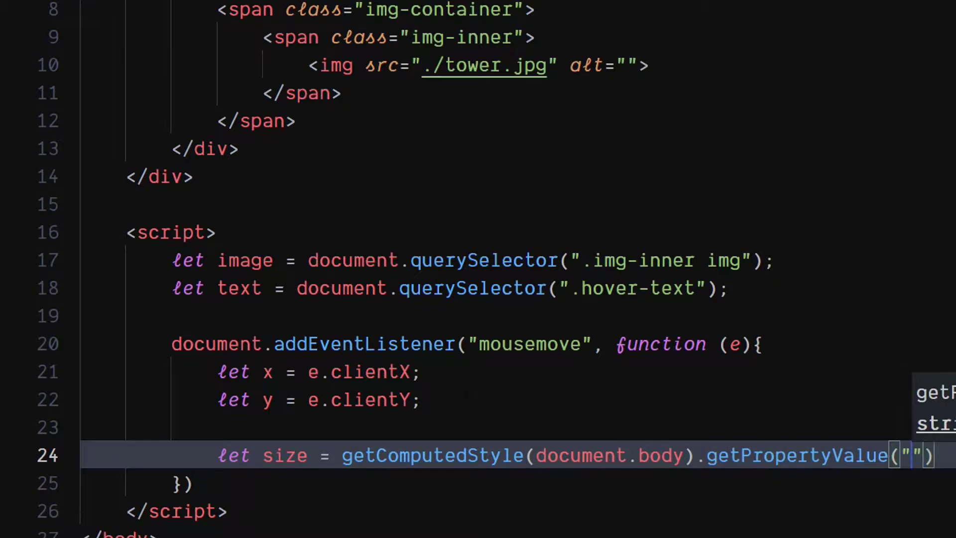
{"action": "type", "text": "--size"}
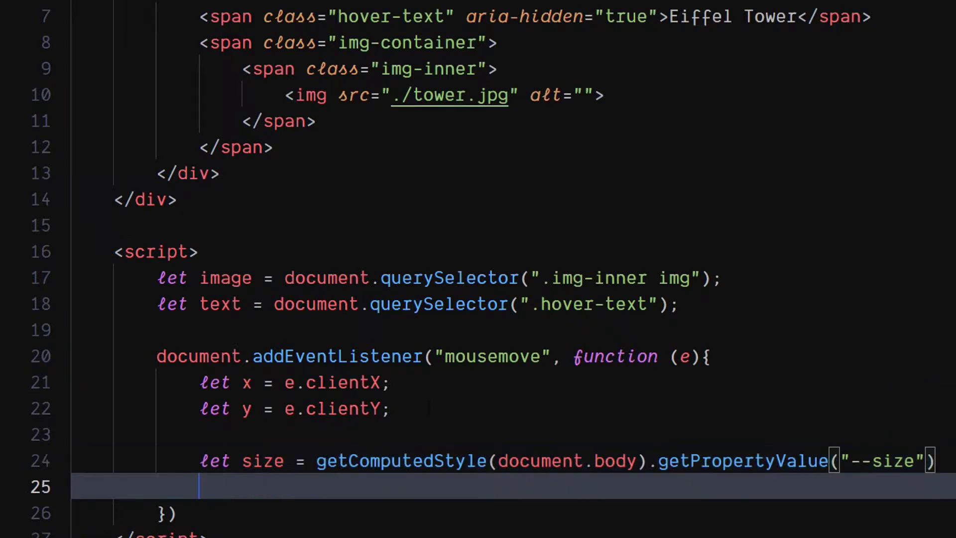
{"action": "type", "text": "size"}
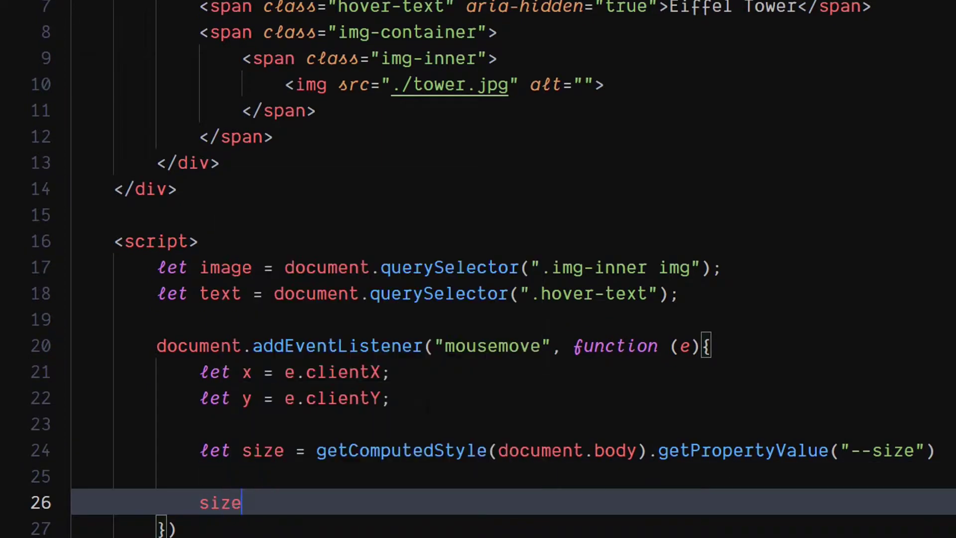
{"action": "type", "text": "= parseFloat(size);"}
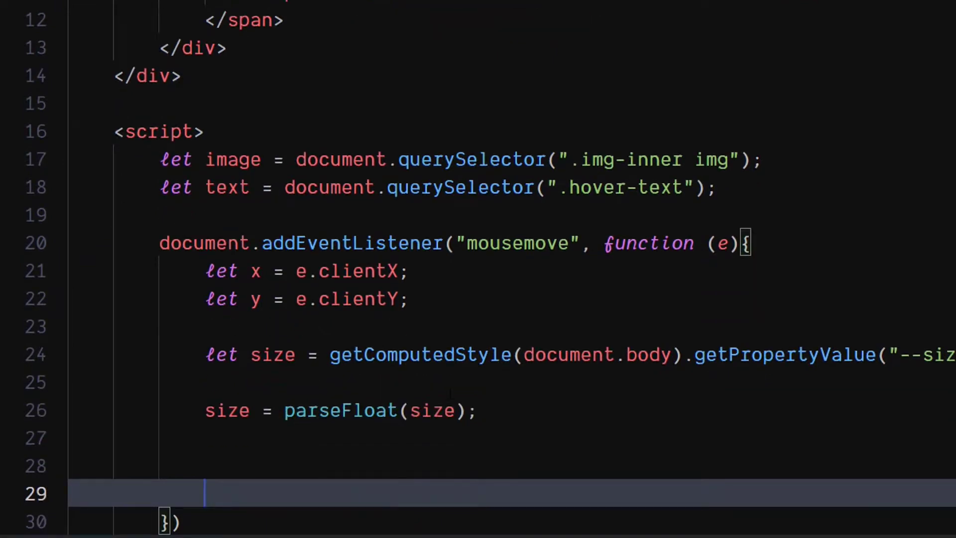
Begin an image.style.transform assignment with an empty string
{"action": "type", "text": "image"}
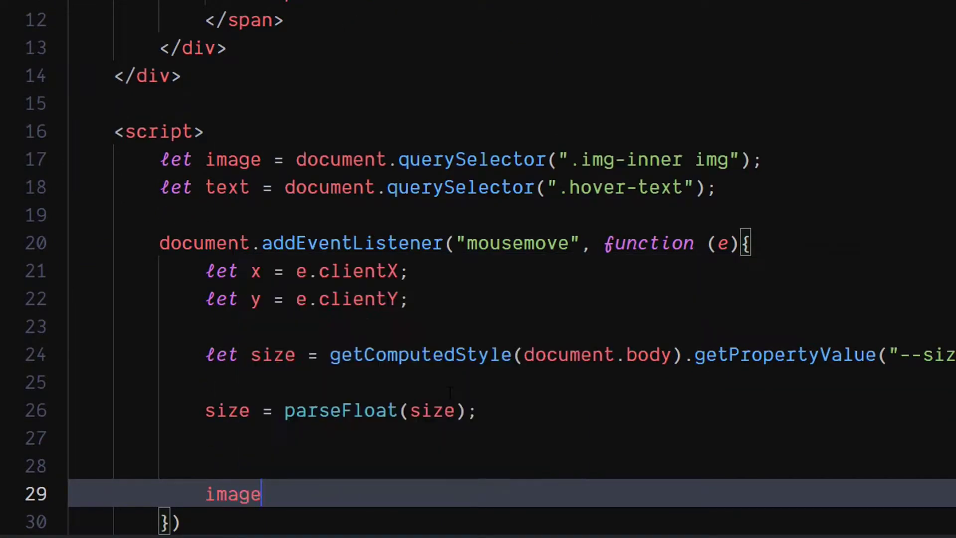
{"action": "type", "text": ".st"}
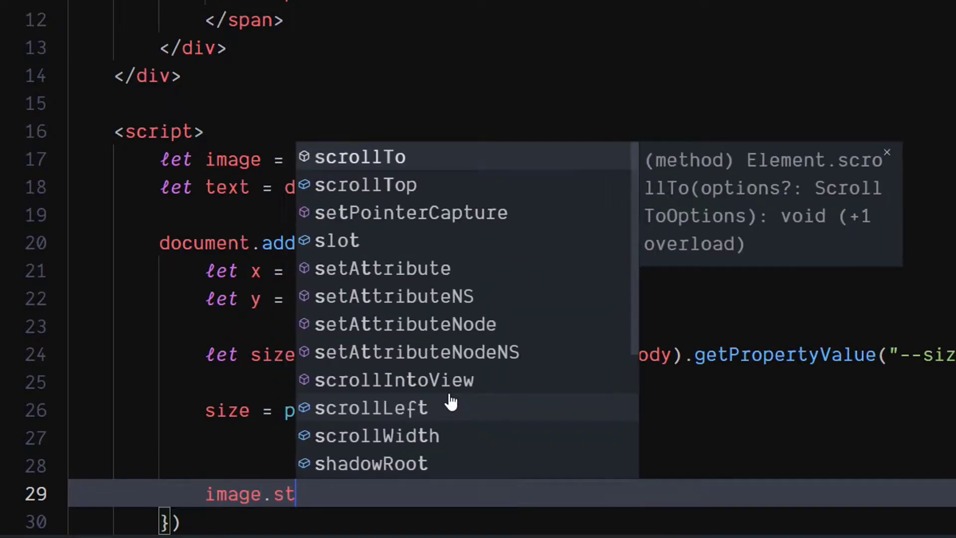
{"action": "type", "text": "l"}
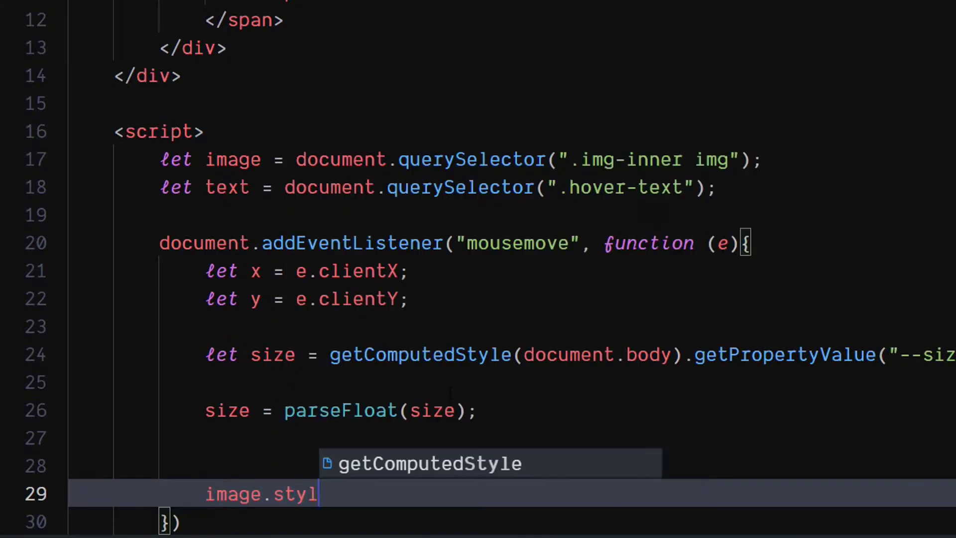
{"action": "type", "text": "e.t"}
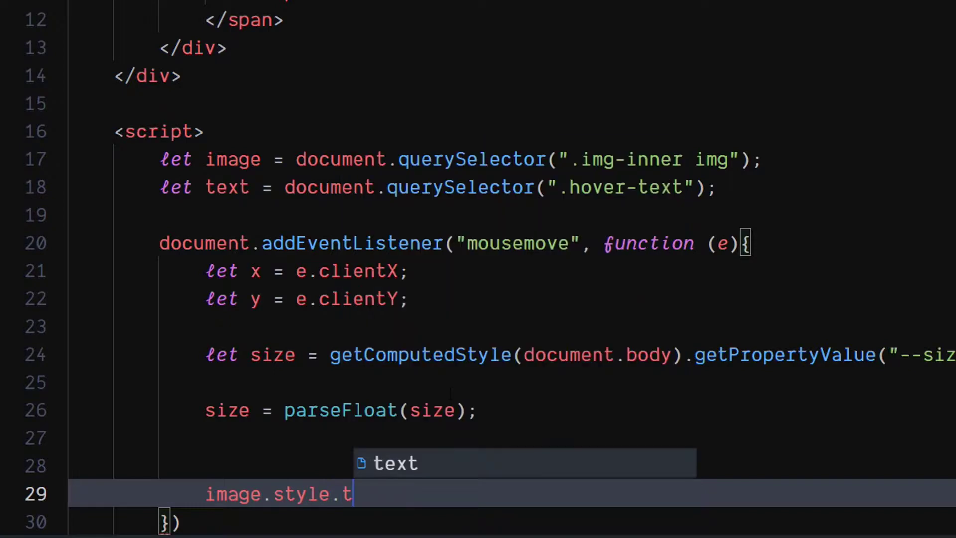
{"action": "type", "text": "ransfo"}
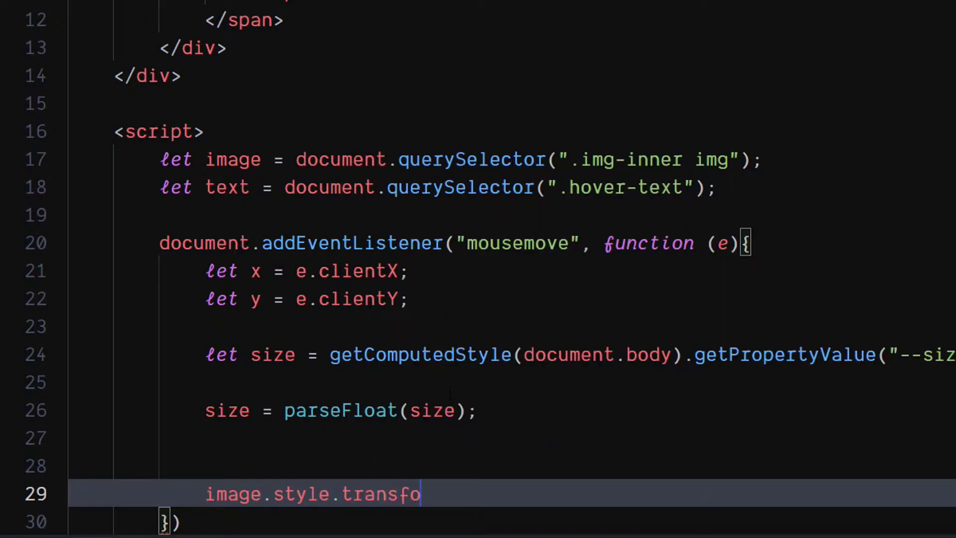
{"action": "type", "text": "rm"}
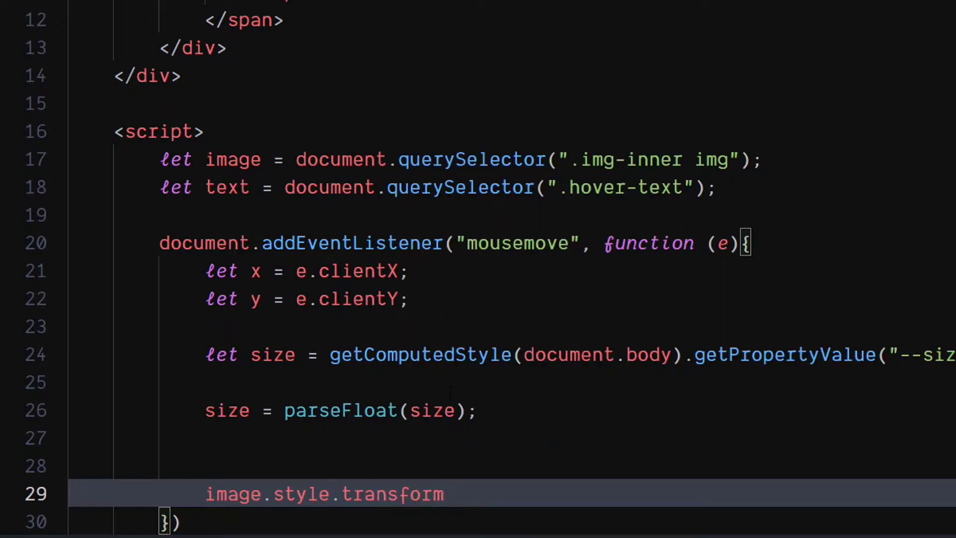
{"action": "type", "text": "= \"\""}
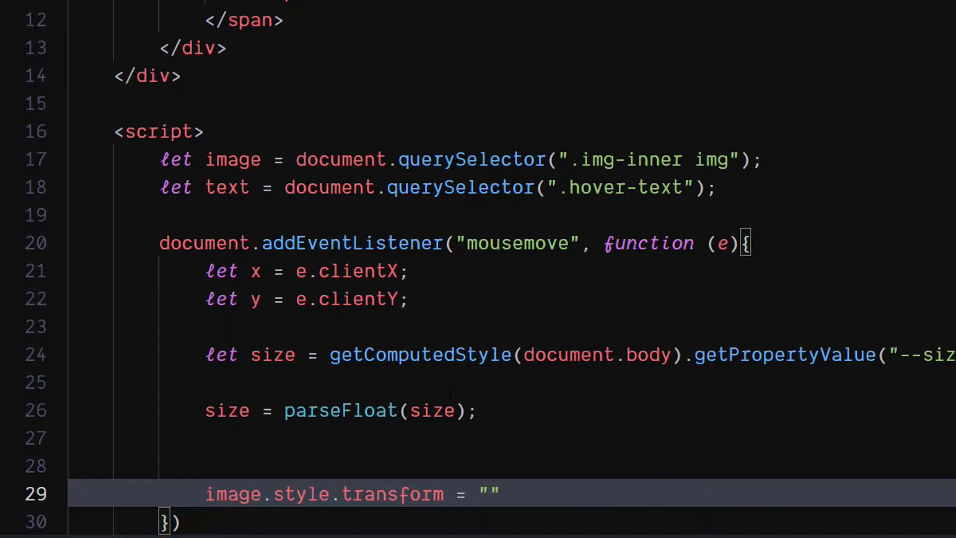
{"action": "left_click", "coordinate": [488, 494]}
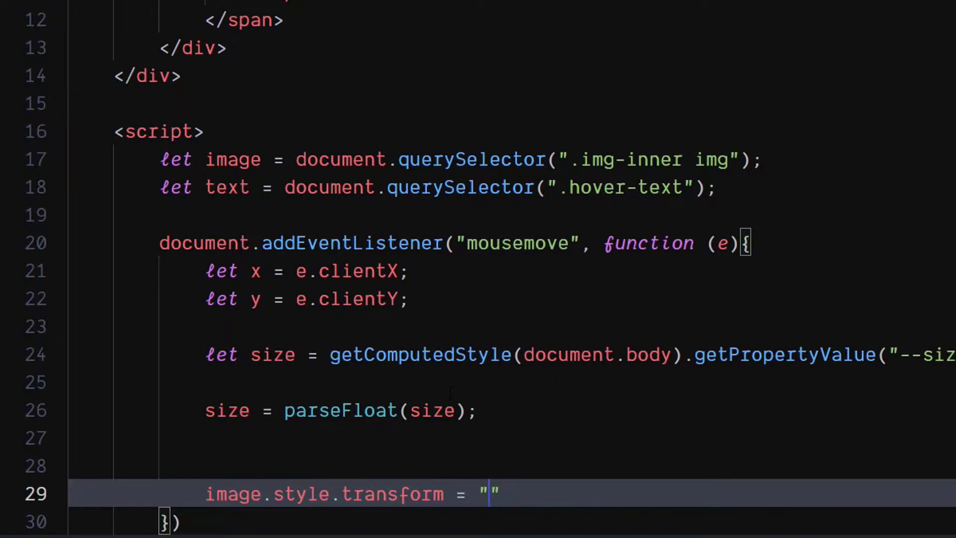
Set the transform to `translate3d(${x}px, ${y}px, 0)`
{"action": "type", "text": "`tra"}
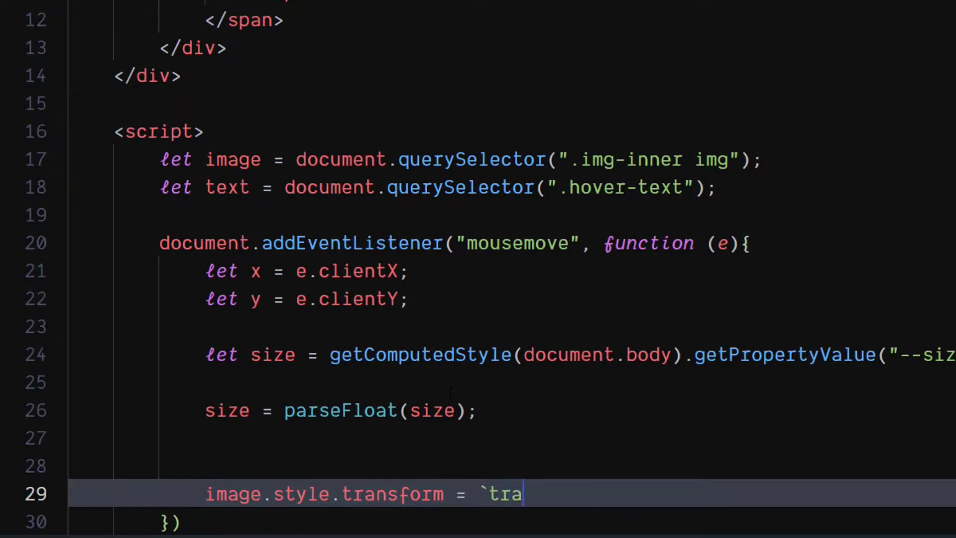
{"action": "type", "text": "nslate3"}
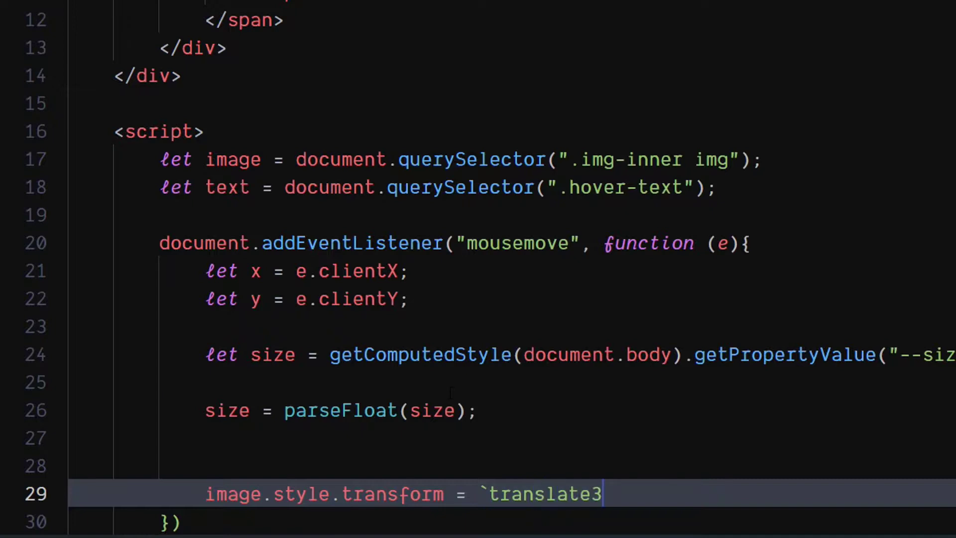
{"action": "type", "text": "d("}
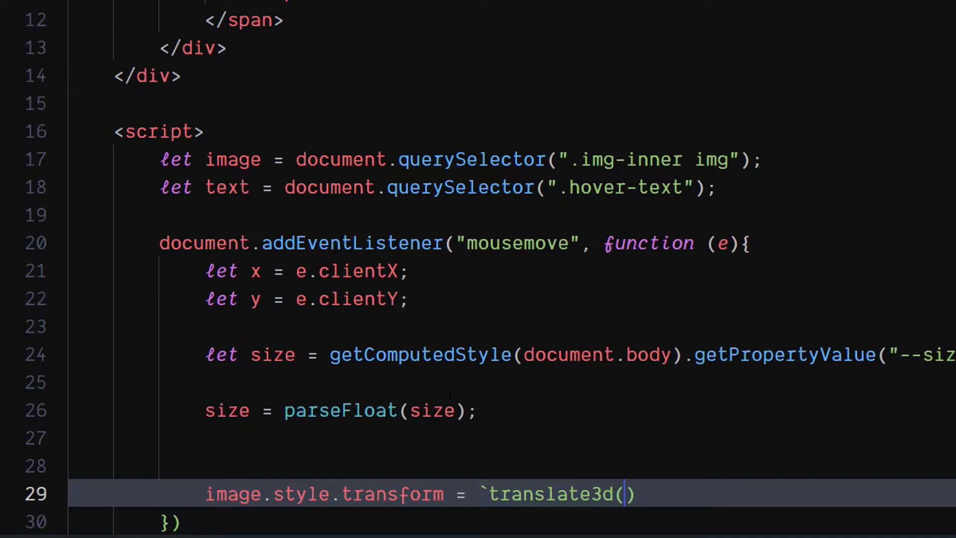
{"action": "type", "text": "${"}
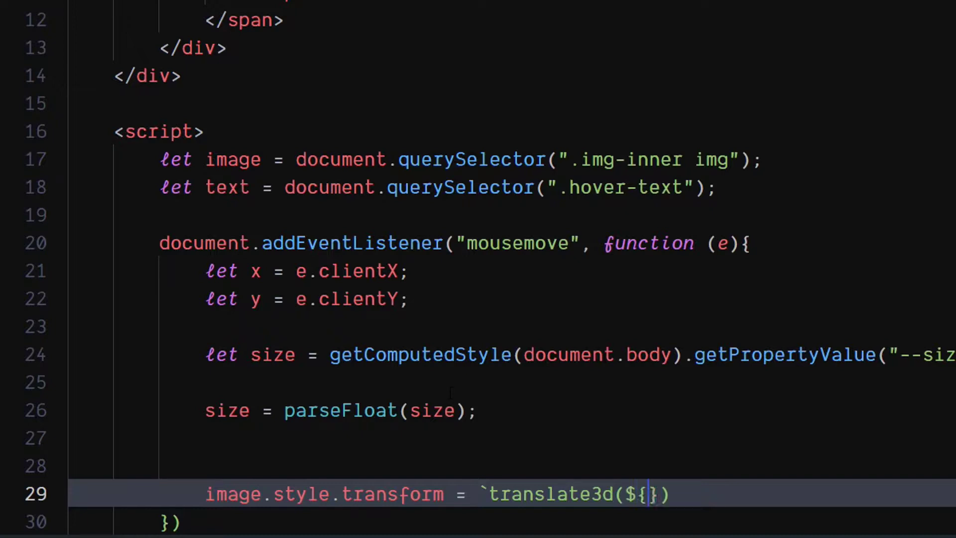
{"action": "type", "text": "x"}
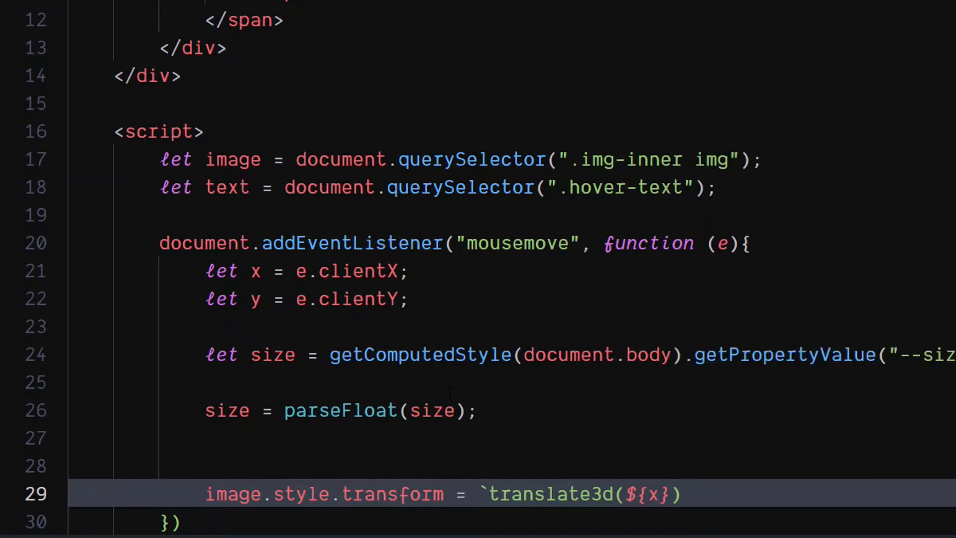
{"action": "type", "text": "px,"}
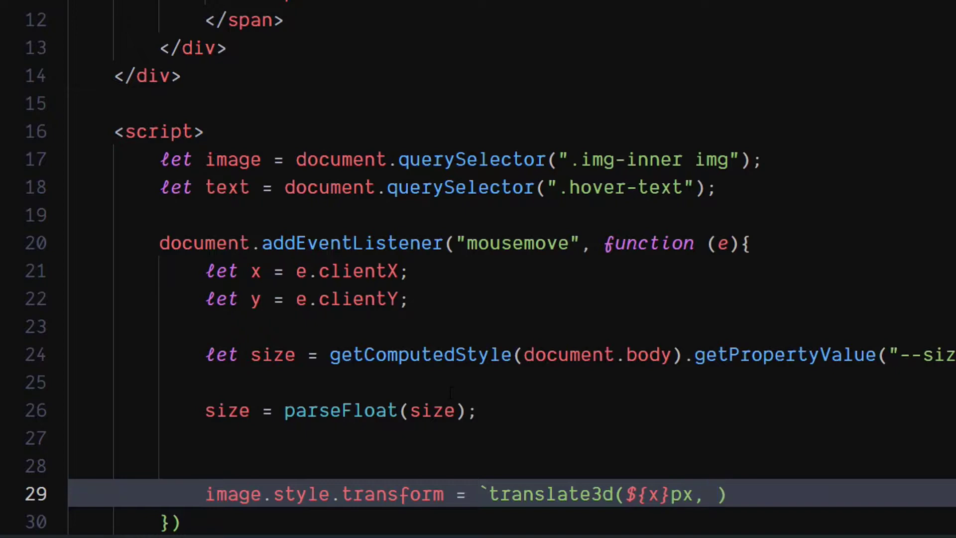
{"action": "type", "text": "${}"}
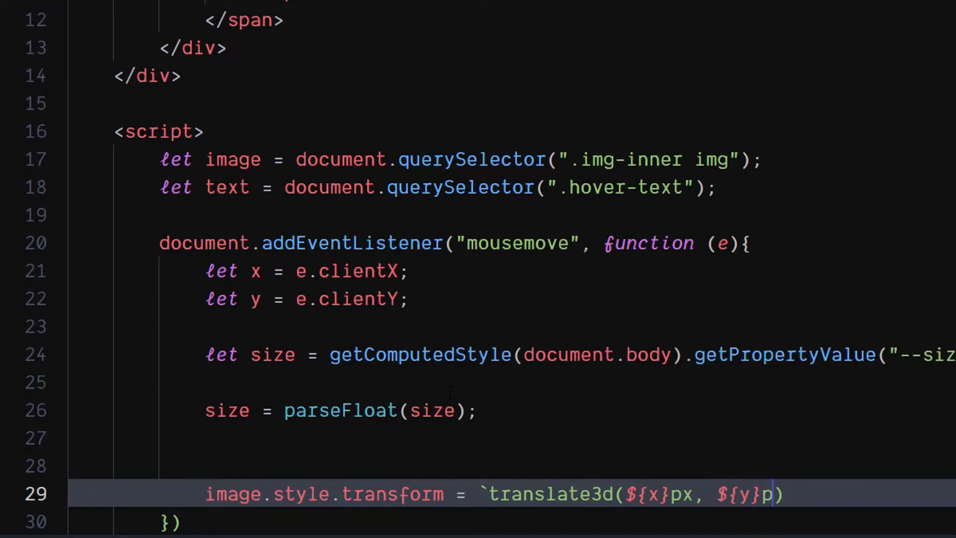
{"action": "type", "text": "x, 0"}
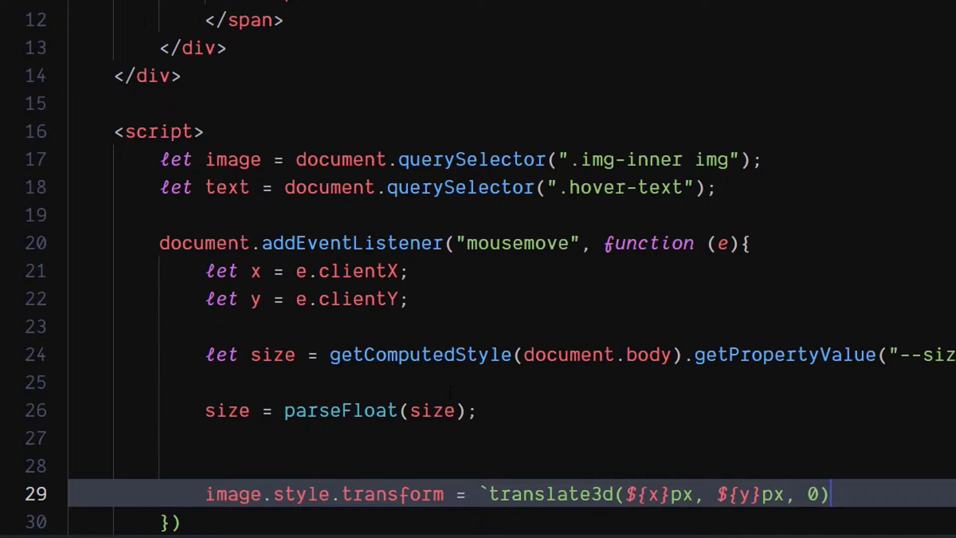
{"action": "type", "text": "`;"}
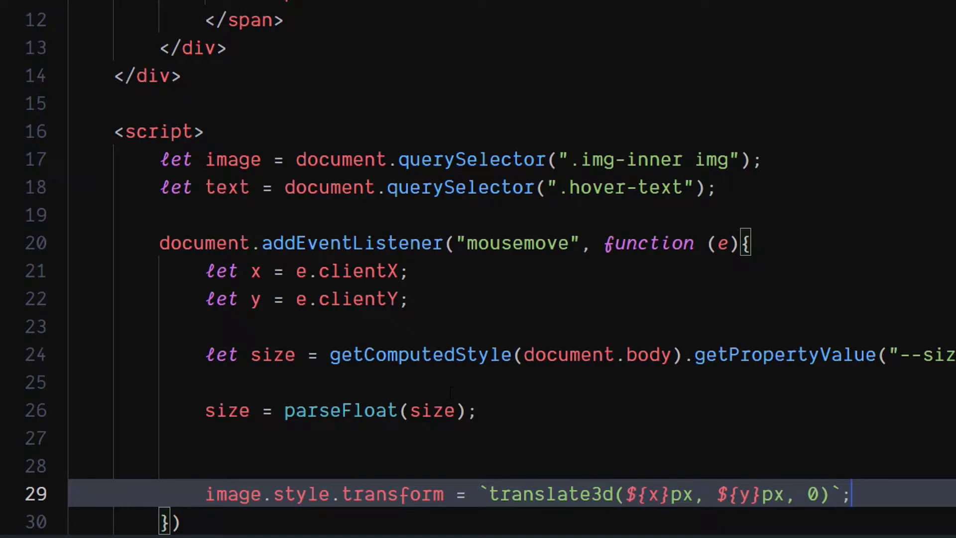
{"action": "type", "text": "text.style."}
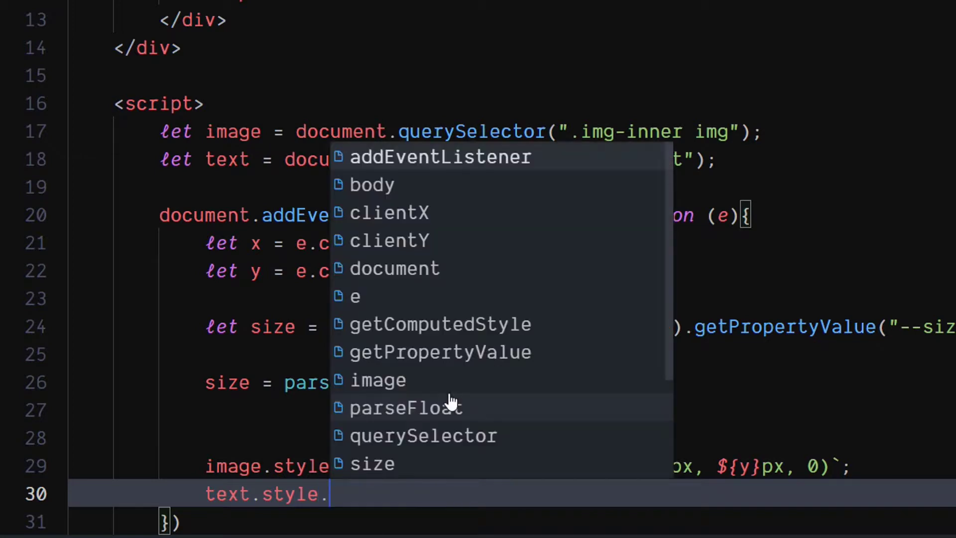
Start text.style.clipPath as a circle of radius size/2 px
{"action": "type", "text": "cl"}
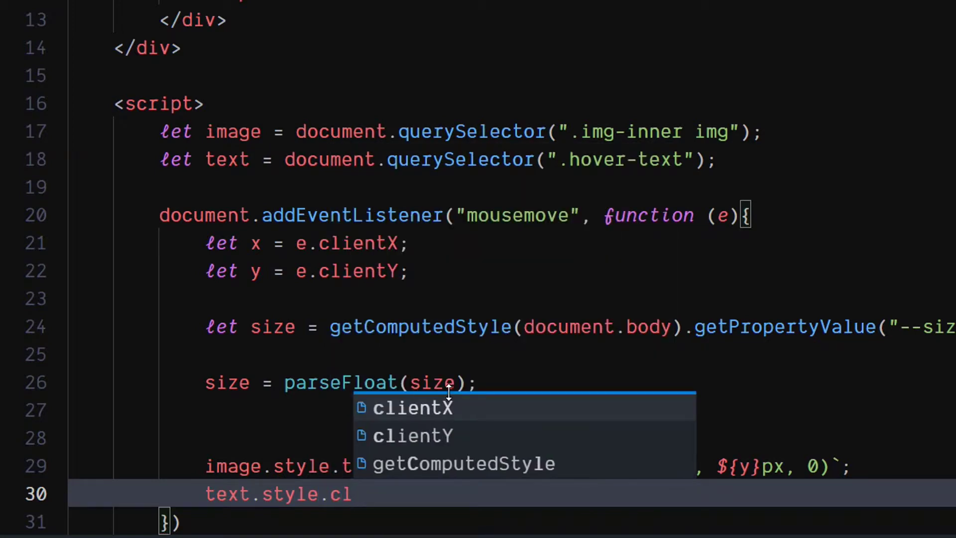
{"action": "type", "text": "clipPat"}
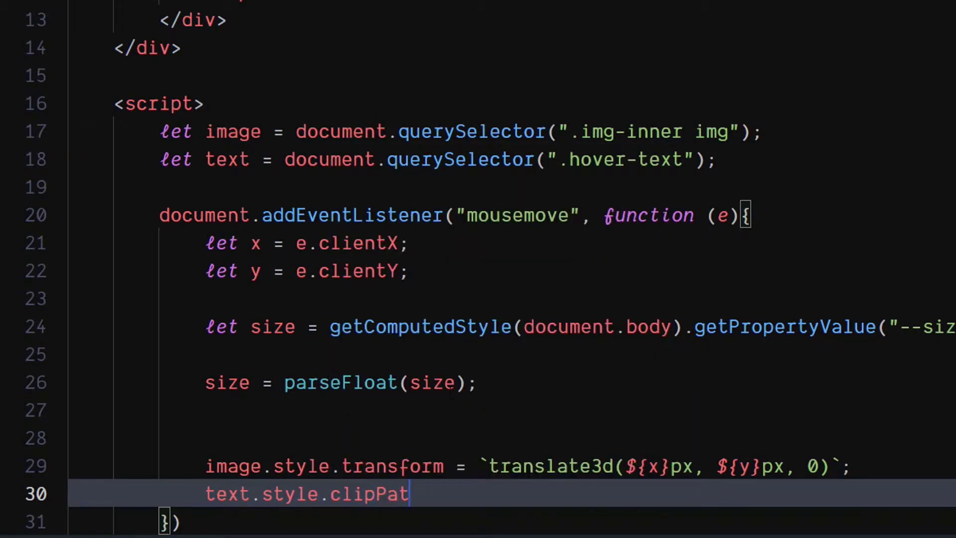
{"action": "type", "text": "h ="}
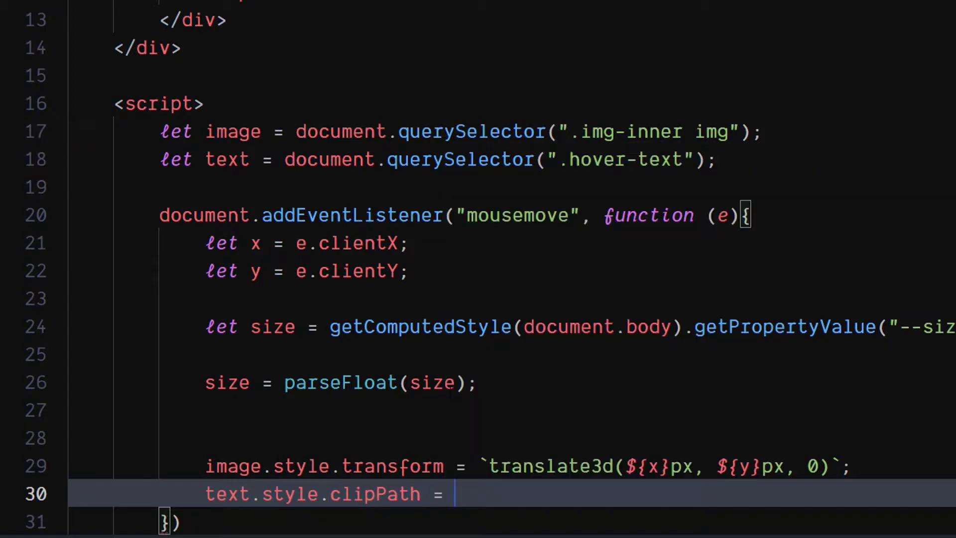
{"action": "type", "text": "`circle(${"}
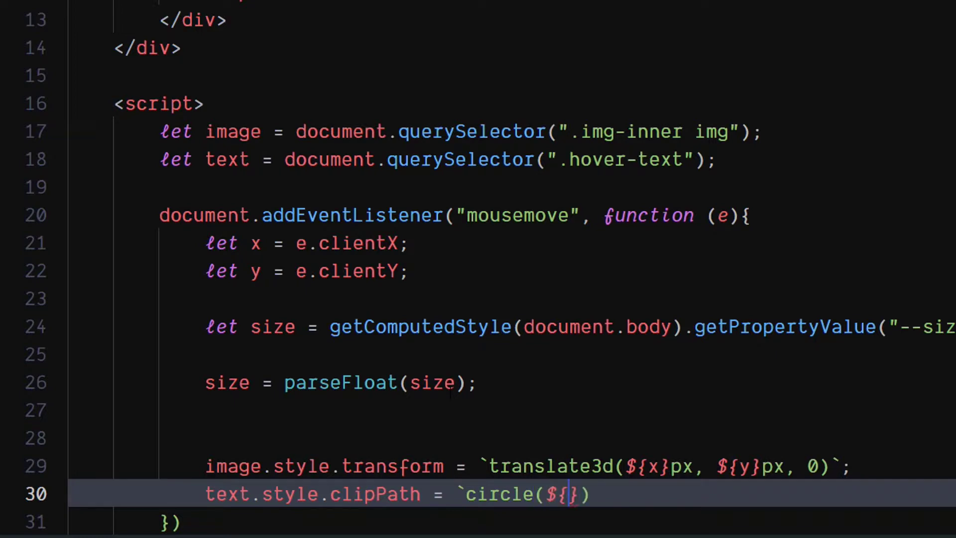
{"action": "type", "text": "size/2"}
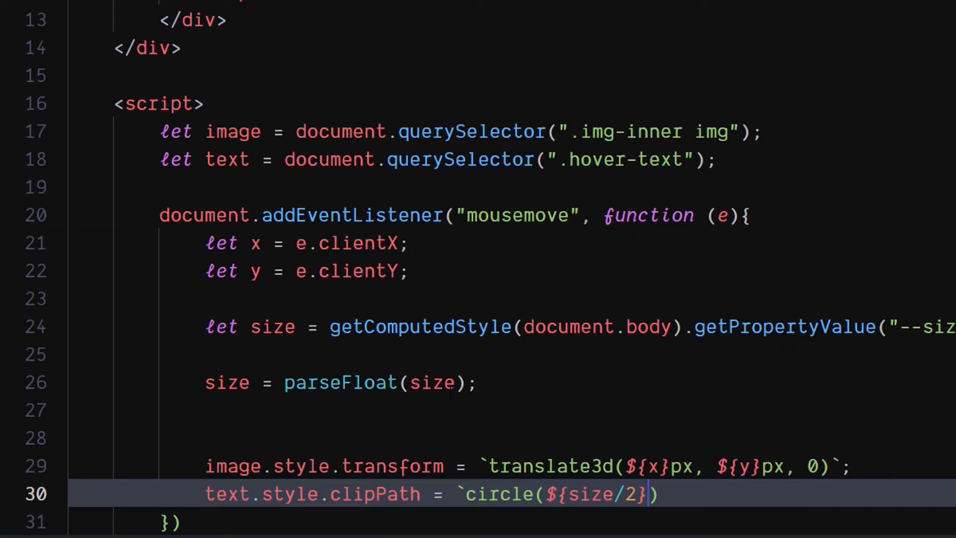
{"action": "type", "text": "px"}
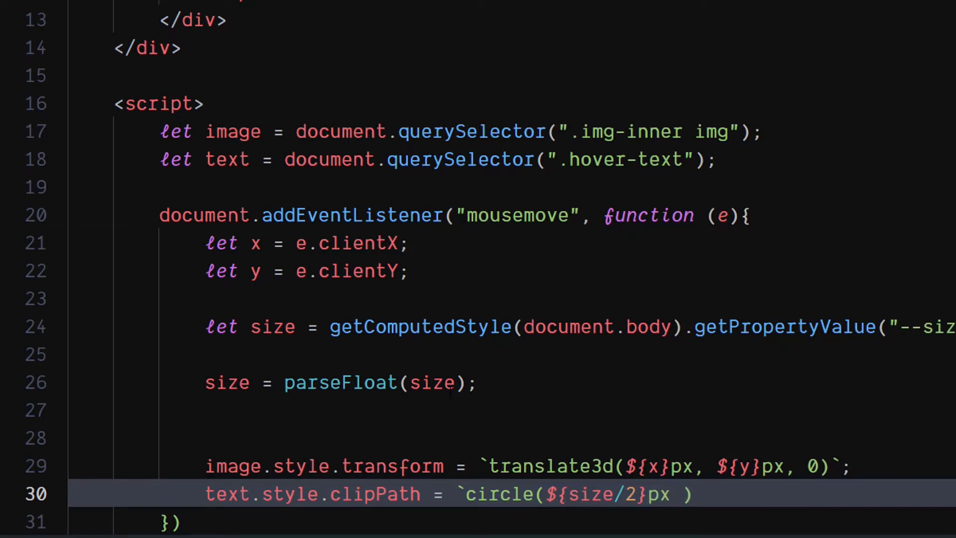
Centre the clip circle at ${x}px ${y}px
{"action": "type", "text": "at"}
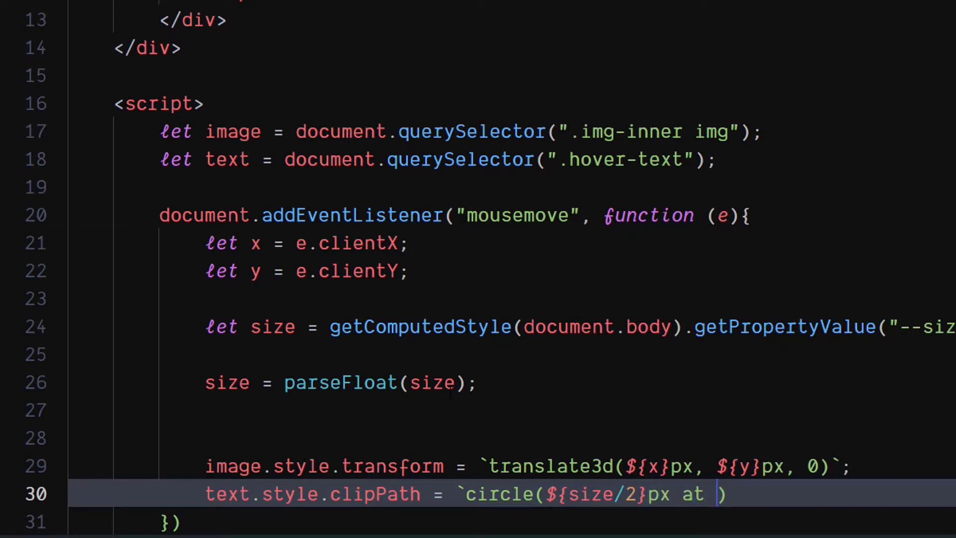
{"action": "type", "text": "${"}
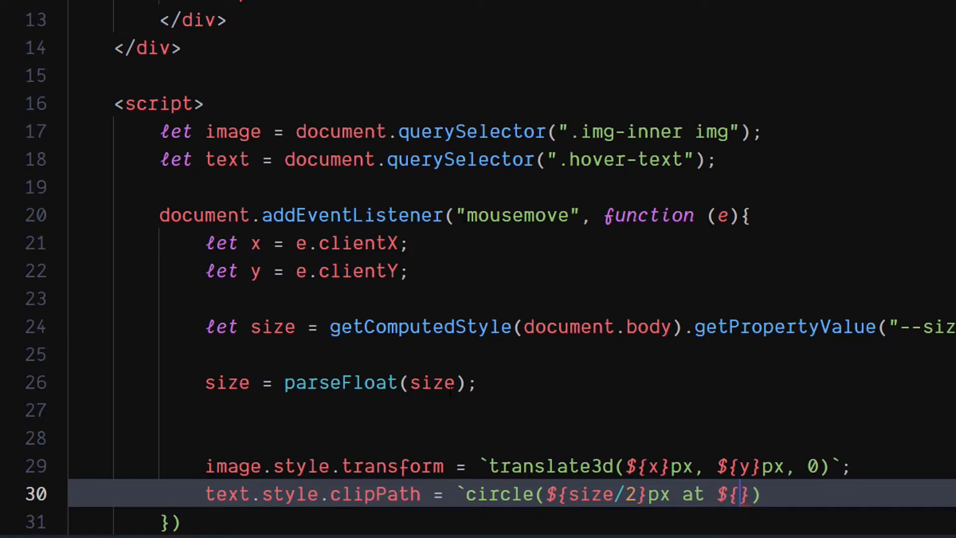
{"action": "type", "text": "x"}
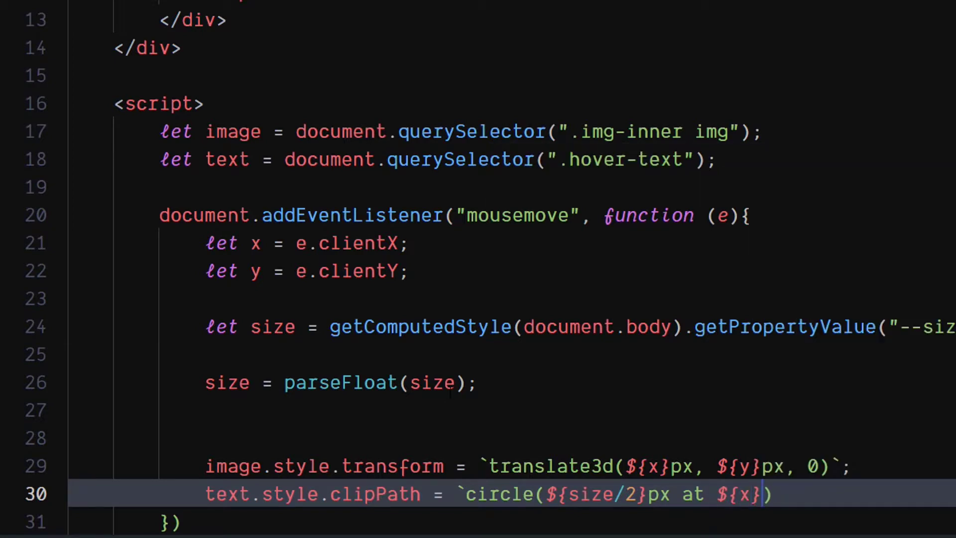
{"action": "type", "text": "px"}
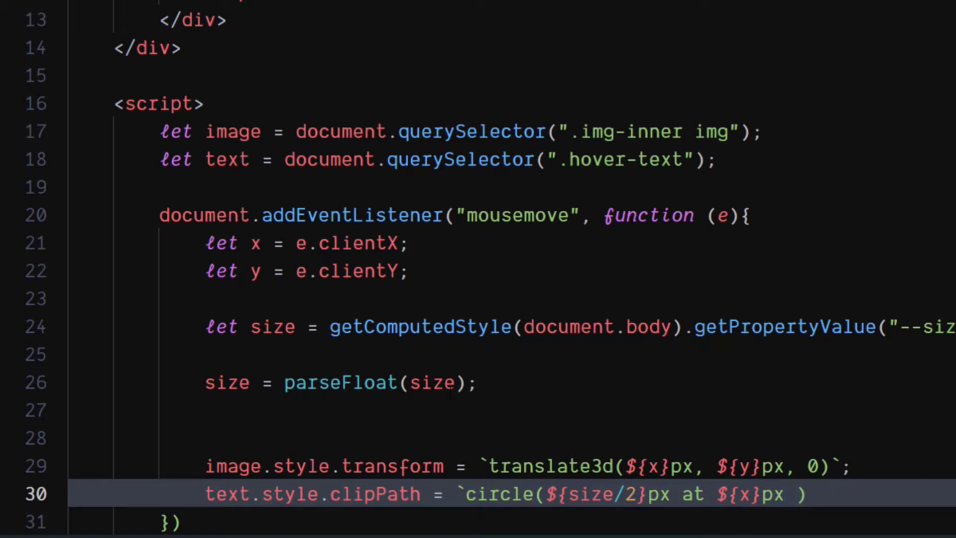
{"action": "type", "text": "${}"}
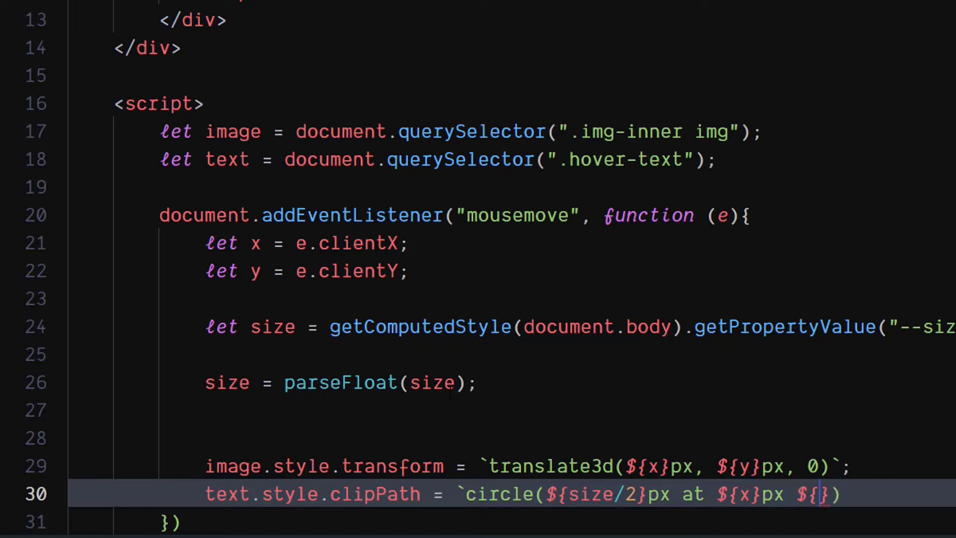
{"action": "type", "text": "y"}
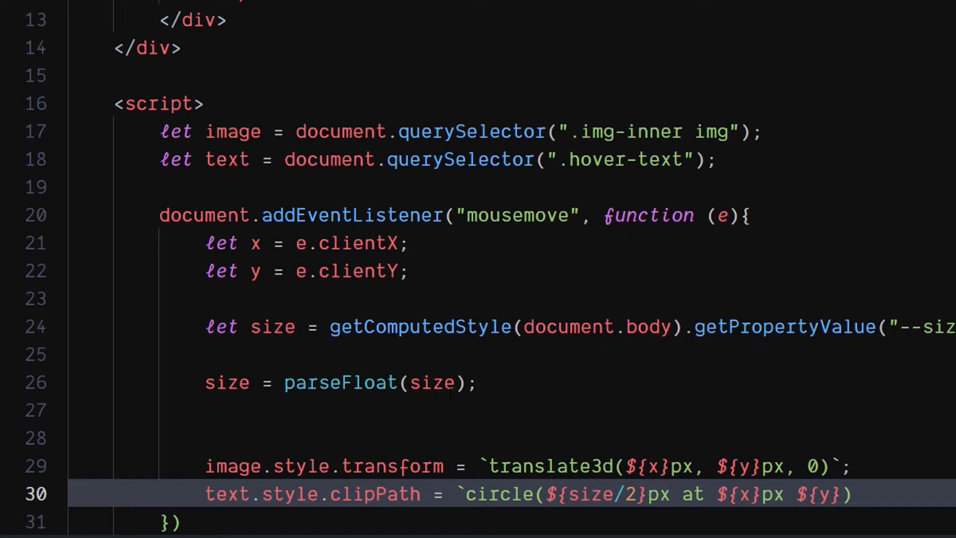
{"action": "type", "text": "px"}
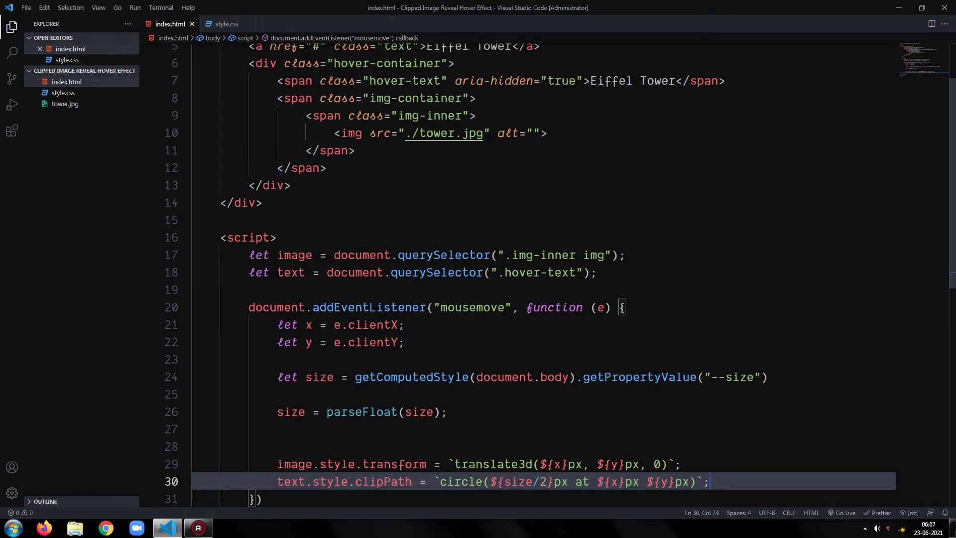
Launch the Eiffel Tower page with Open with Live Server and view it in the browser
{"action": "right_click", "coordinate": [247, 237]}
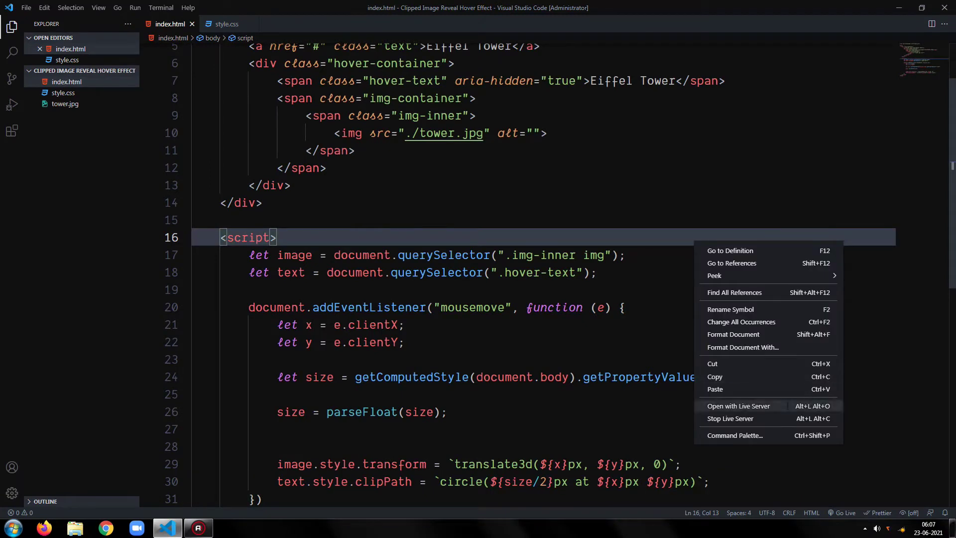
{"action": "left_click", "coordinate": [738, 405]}
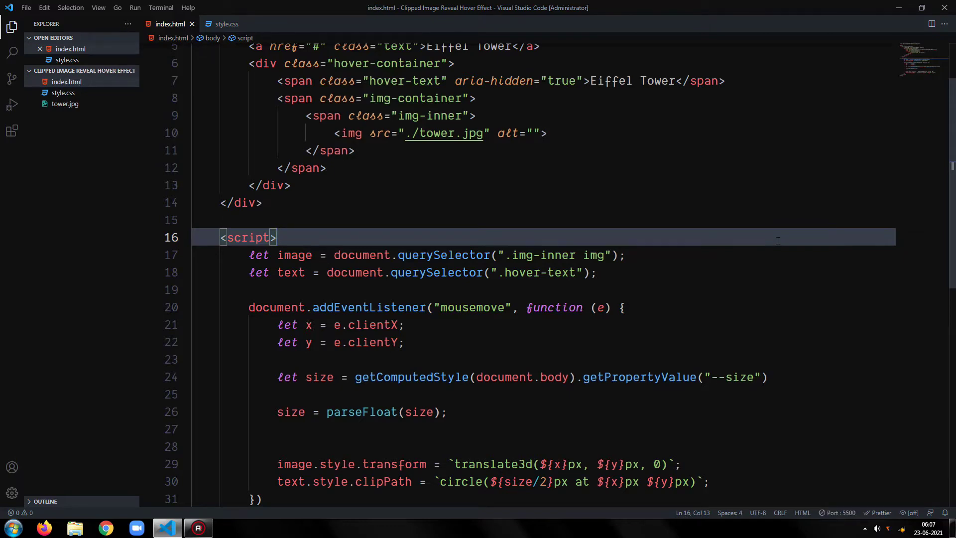
{"action": "left_click", "coordinate": [43, 528]}
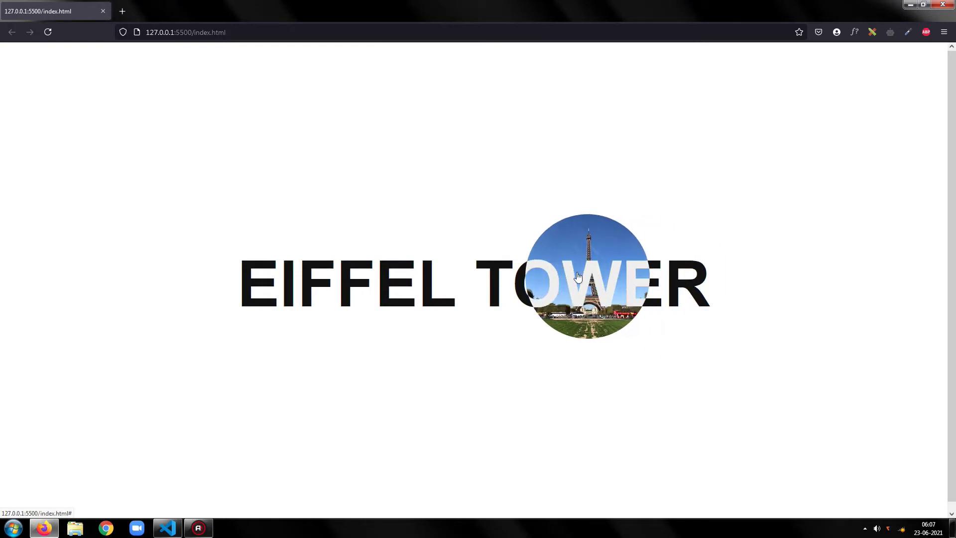
{"action": "mouse_move", "coordinate": [173, 263]}
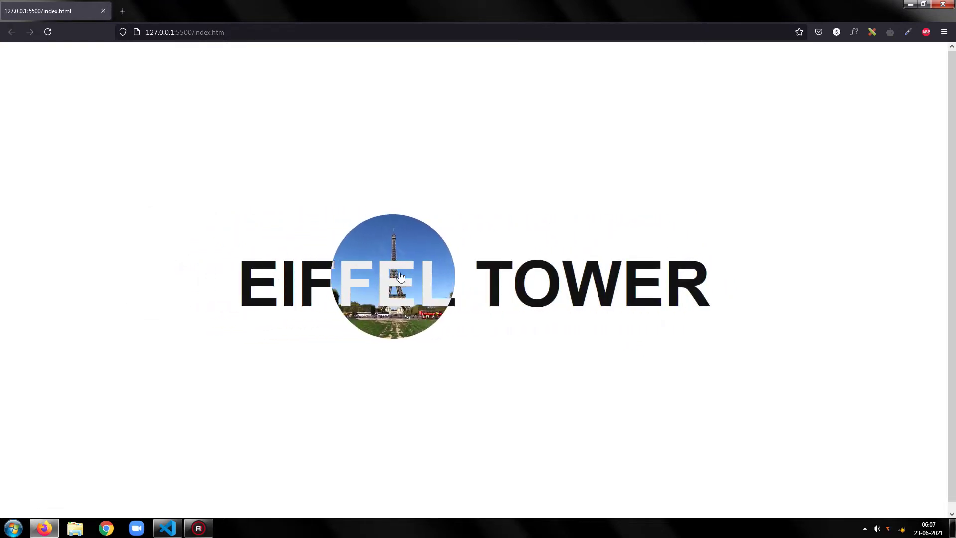
{"action": "mouse_move", "coordinate": [710, 285]}
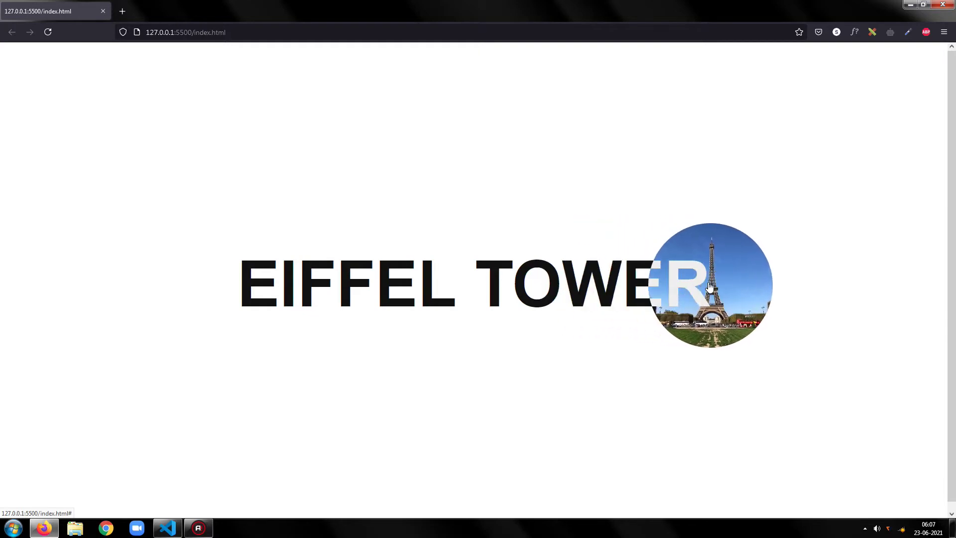